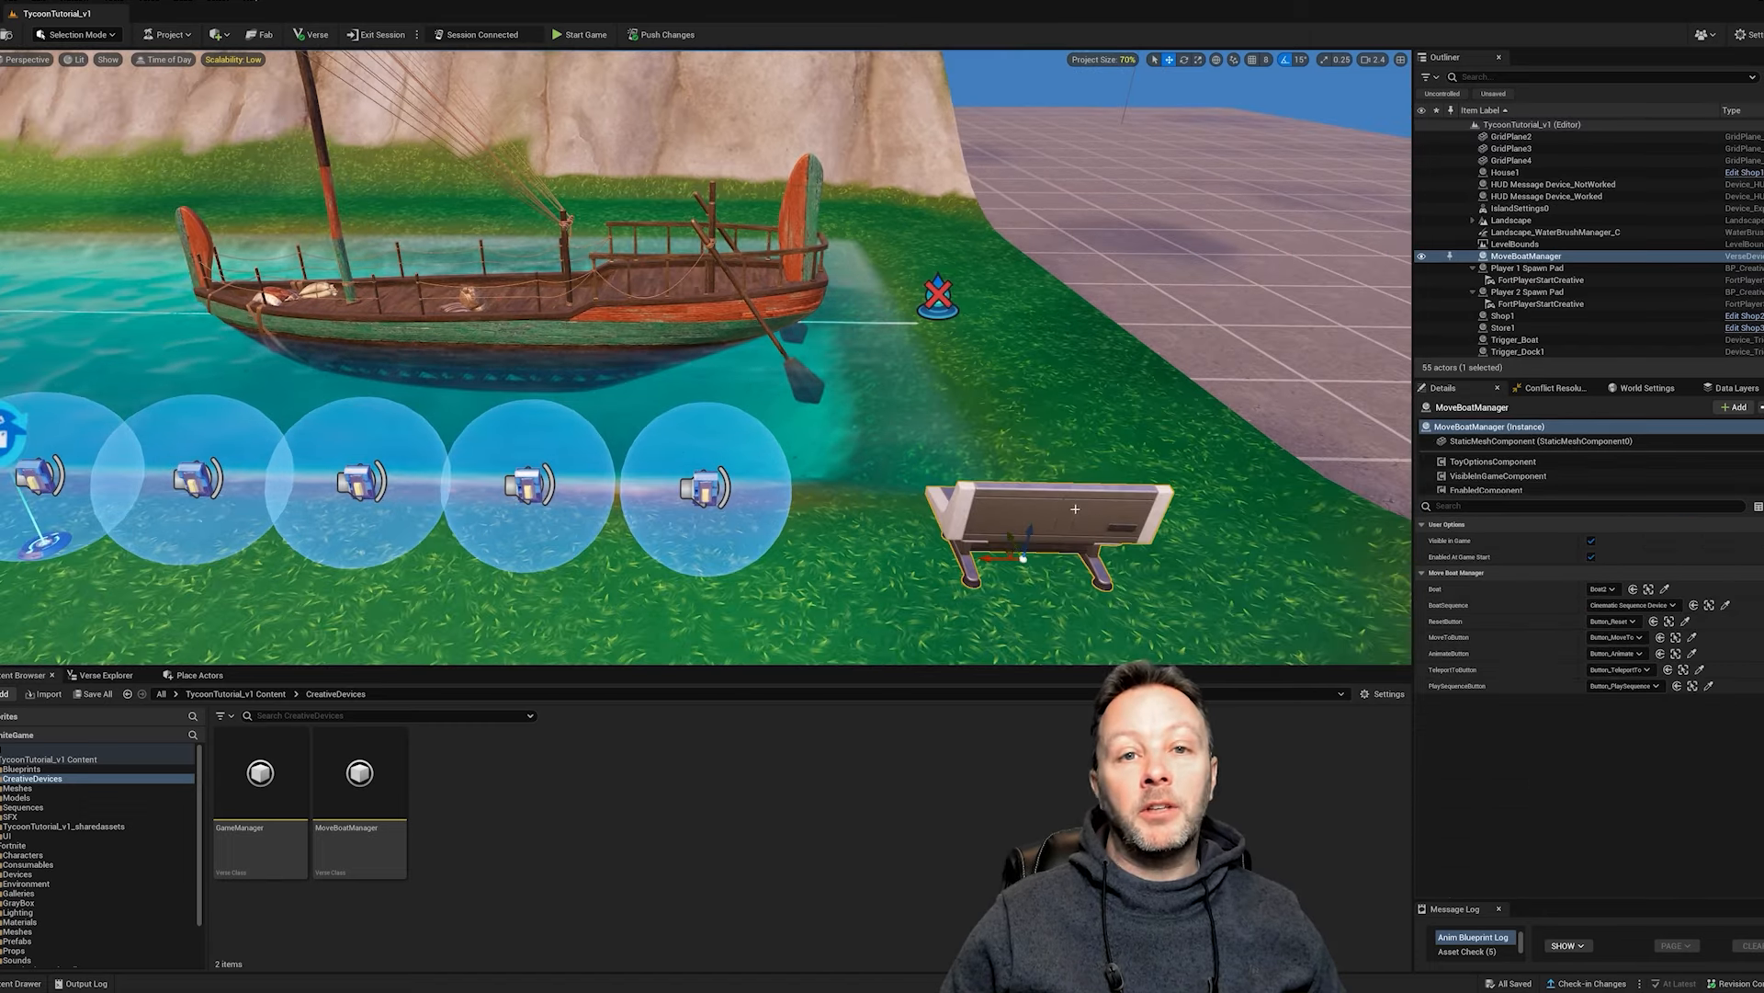
# Inspect Button_MoveTo, Button_Animate, the cinematic sequence device and Boat2, then view Blueprints.
pyautogui.click(1516, 220)
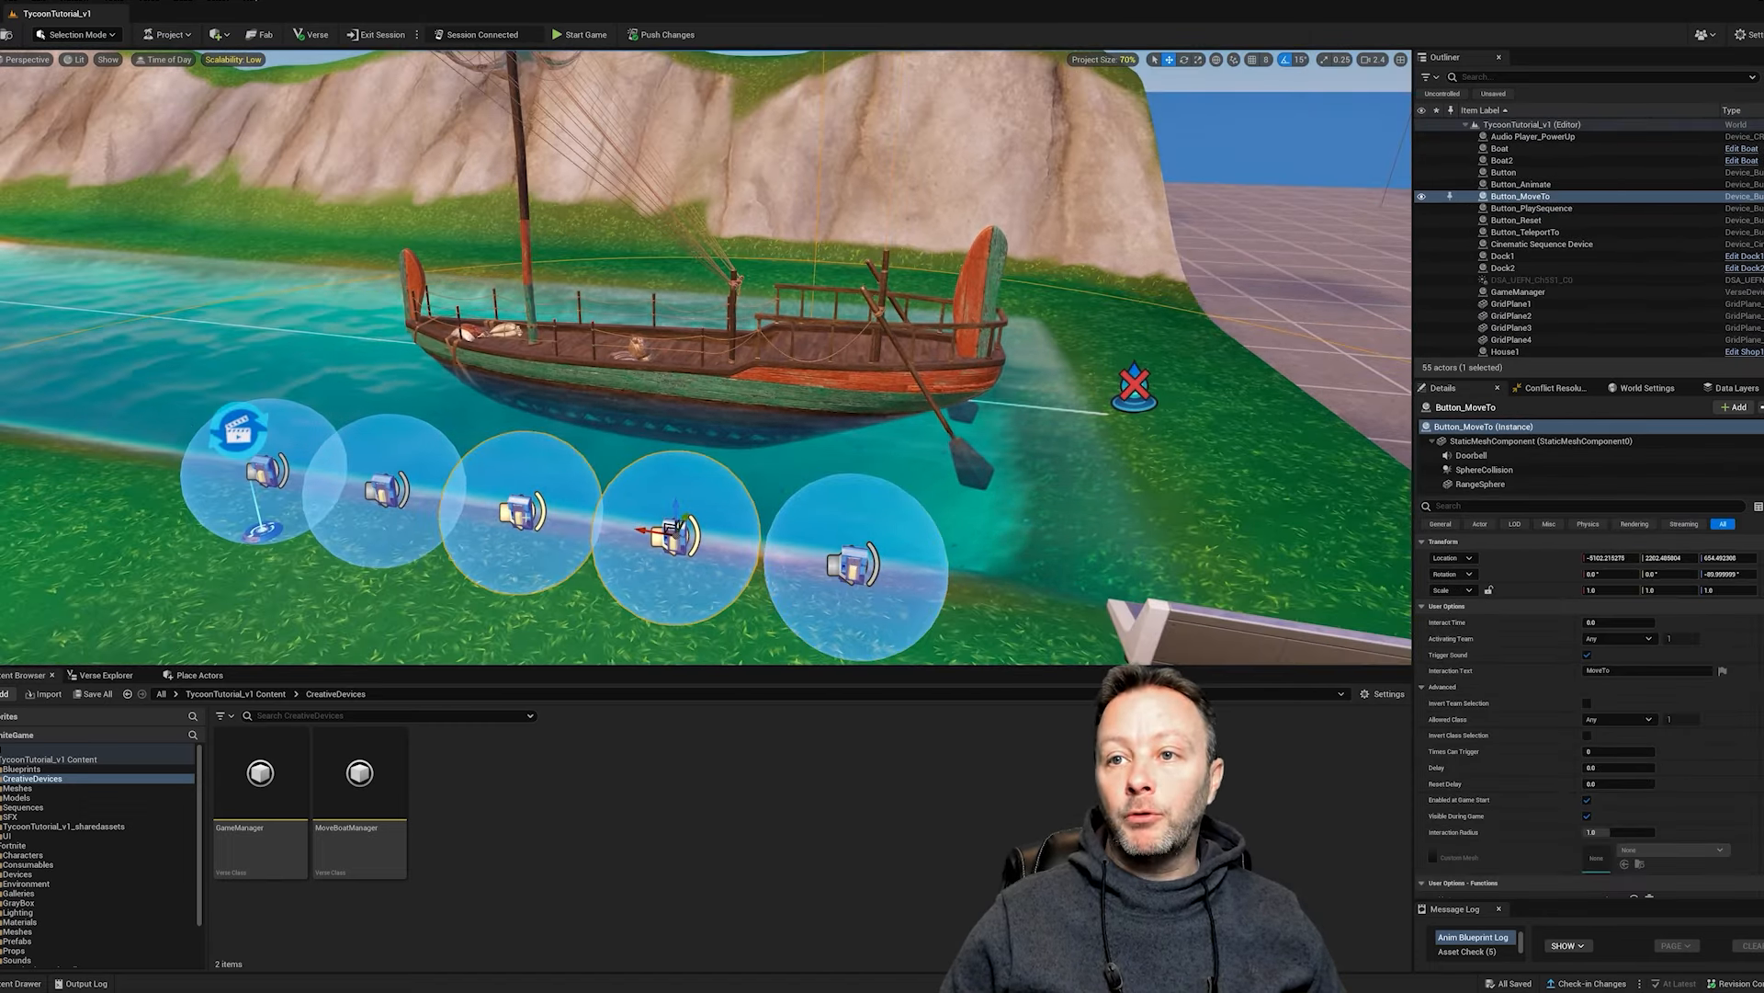
pyautogui.click(1522, 184)
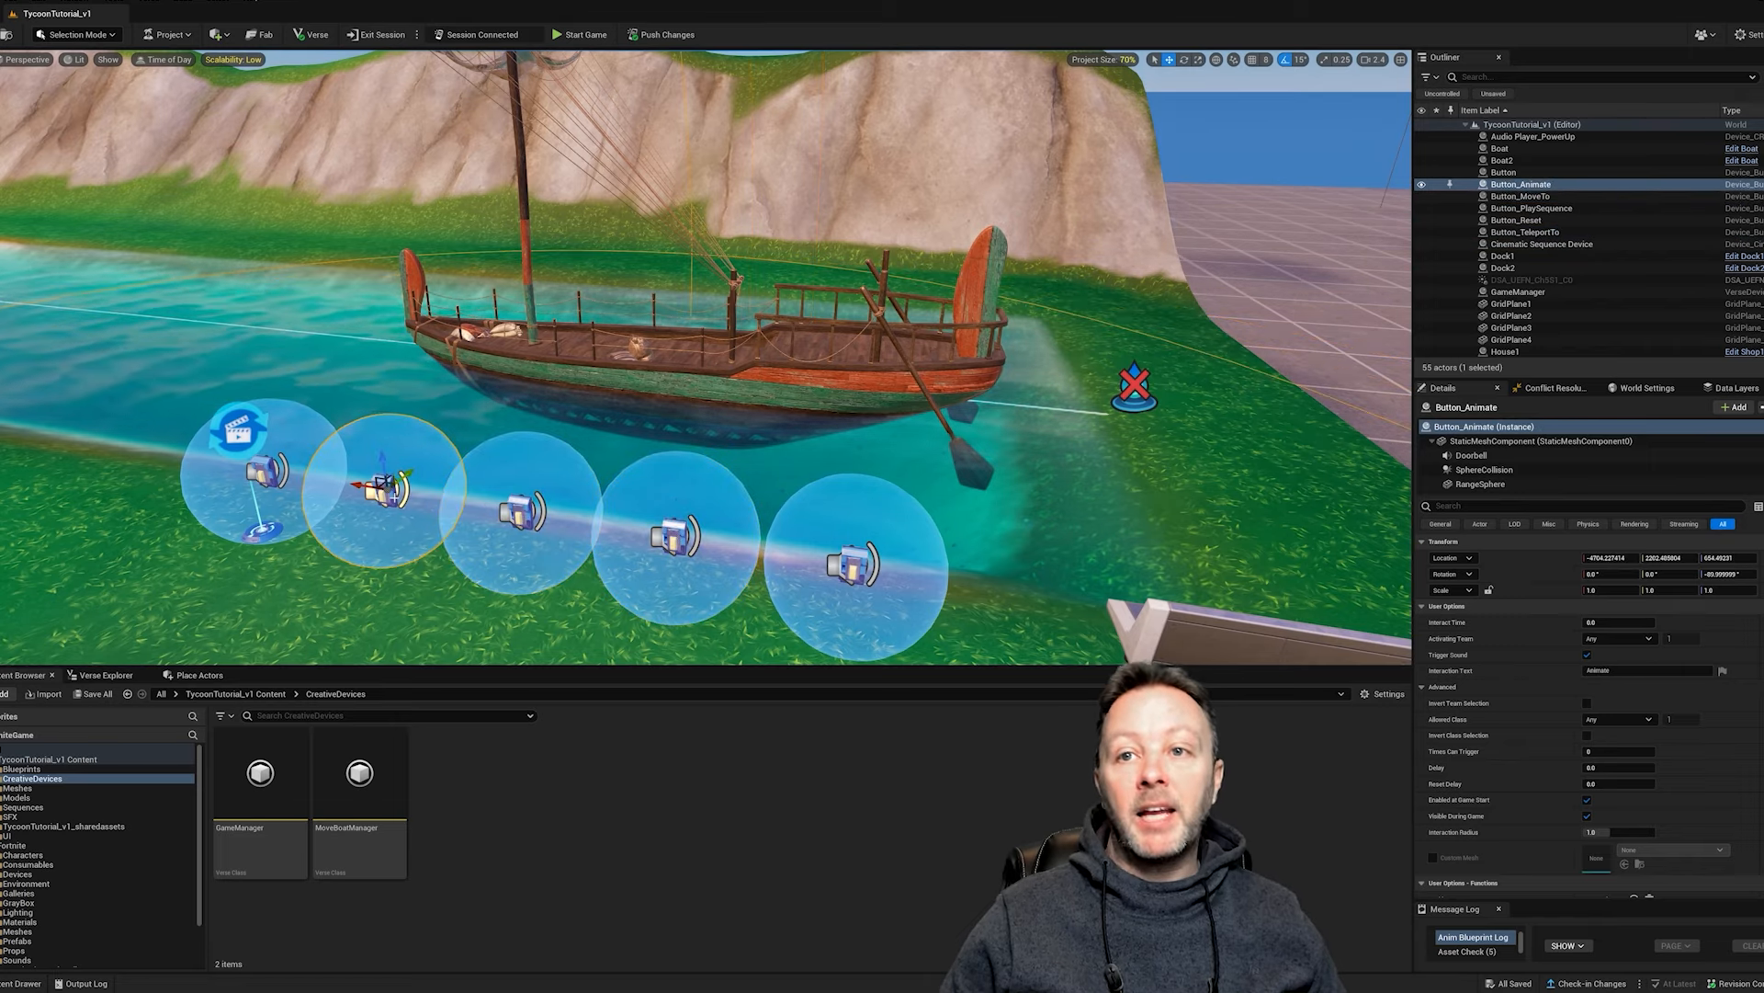
pyautogui.click(1532, 209)
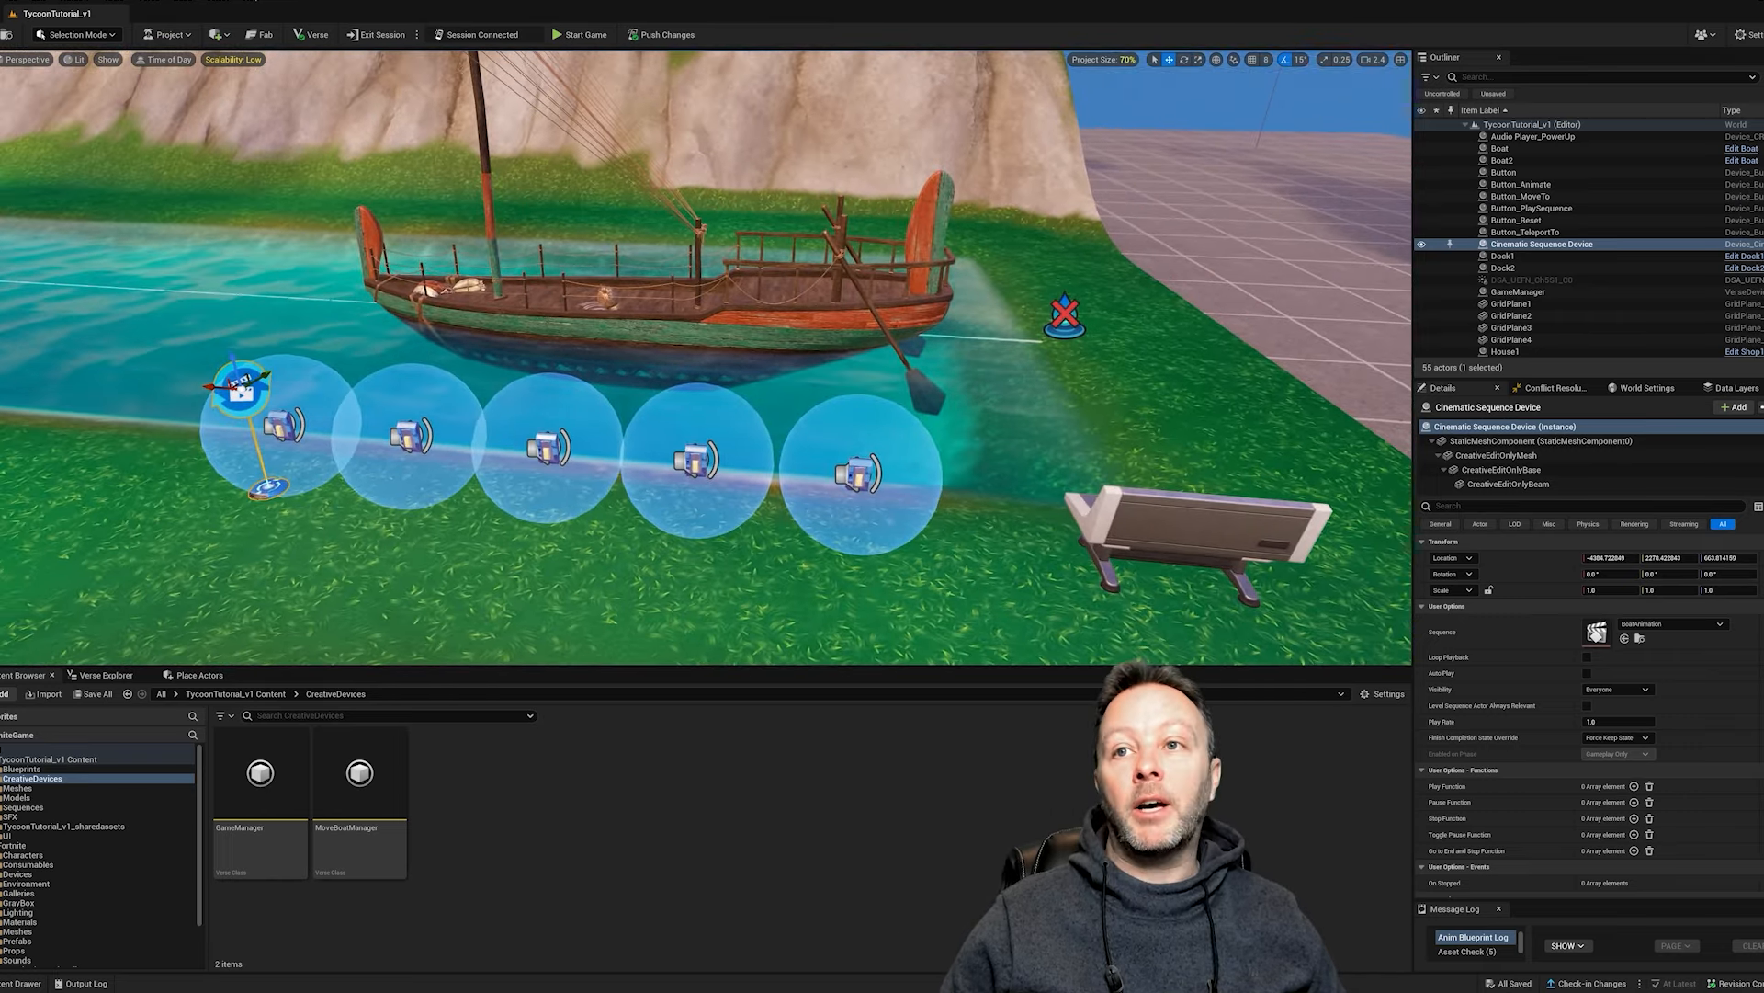
pyautogui.click(1501, 159)
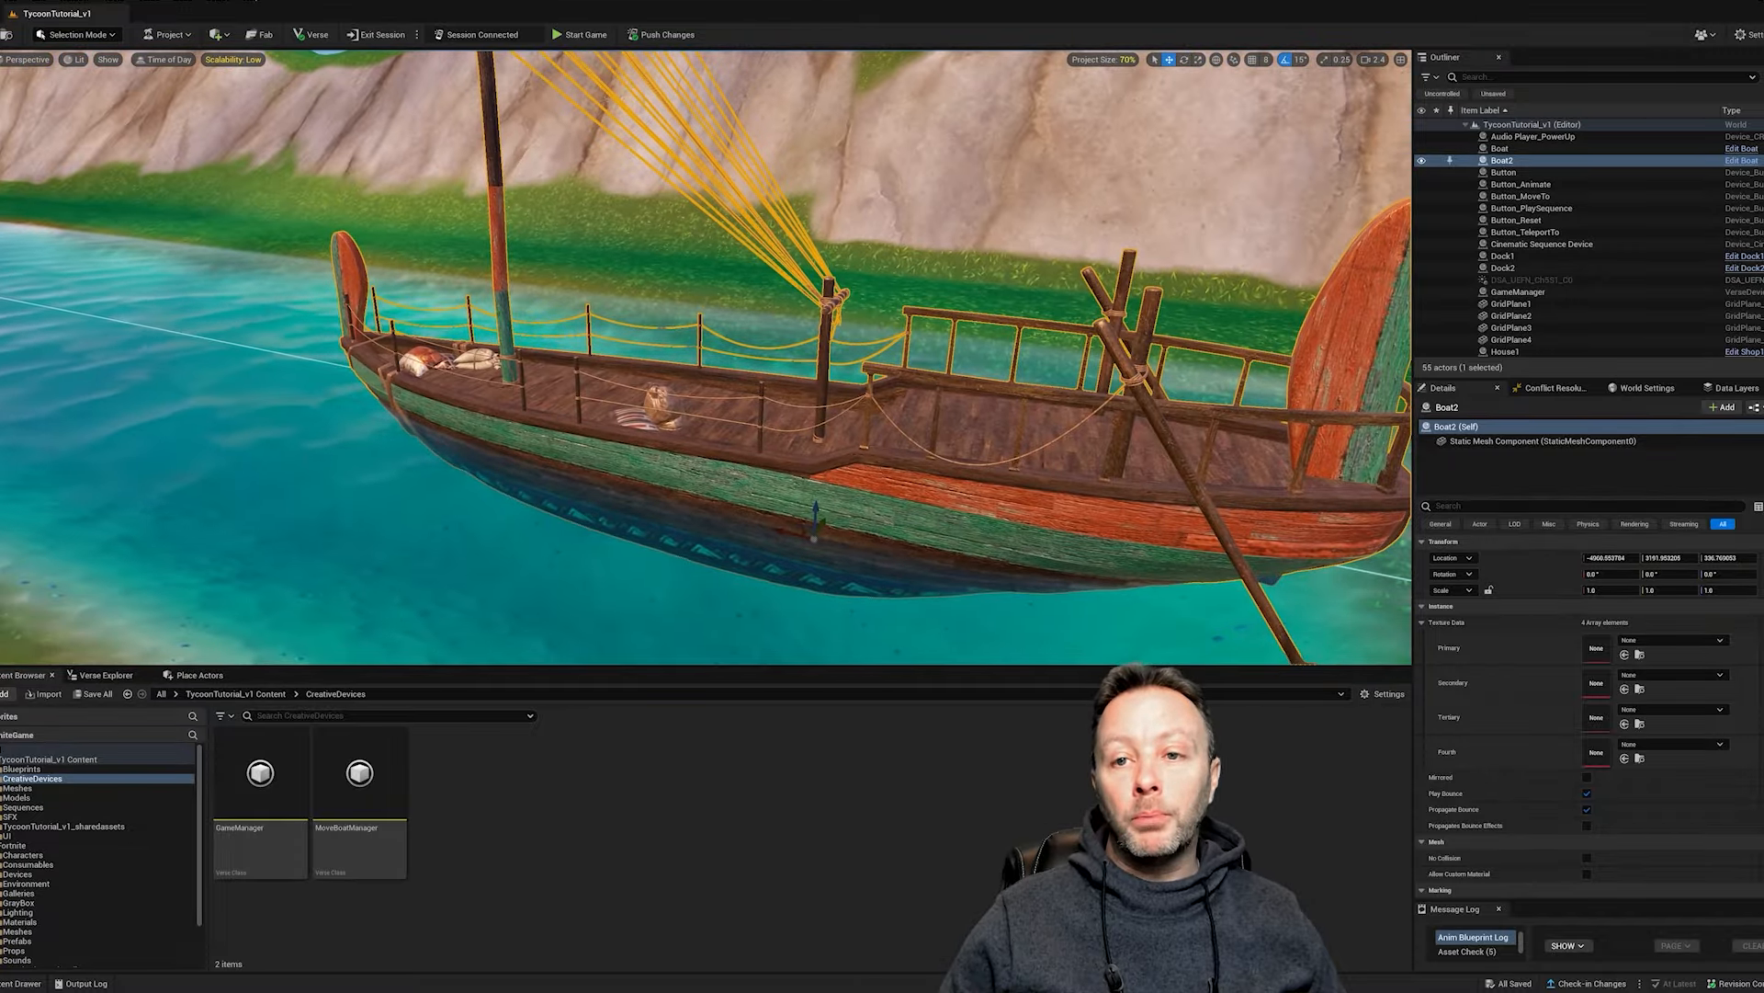
pyautogui.click(21, 768)
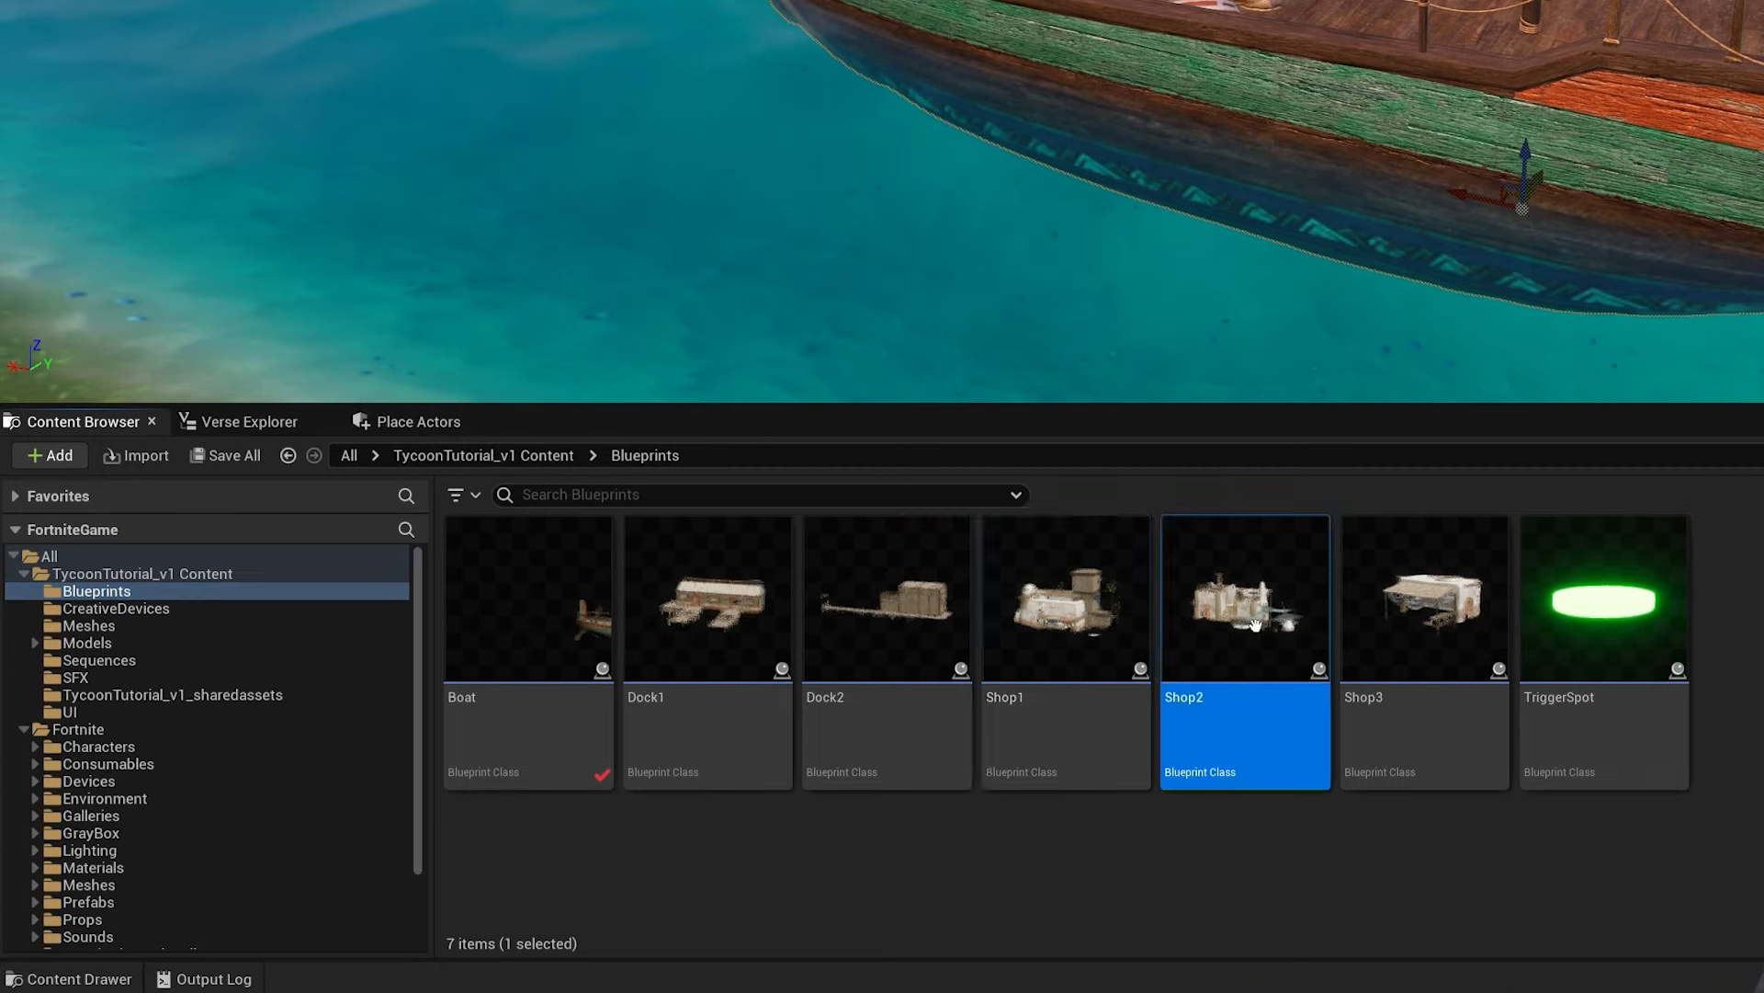
pyautogui.click(1602, 596)
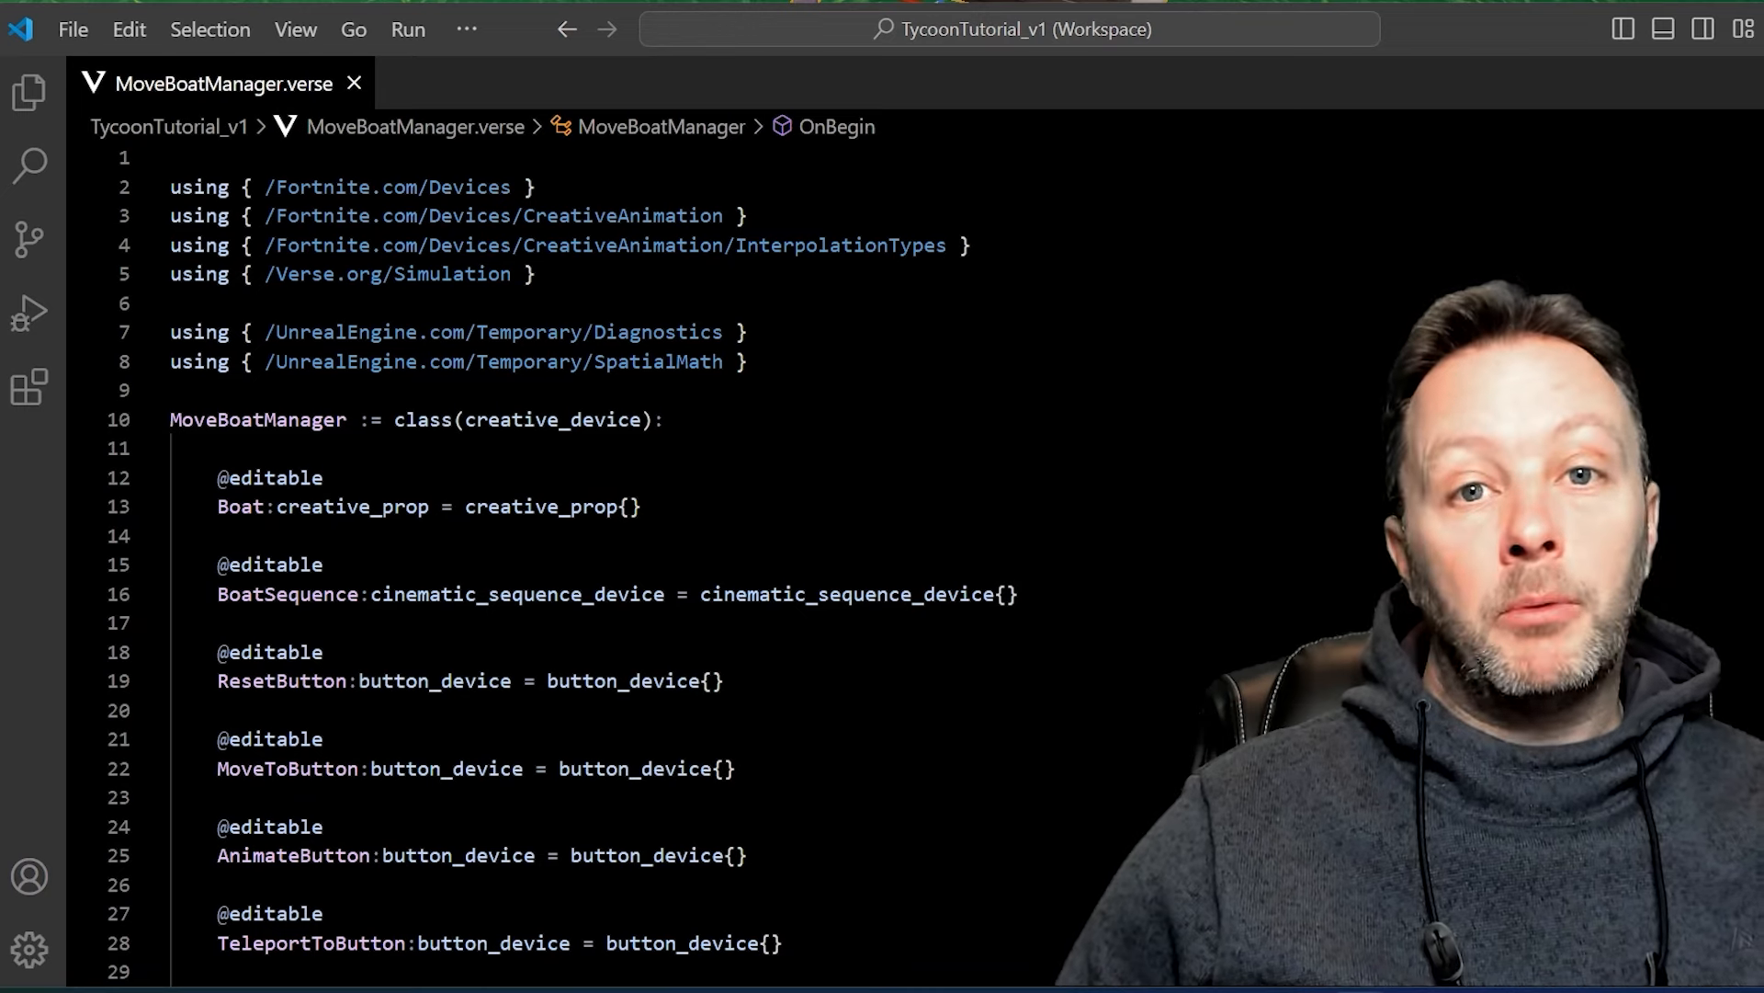
pyautogui.moveTo(171, 186); pyautogui.dragTo(748, 361)
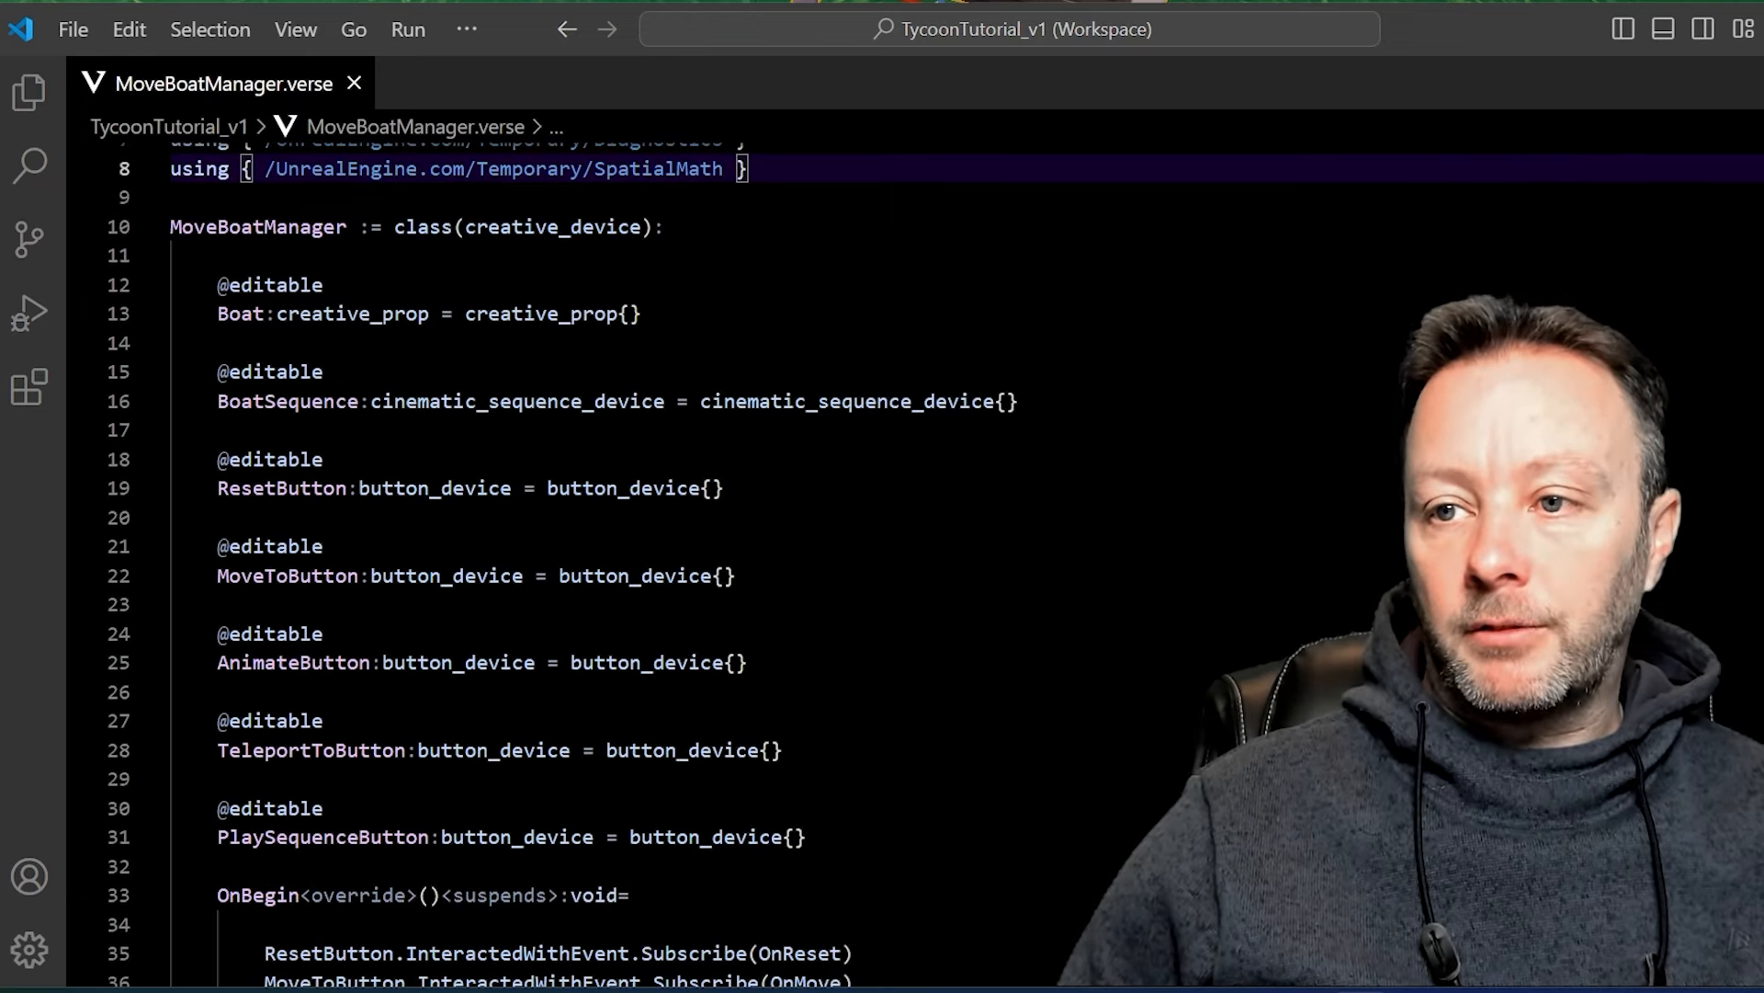
pyautogui.moveTo(259, 372); pyautogui.dragTo(805, 837)
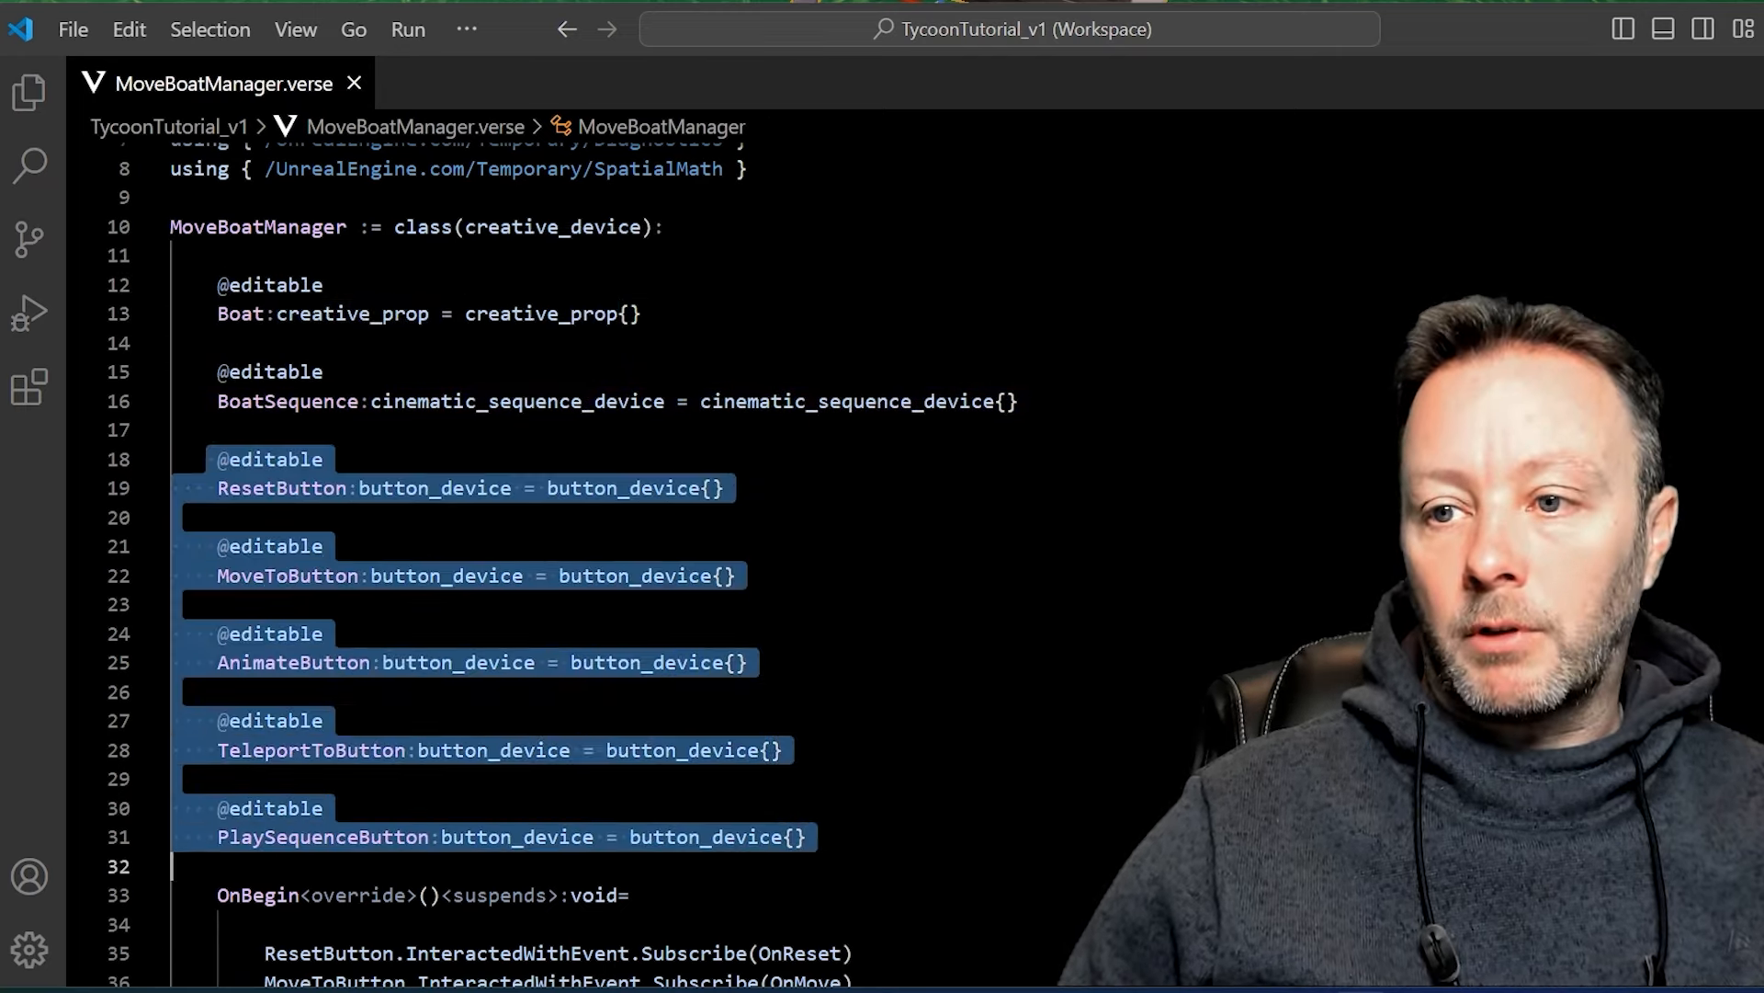
pyautogui.scroll(-3)
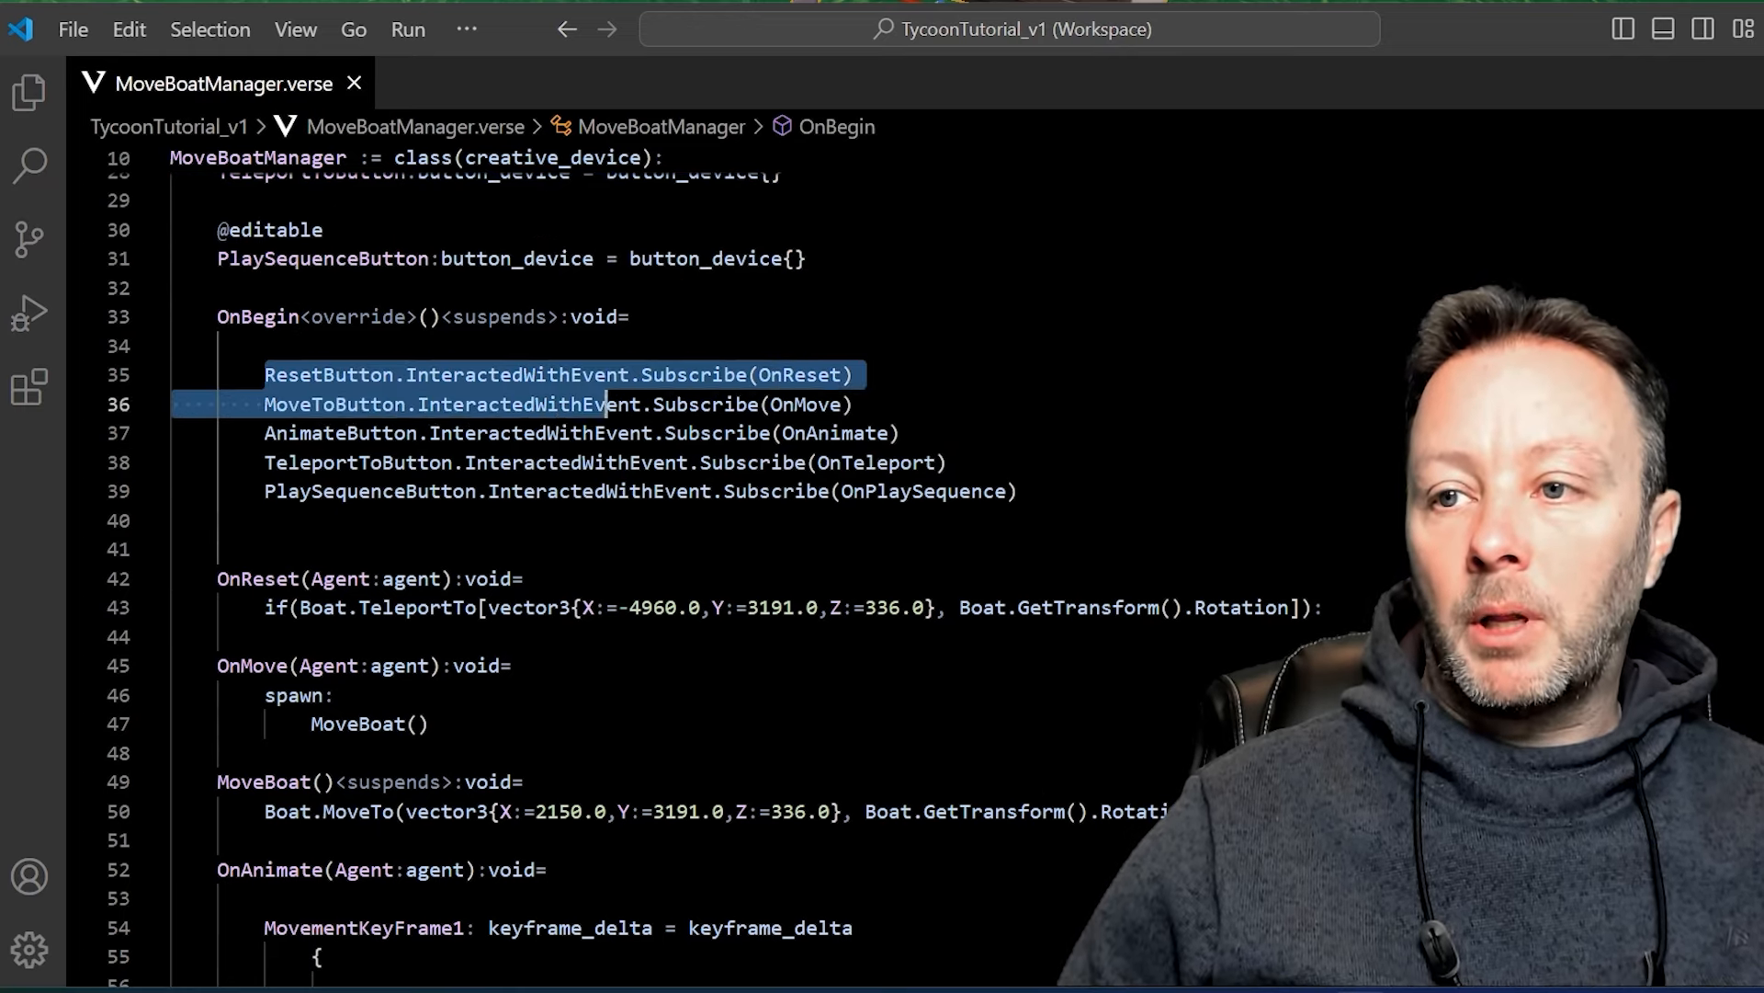
pyautogui.moveTo(608, 405); pyautogui.dragTo(1017, 490)
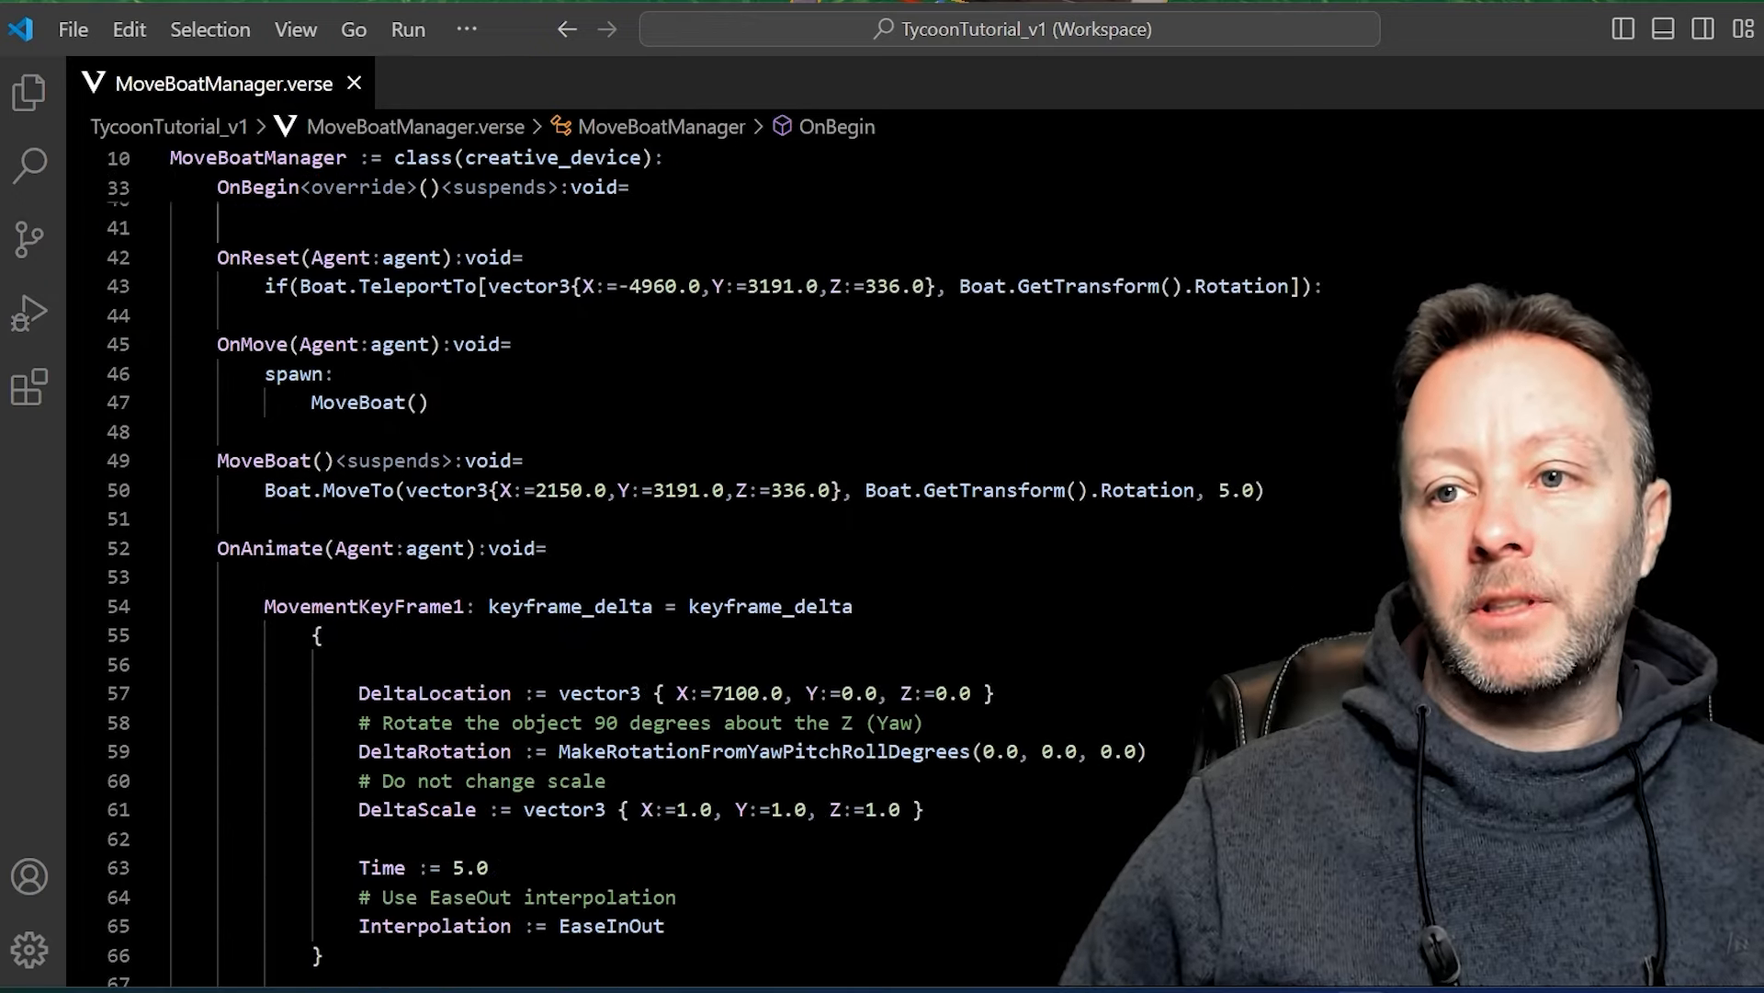
# Place the boat's copied location (X -4960.55, Y 3191.95, Z 336.77) above OnReset's TeleportTo.
pyautogui.click(360, 343)
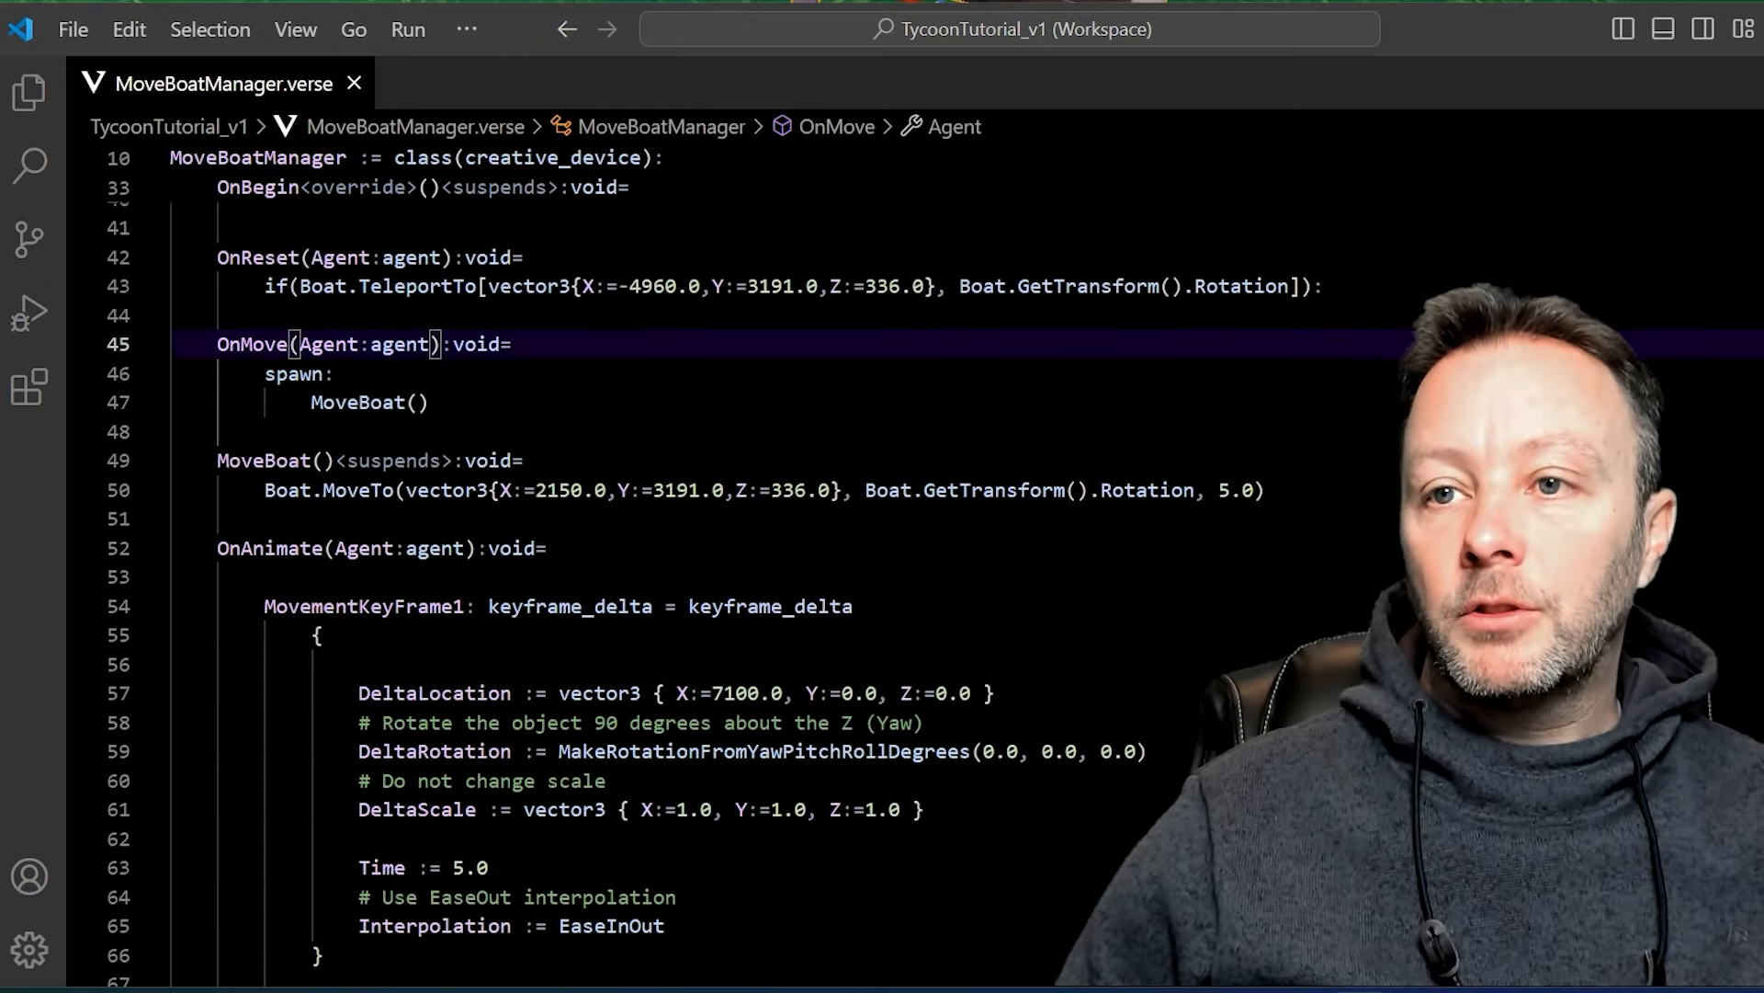
pyautogui.scroll(-3)
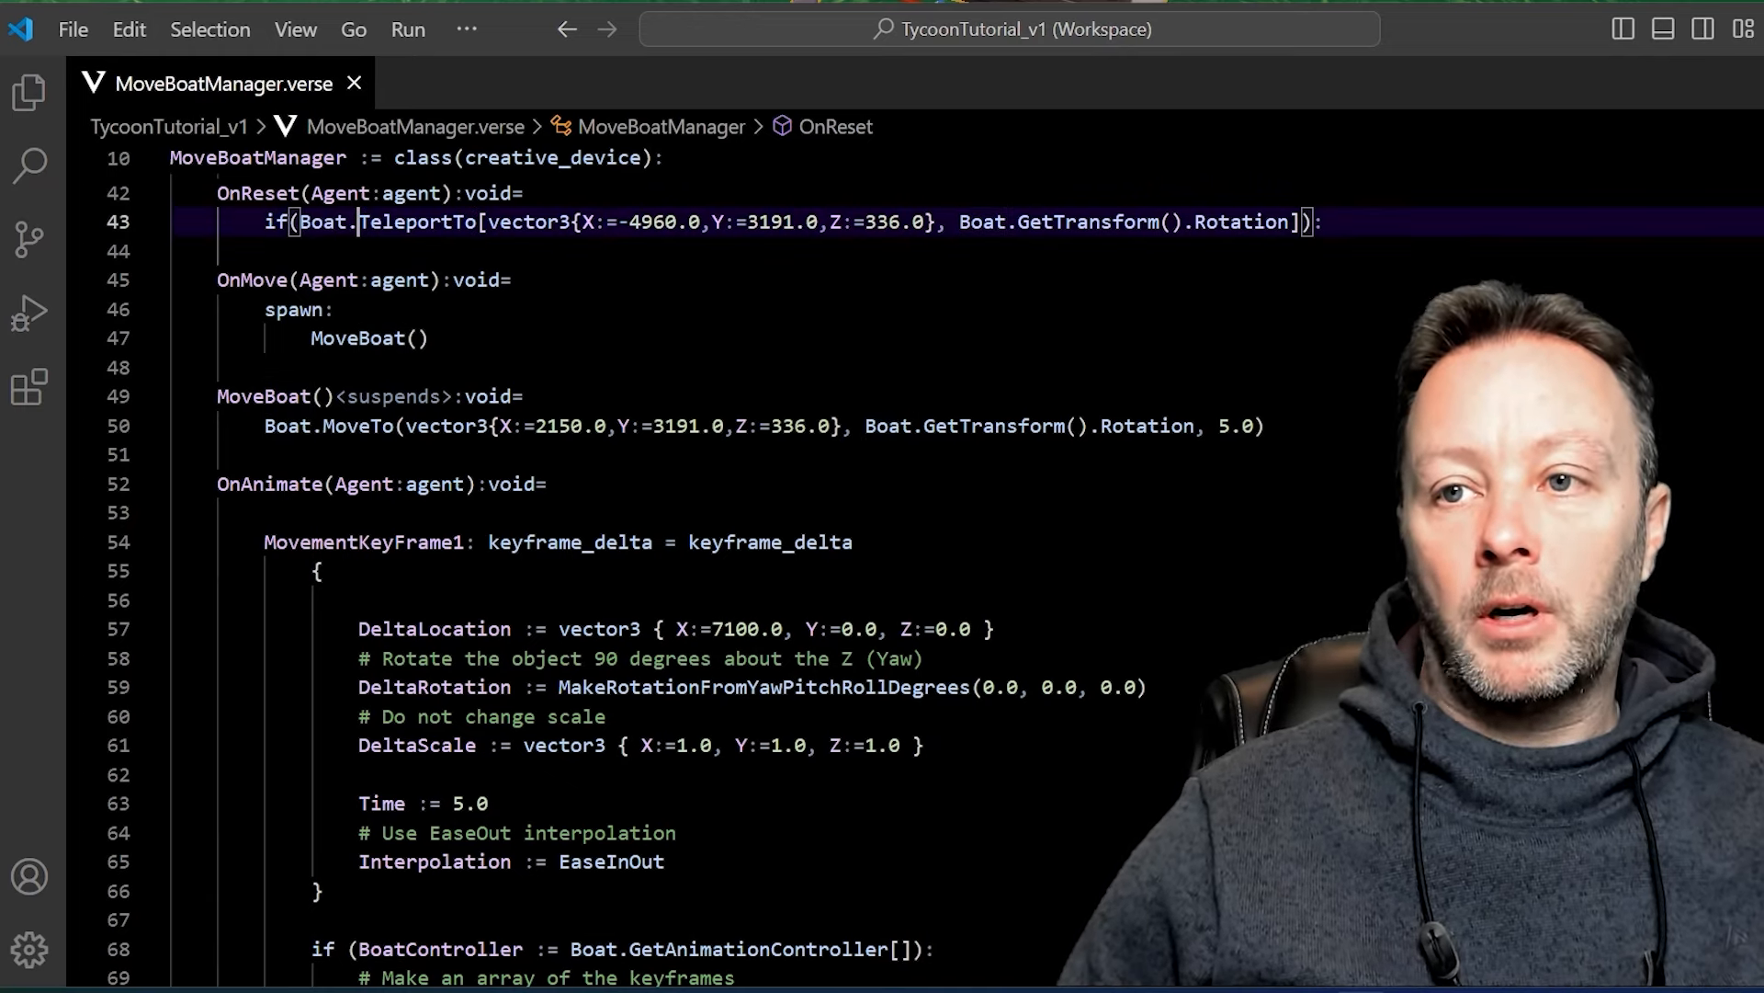
pyautogui.doubleClick(417, 222)
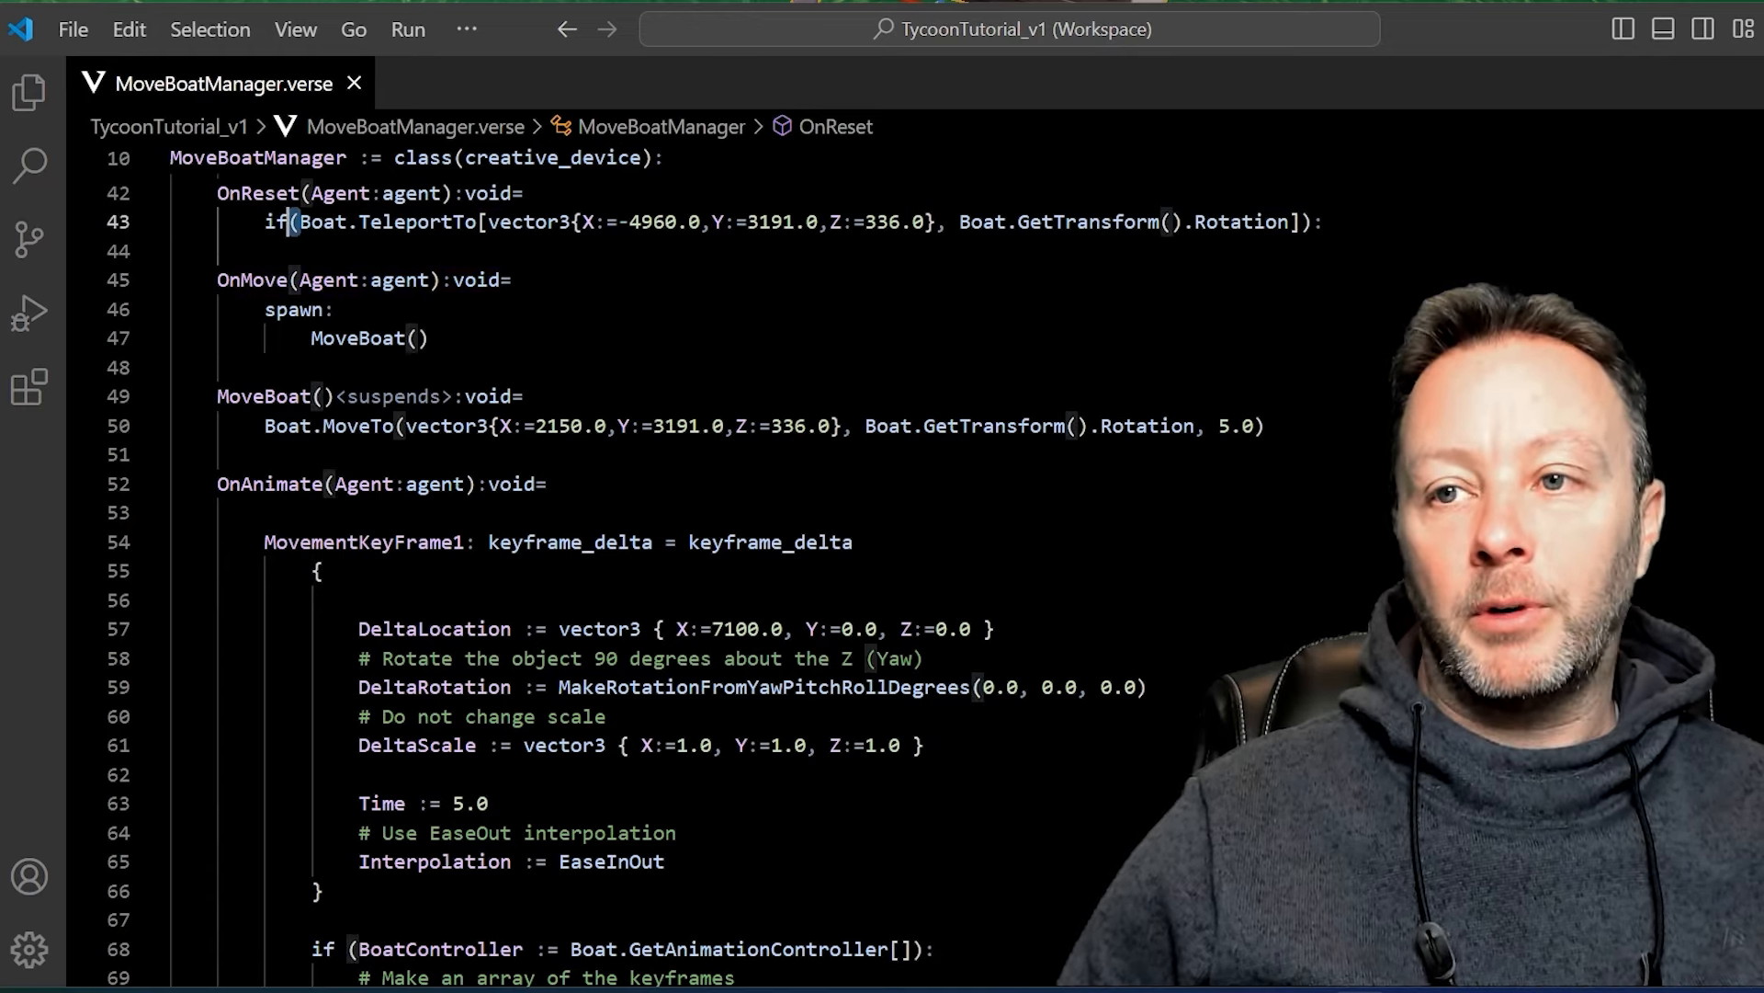
pyautogui.doubleClick(529, 221)
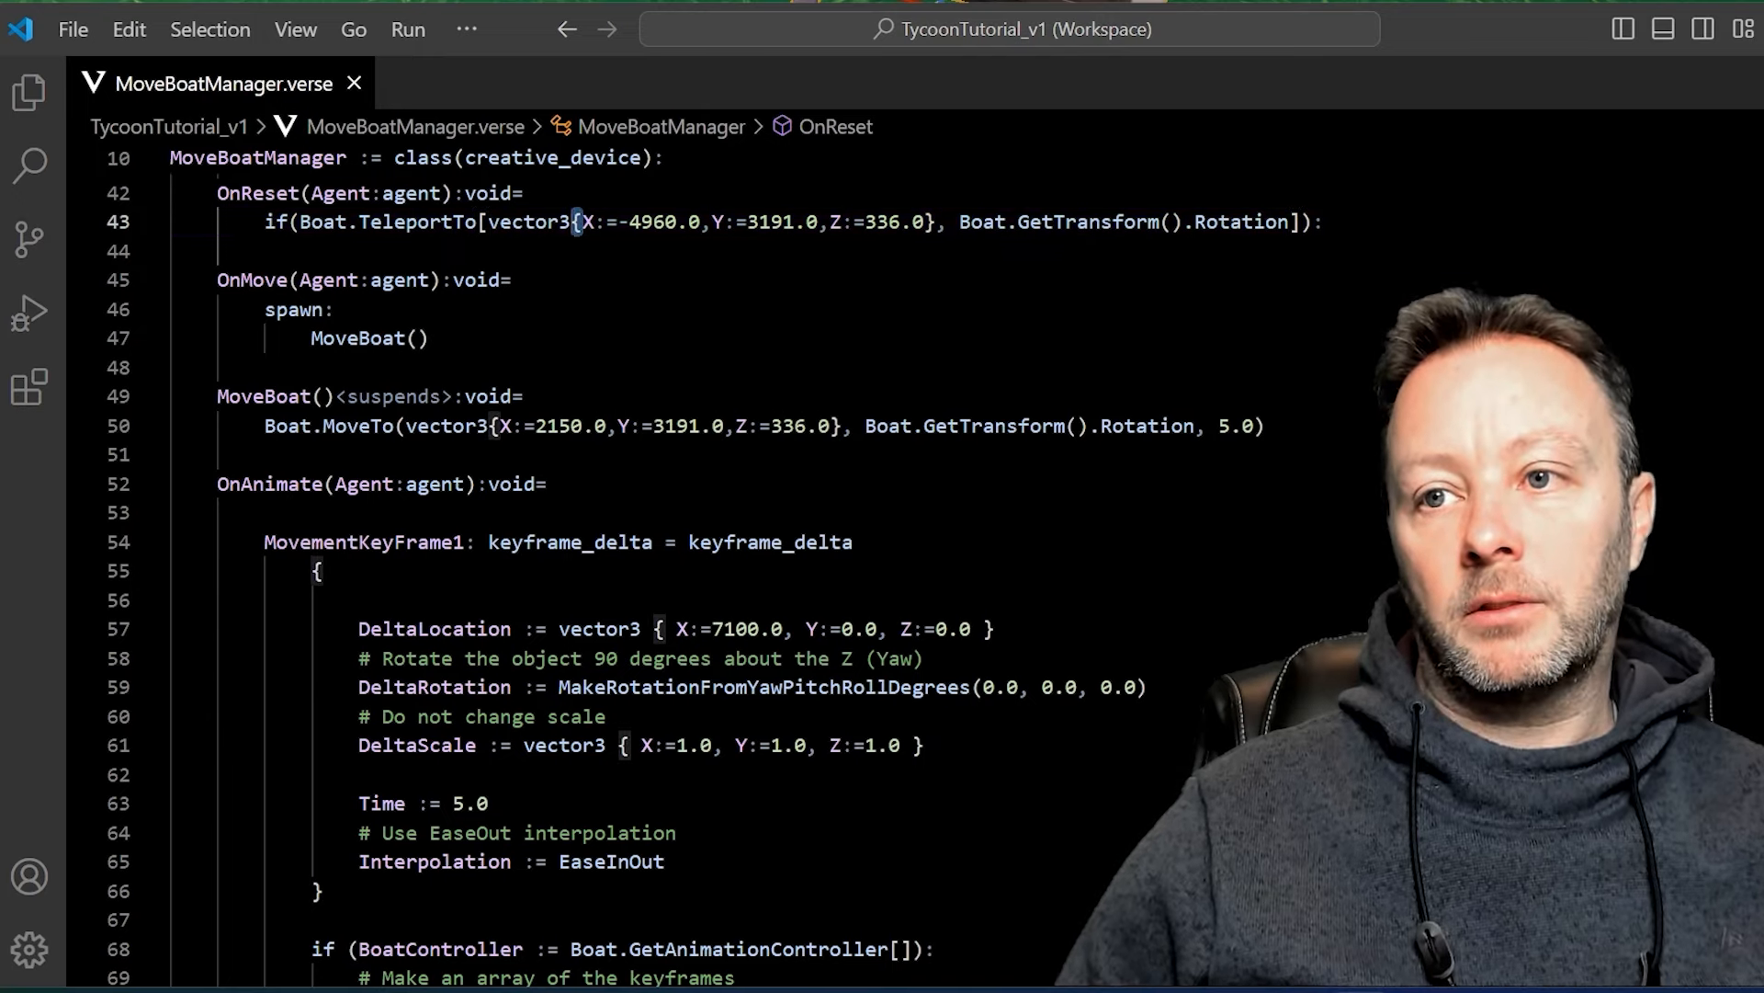
pyautogui.doubleClick(416, 222)
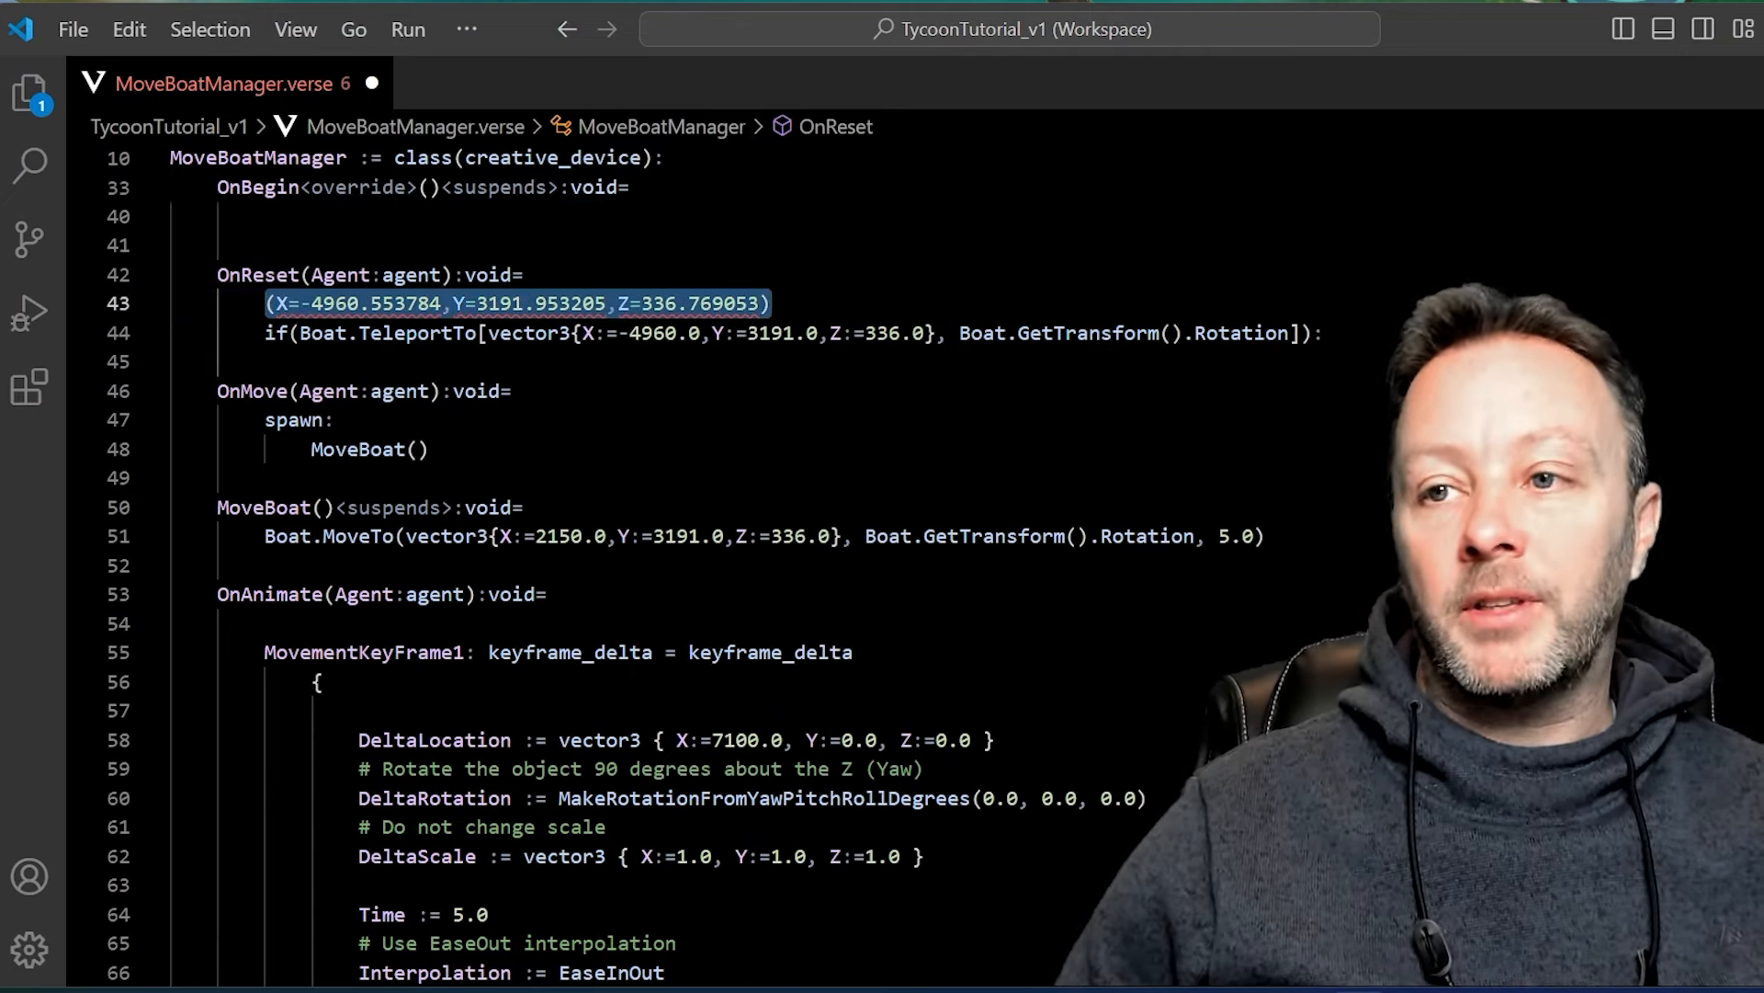
# Delete the pasted coordinates, then highlight the reset Z value and rotation argument.
pyautogui.press('Delete')
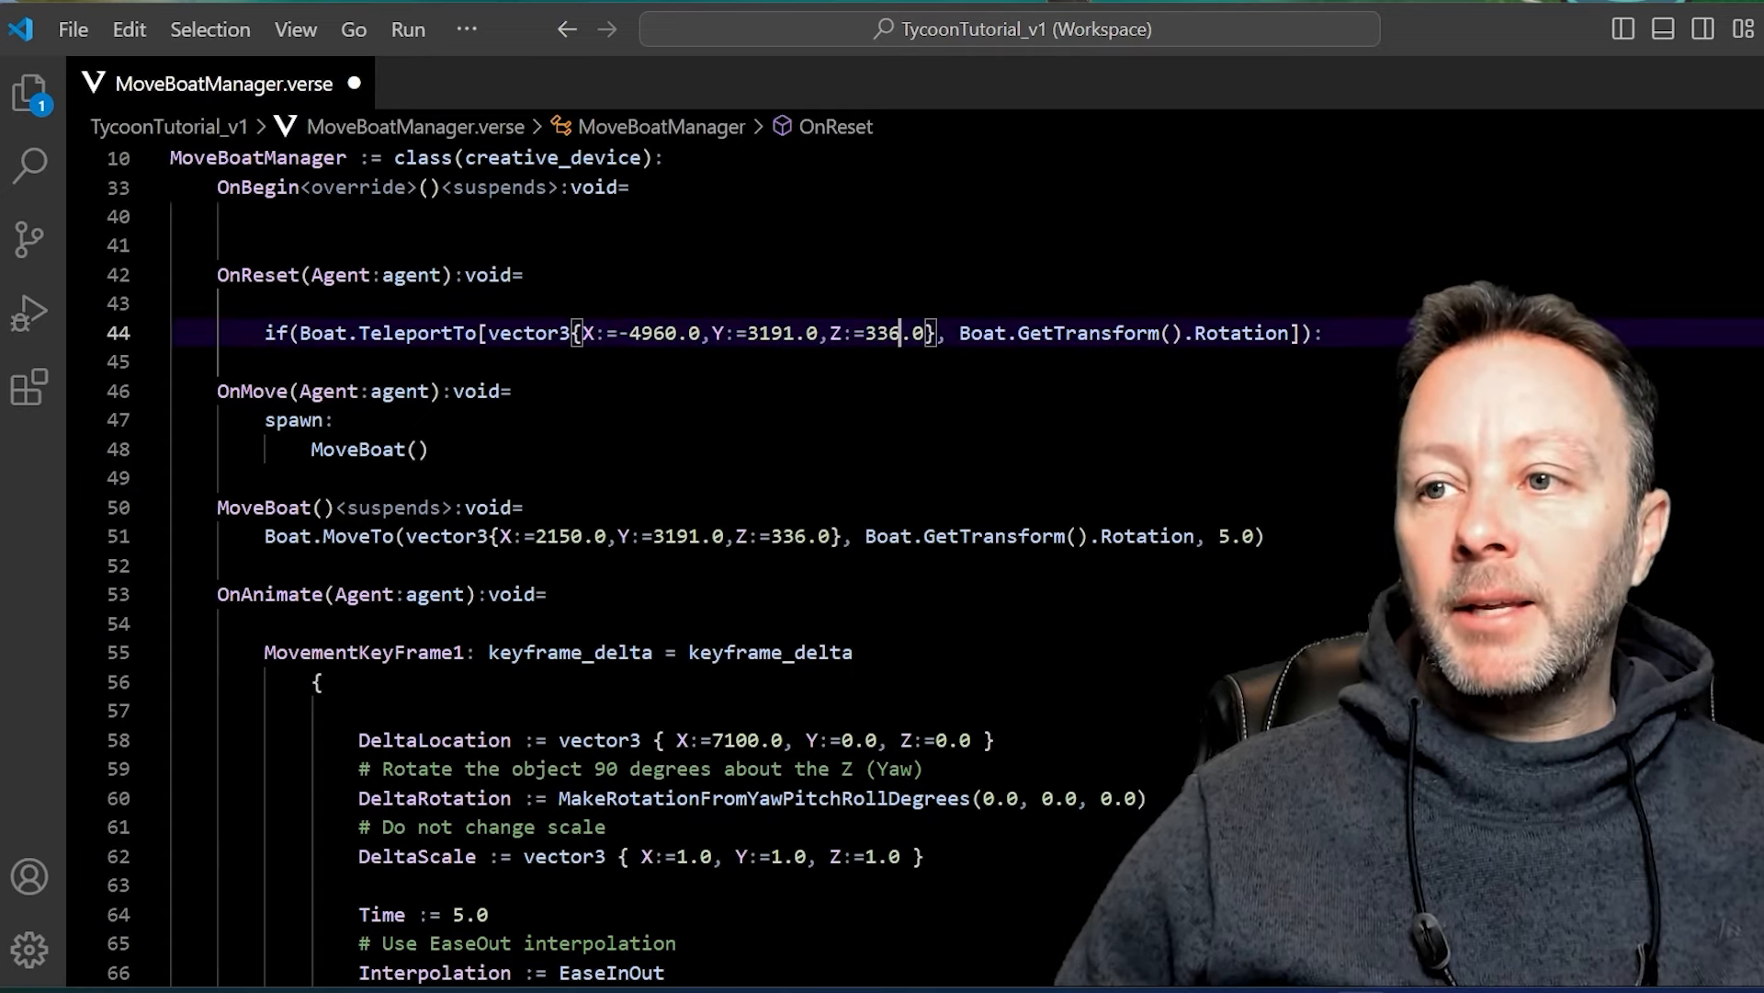
pyautogui.doubleClick(1067, 332)
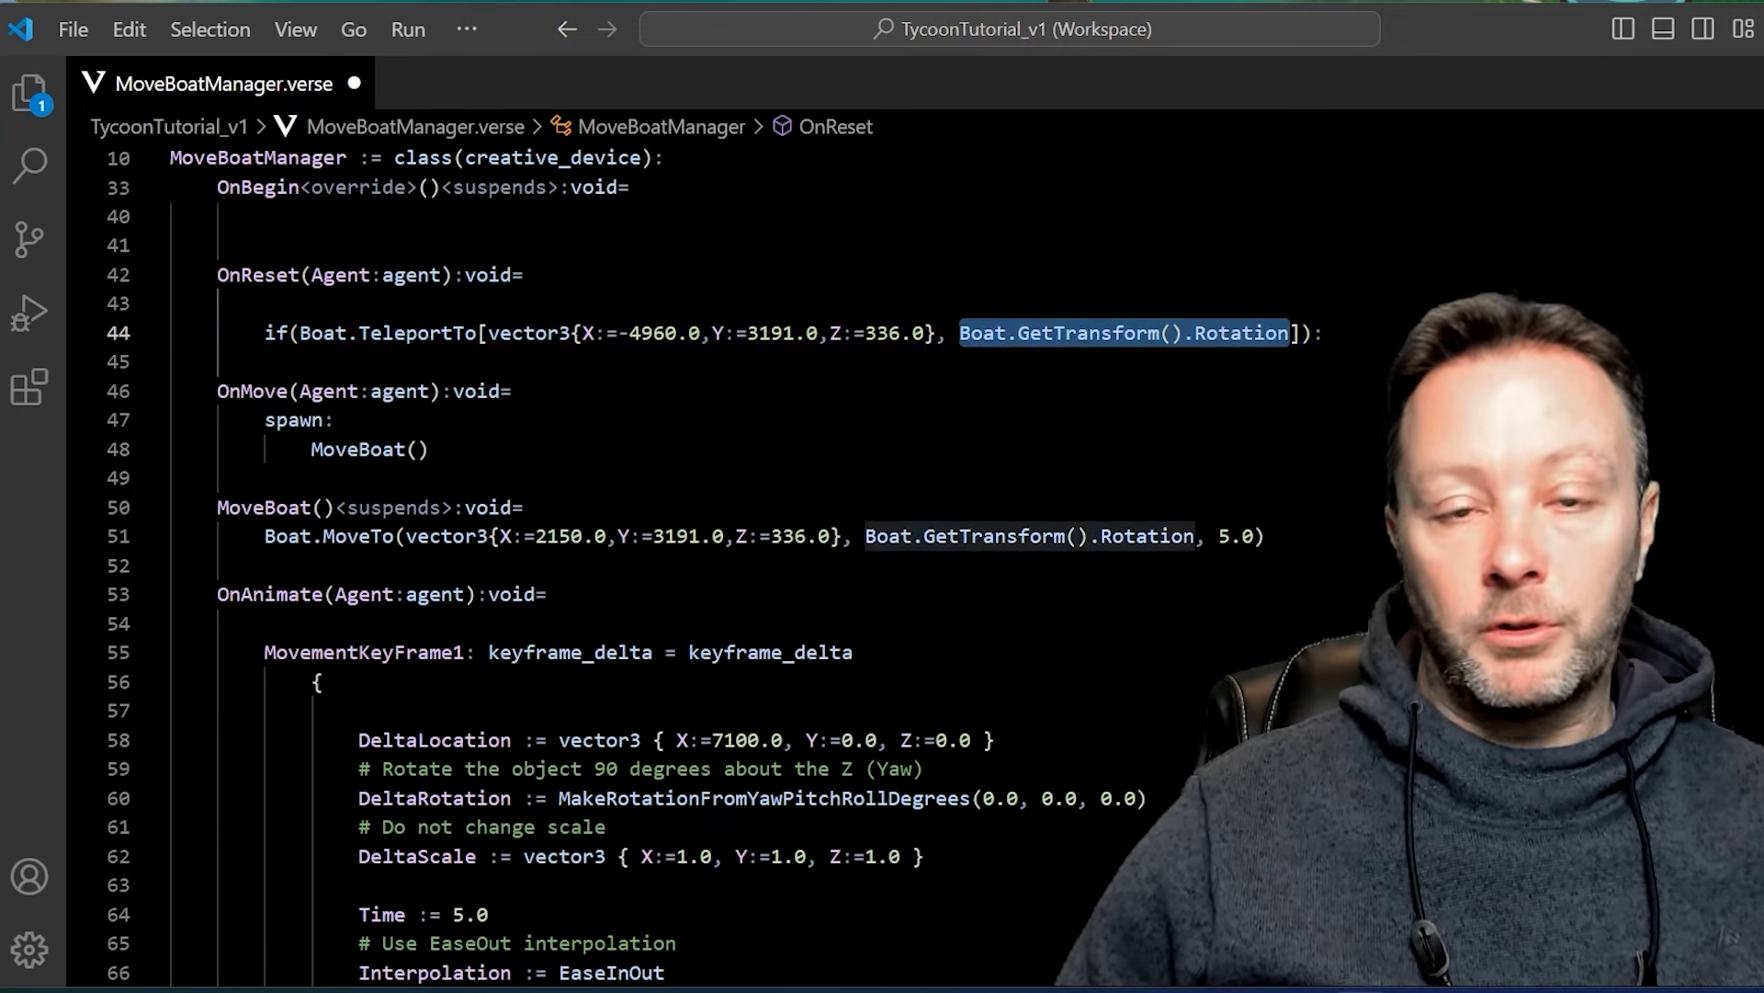
pyautogui.click(1202, 331)
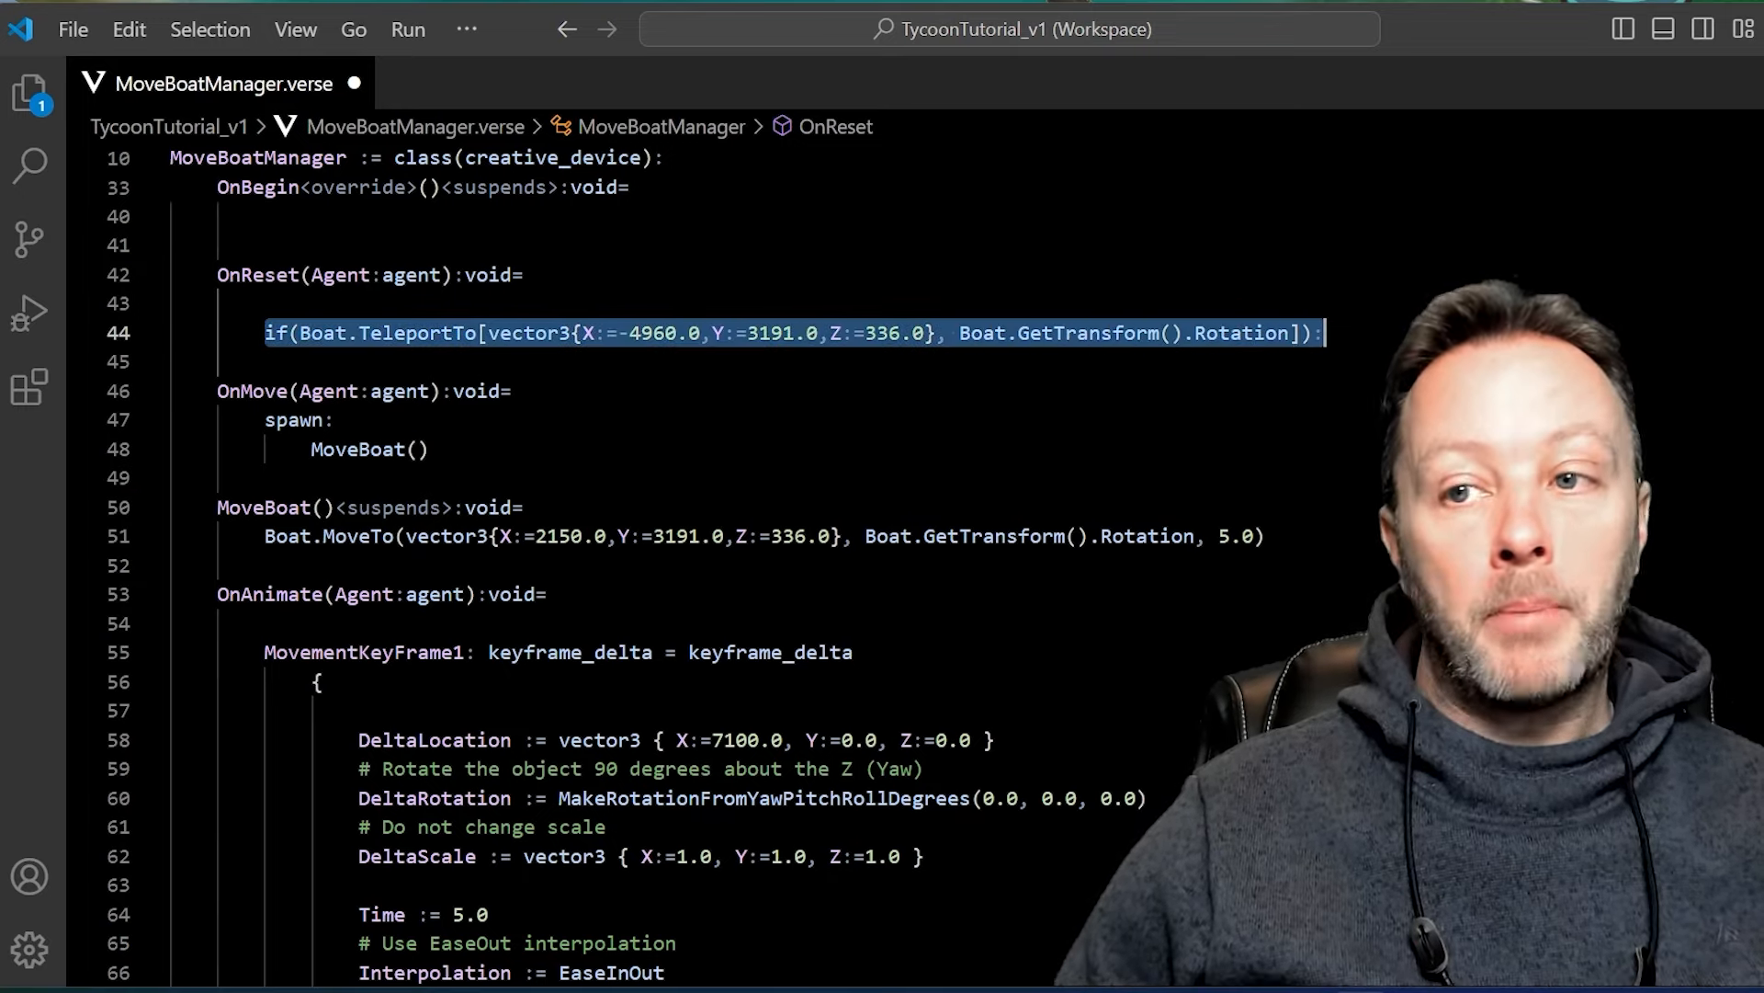
pyautogui.scroll(-3)
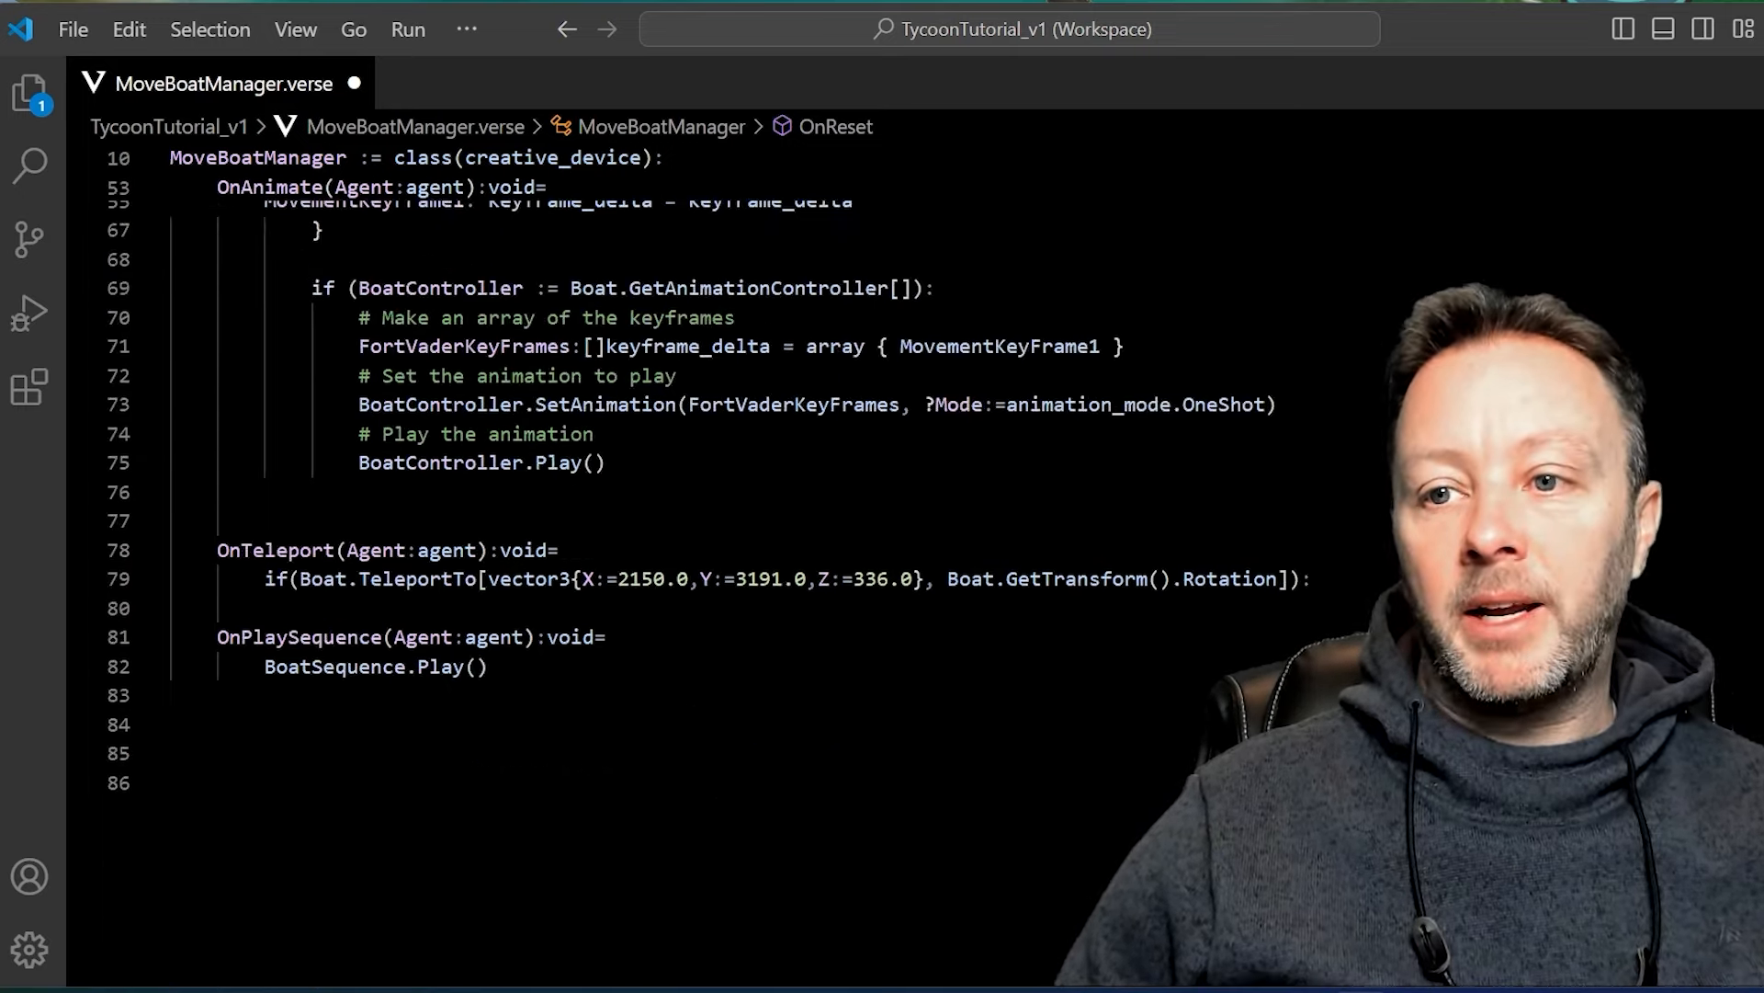
# Review the OnTeleport handler's destination coordinates and save MoveBoatManager.verse.
pyautogui.doubleClick(270, 486)
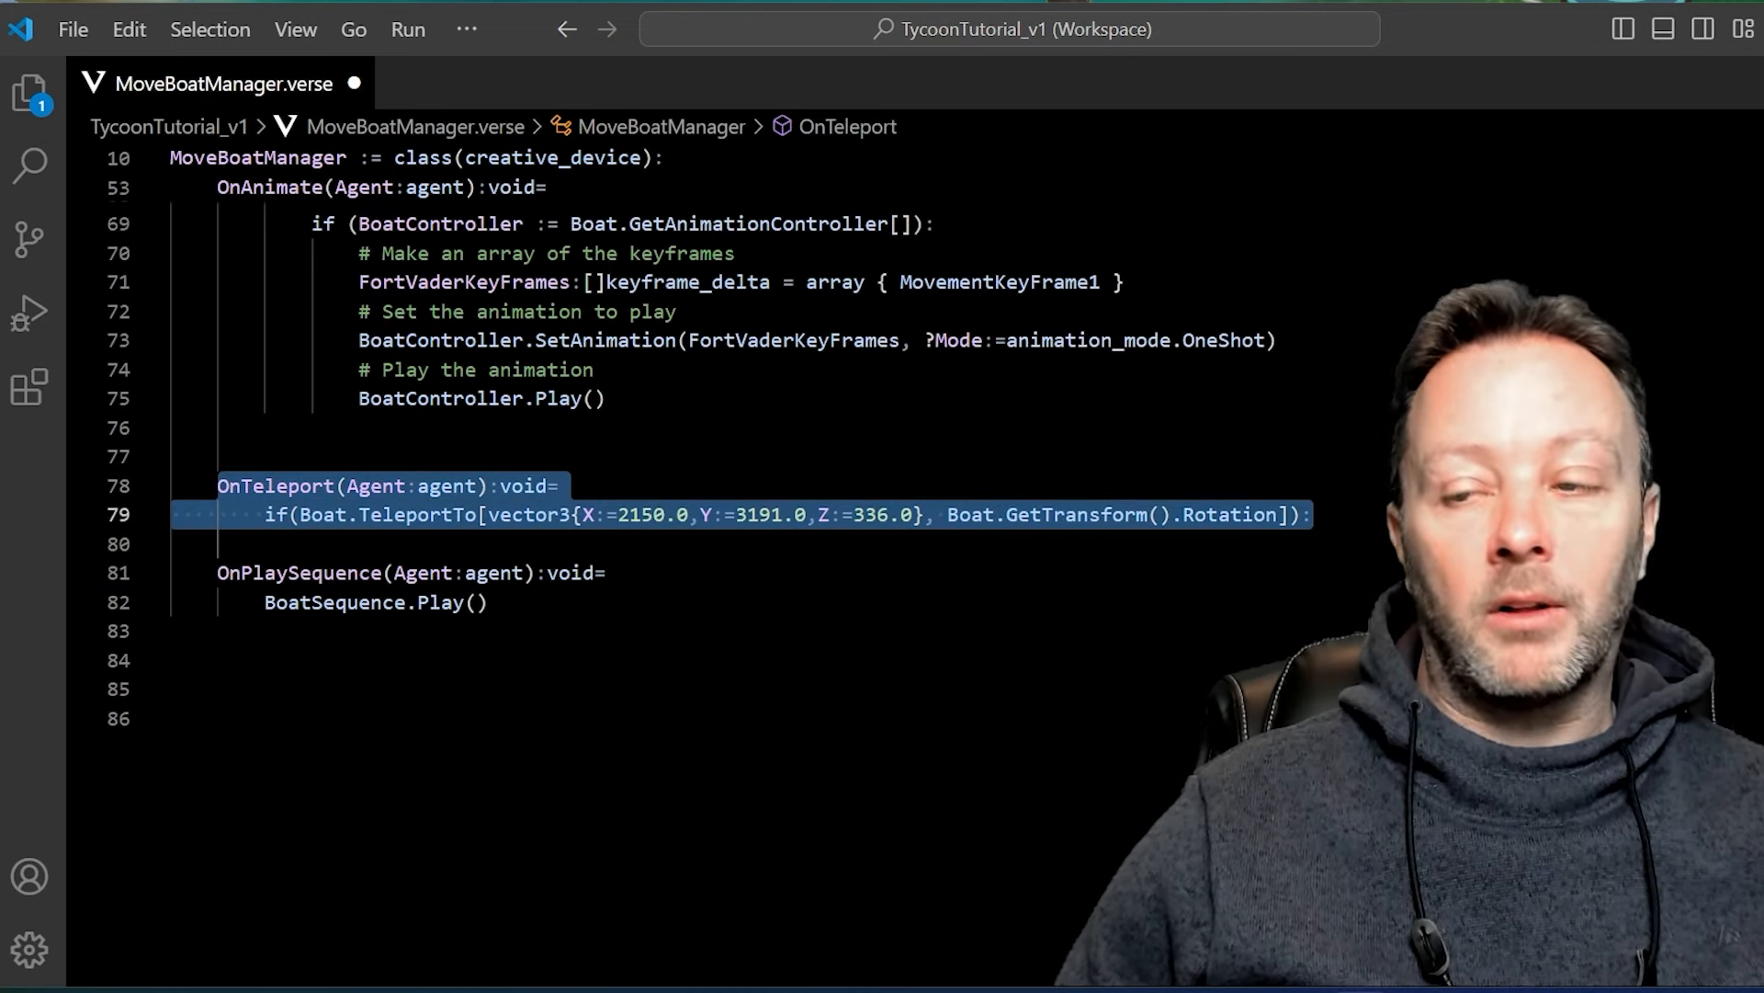
pyautogui.doubleClick(642, 515)
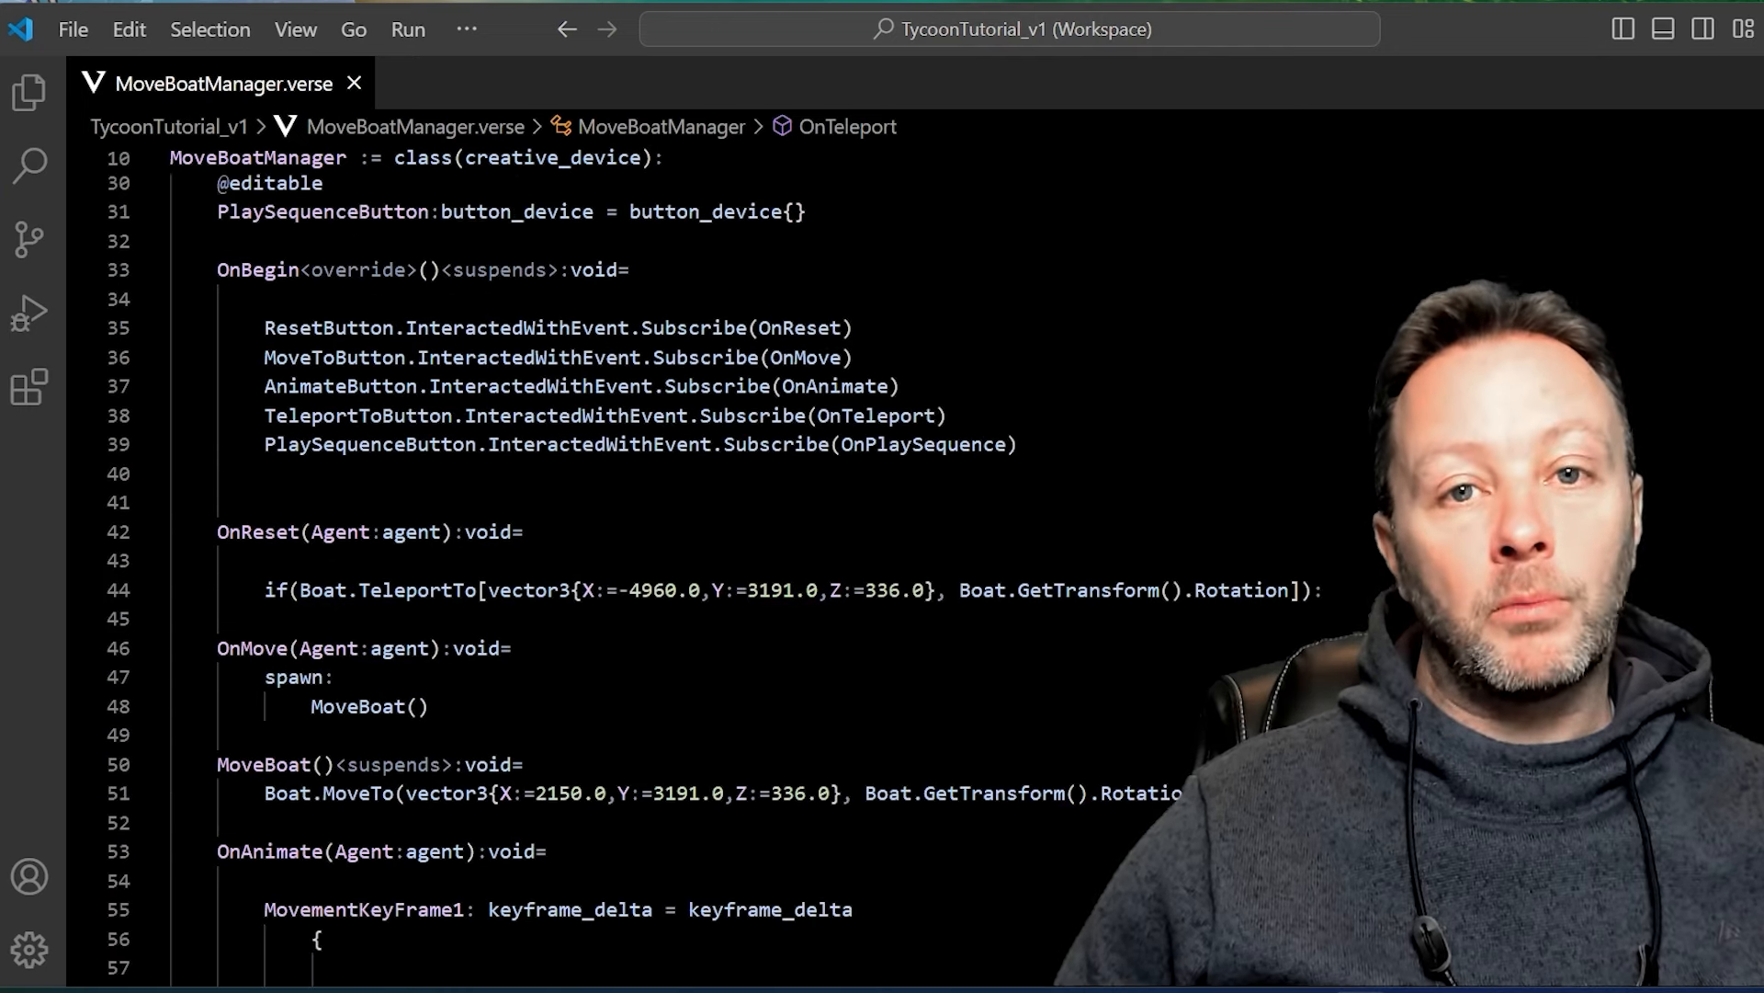
pyautogui.moveTo(262, 357); pyautogui.dragTo(560, 386)
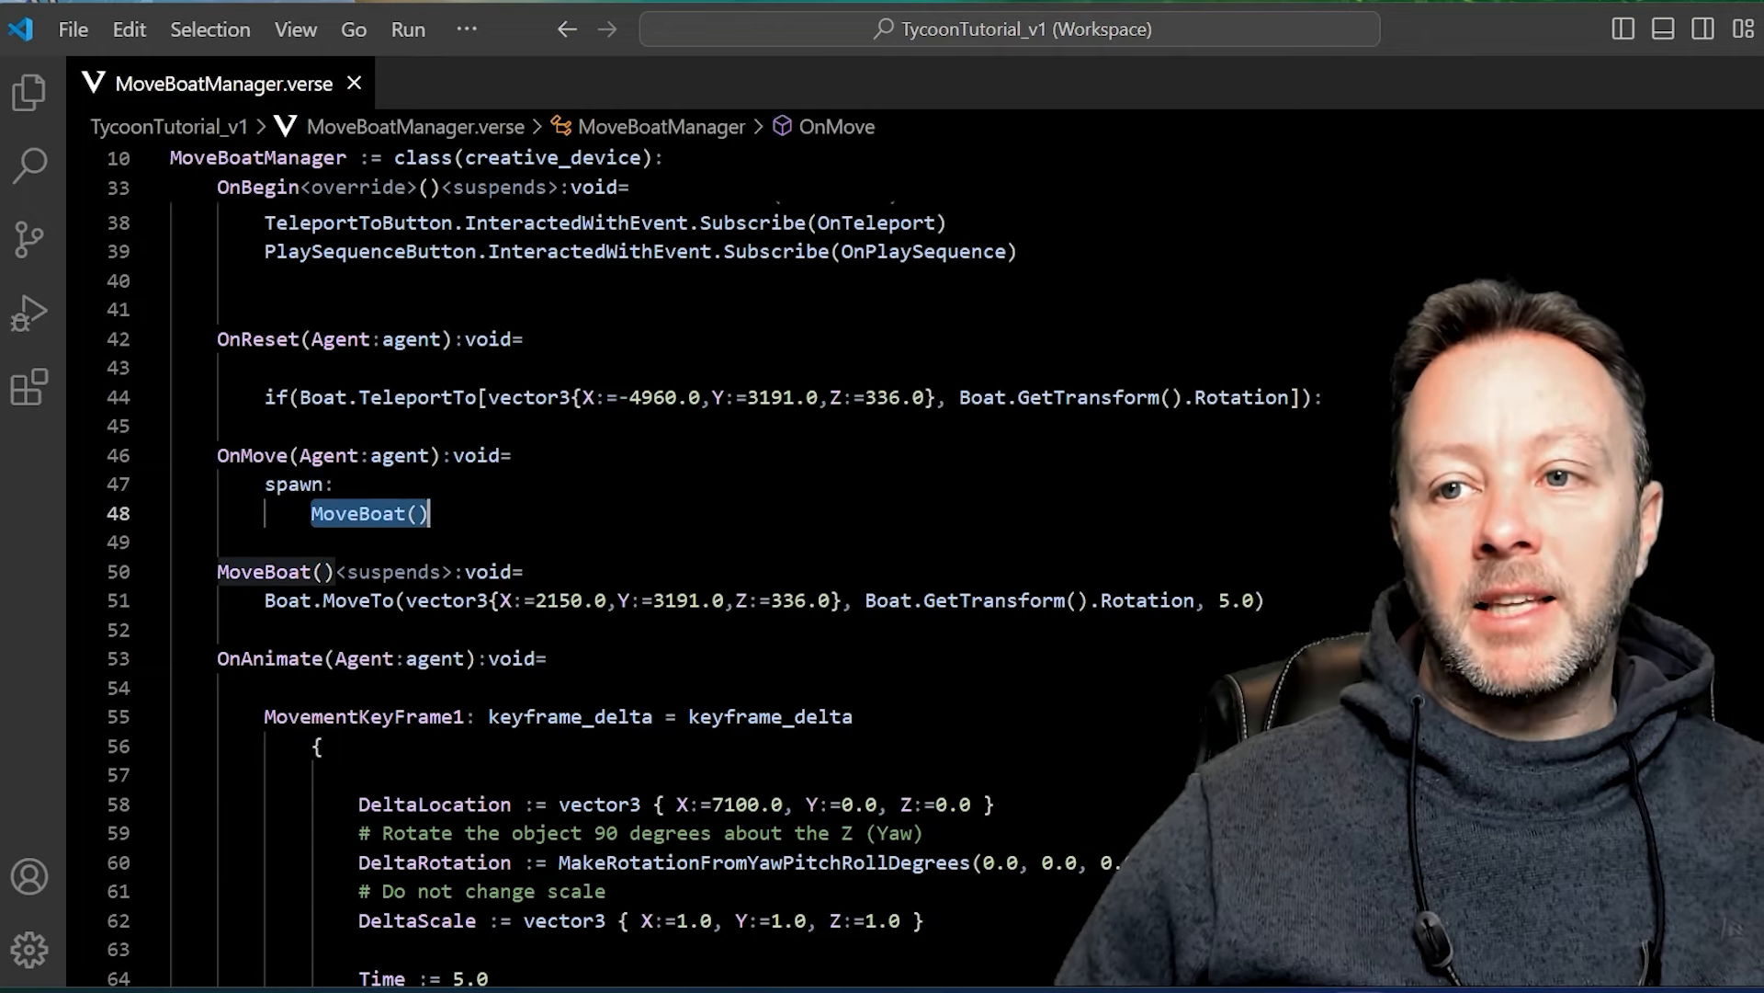
pyautogui.moveTo(369, 513)
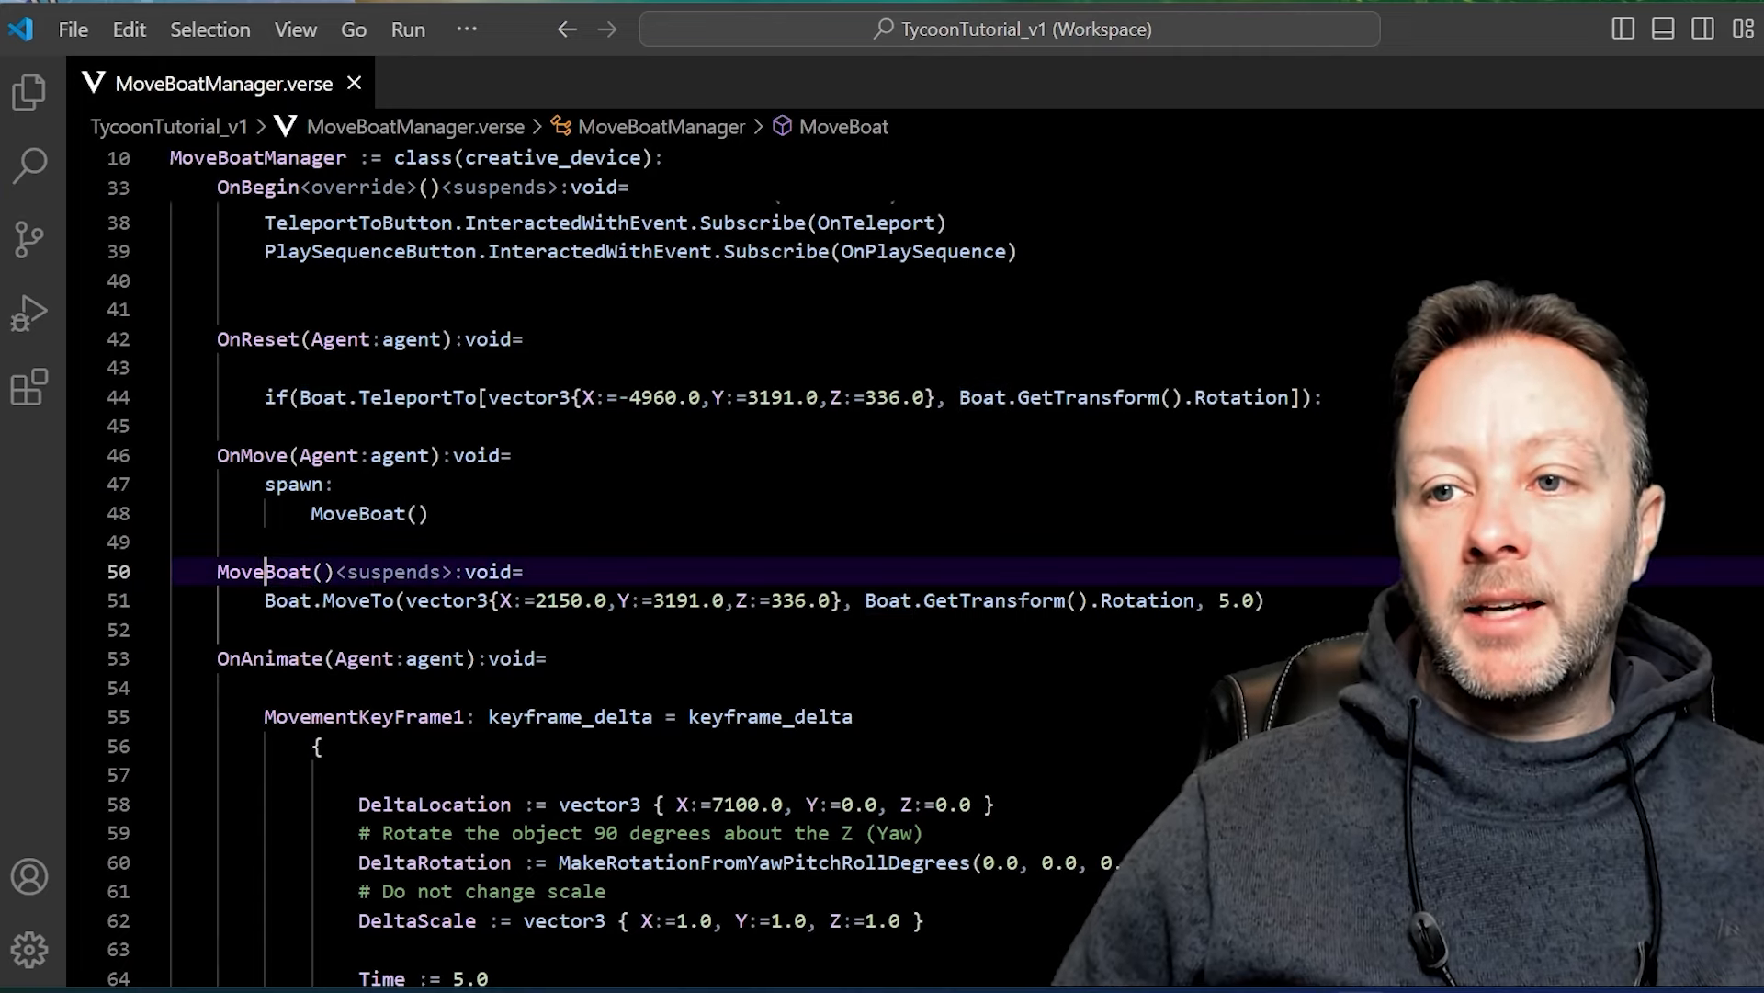
pyautogui.doubleClick(405, 571)
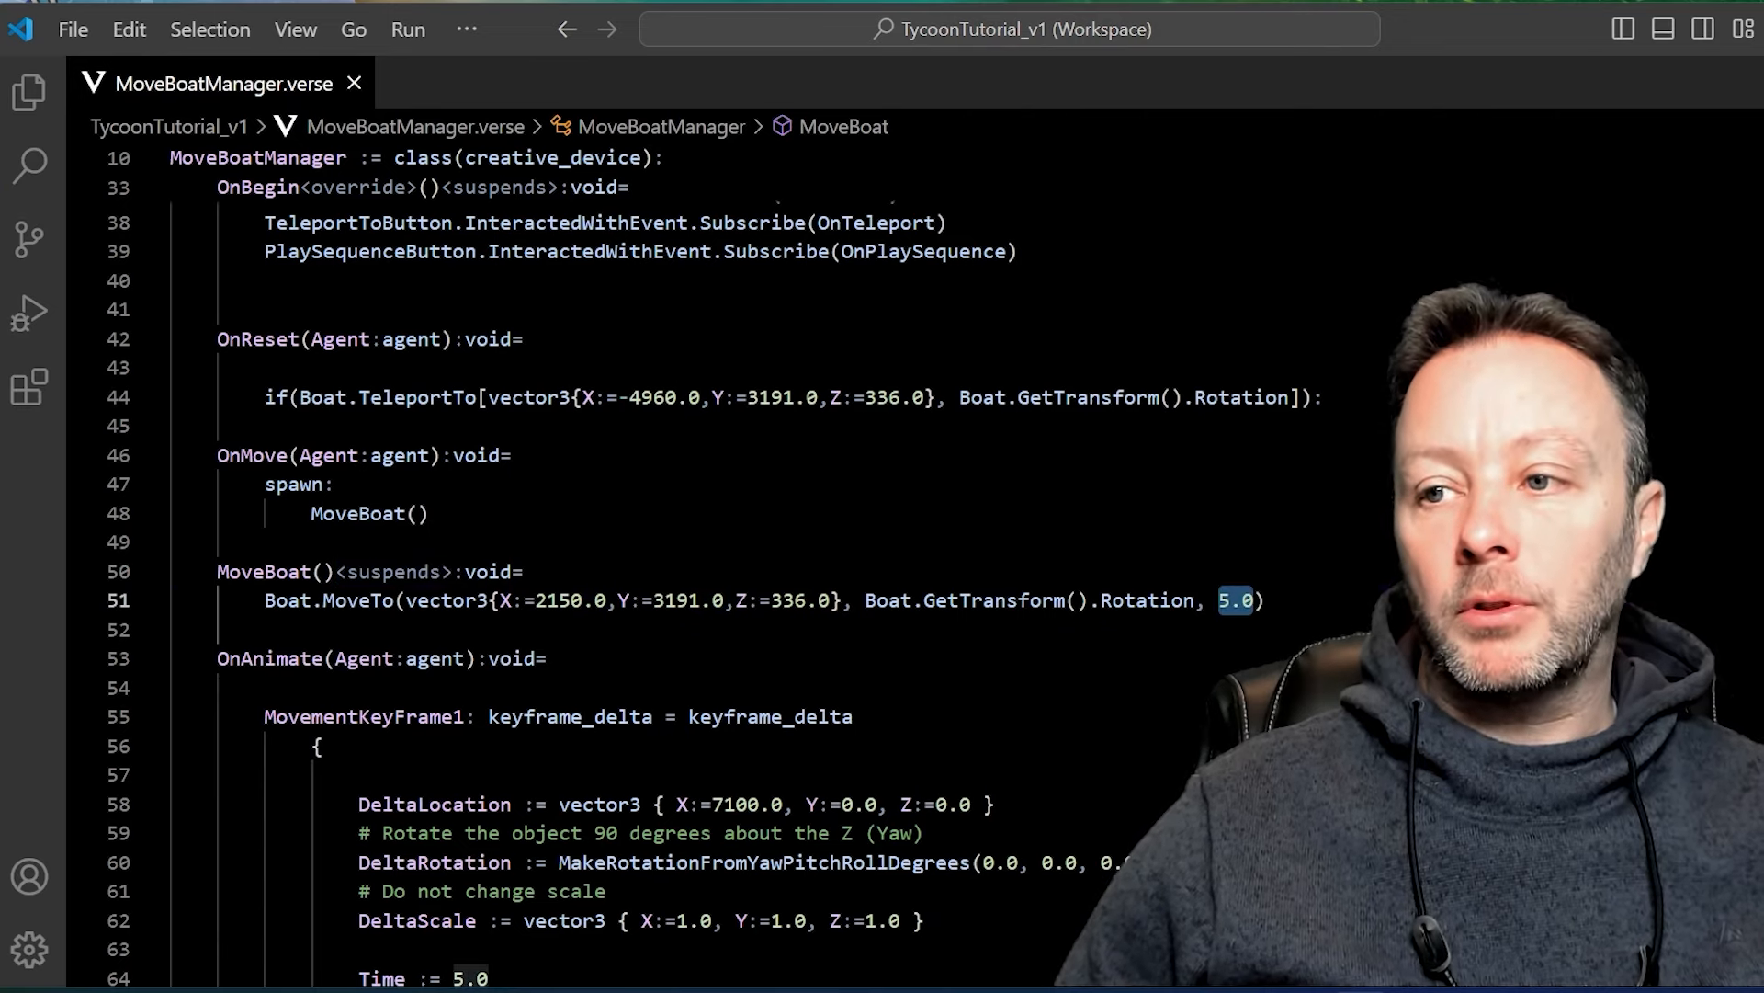
pyautogui.doubleClick(356, 600)
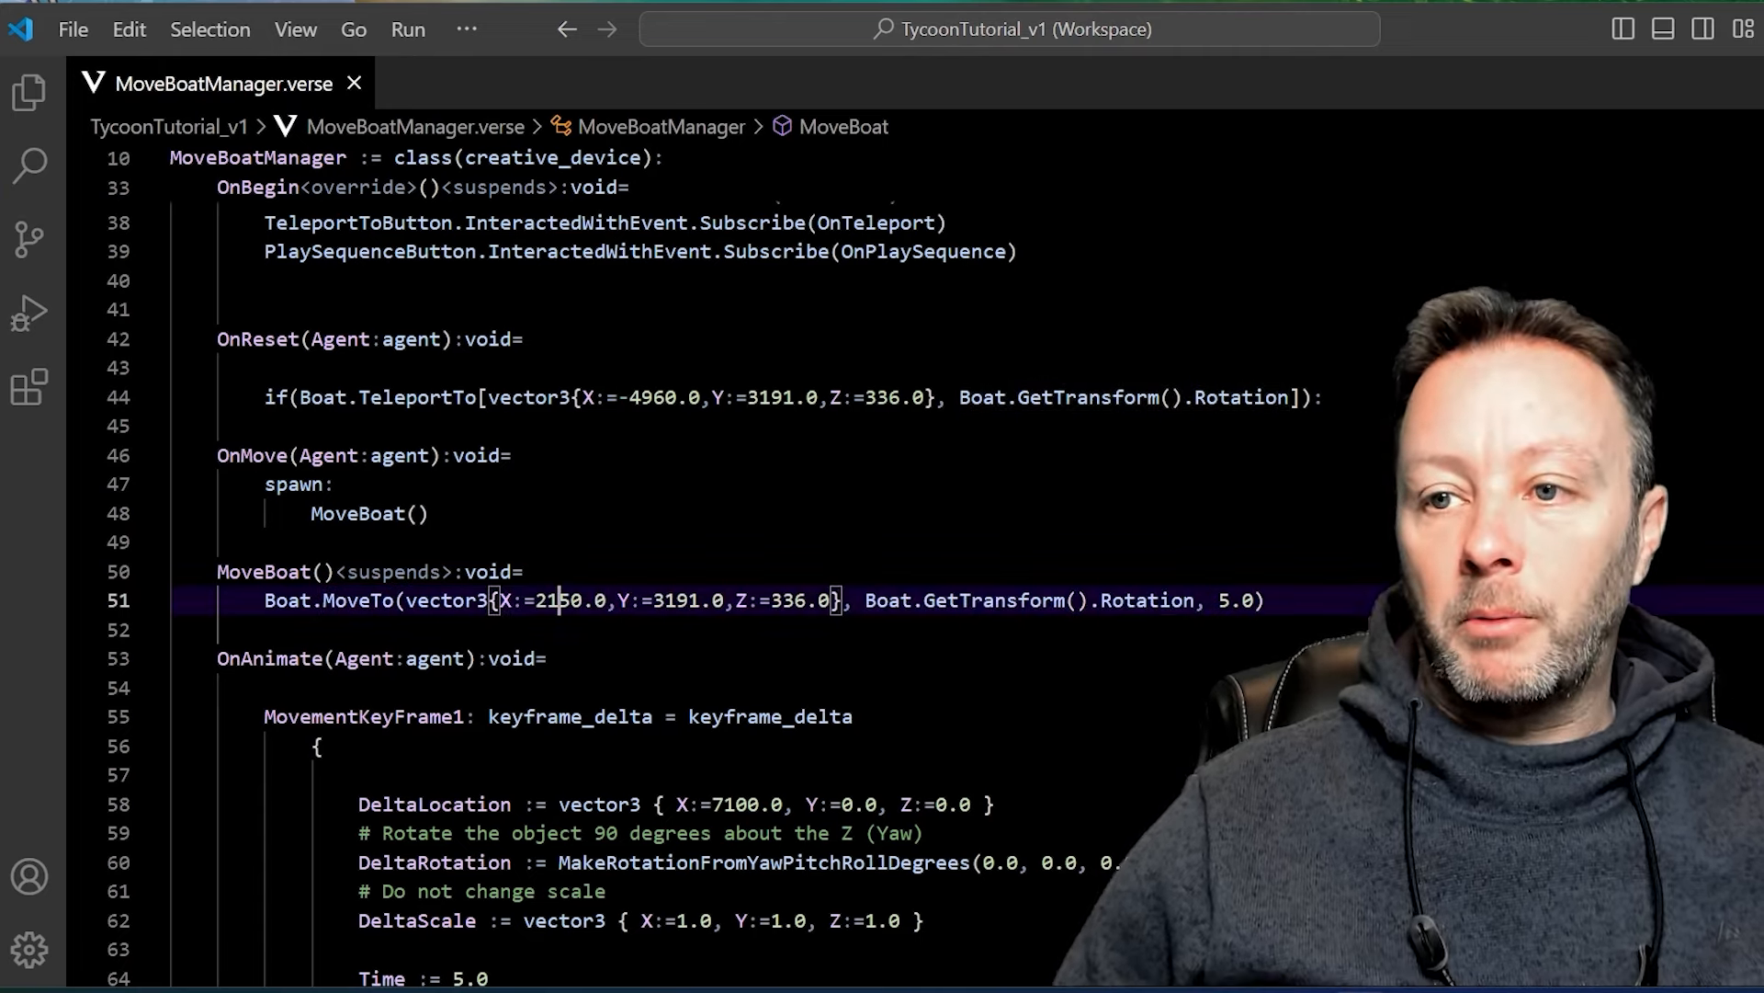
pyautogui.scroll(-3)
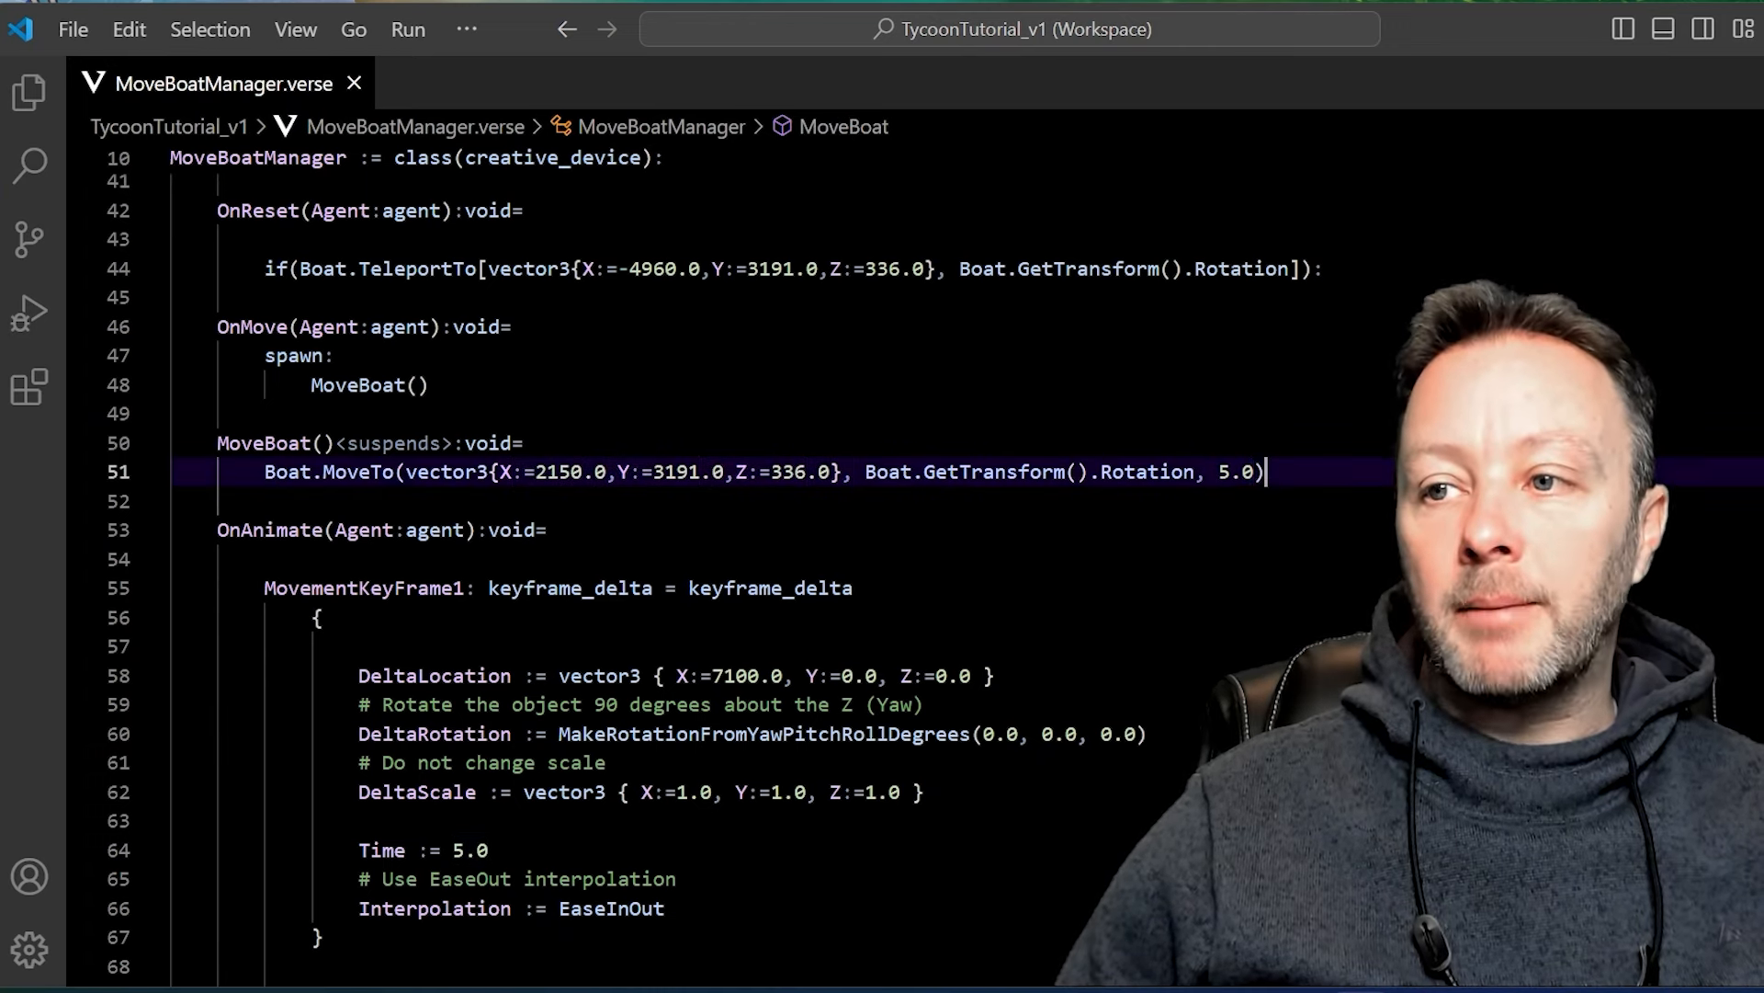
pyautogui.doubleClick(1227, 471)
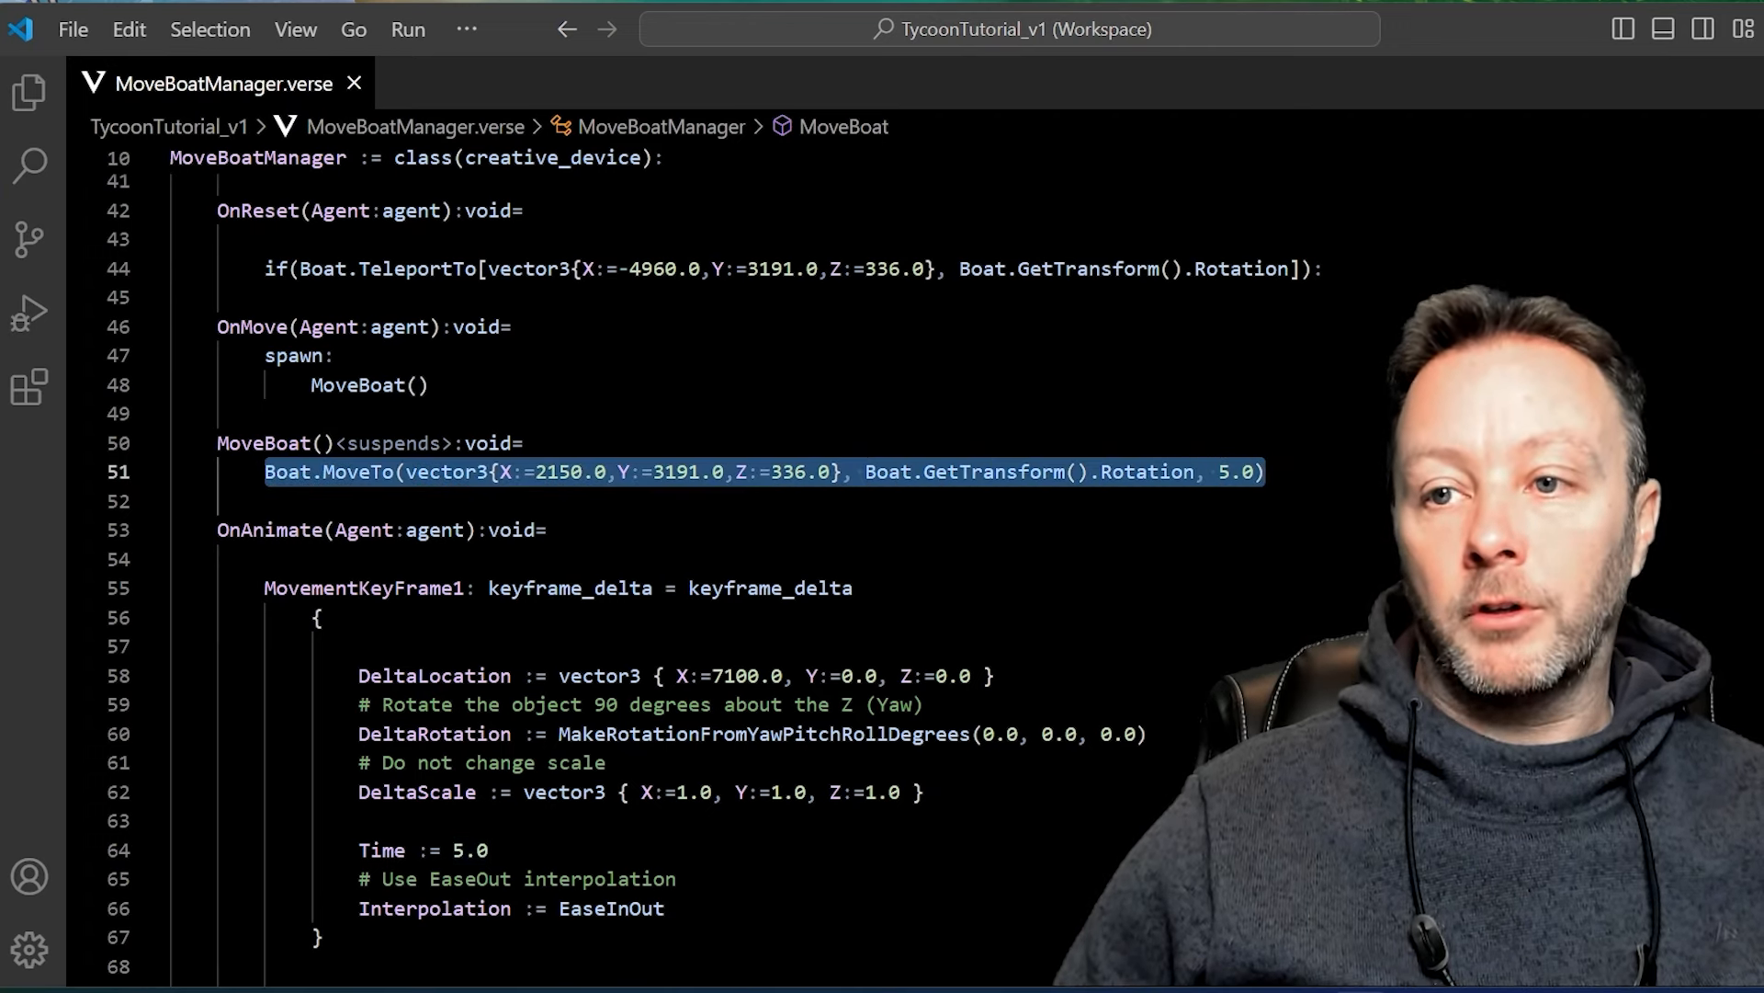
pyautogui.moveTo(360, 471)
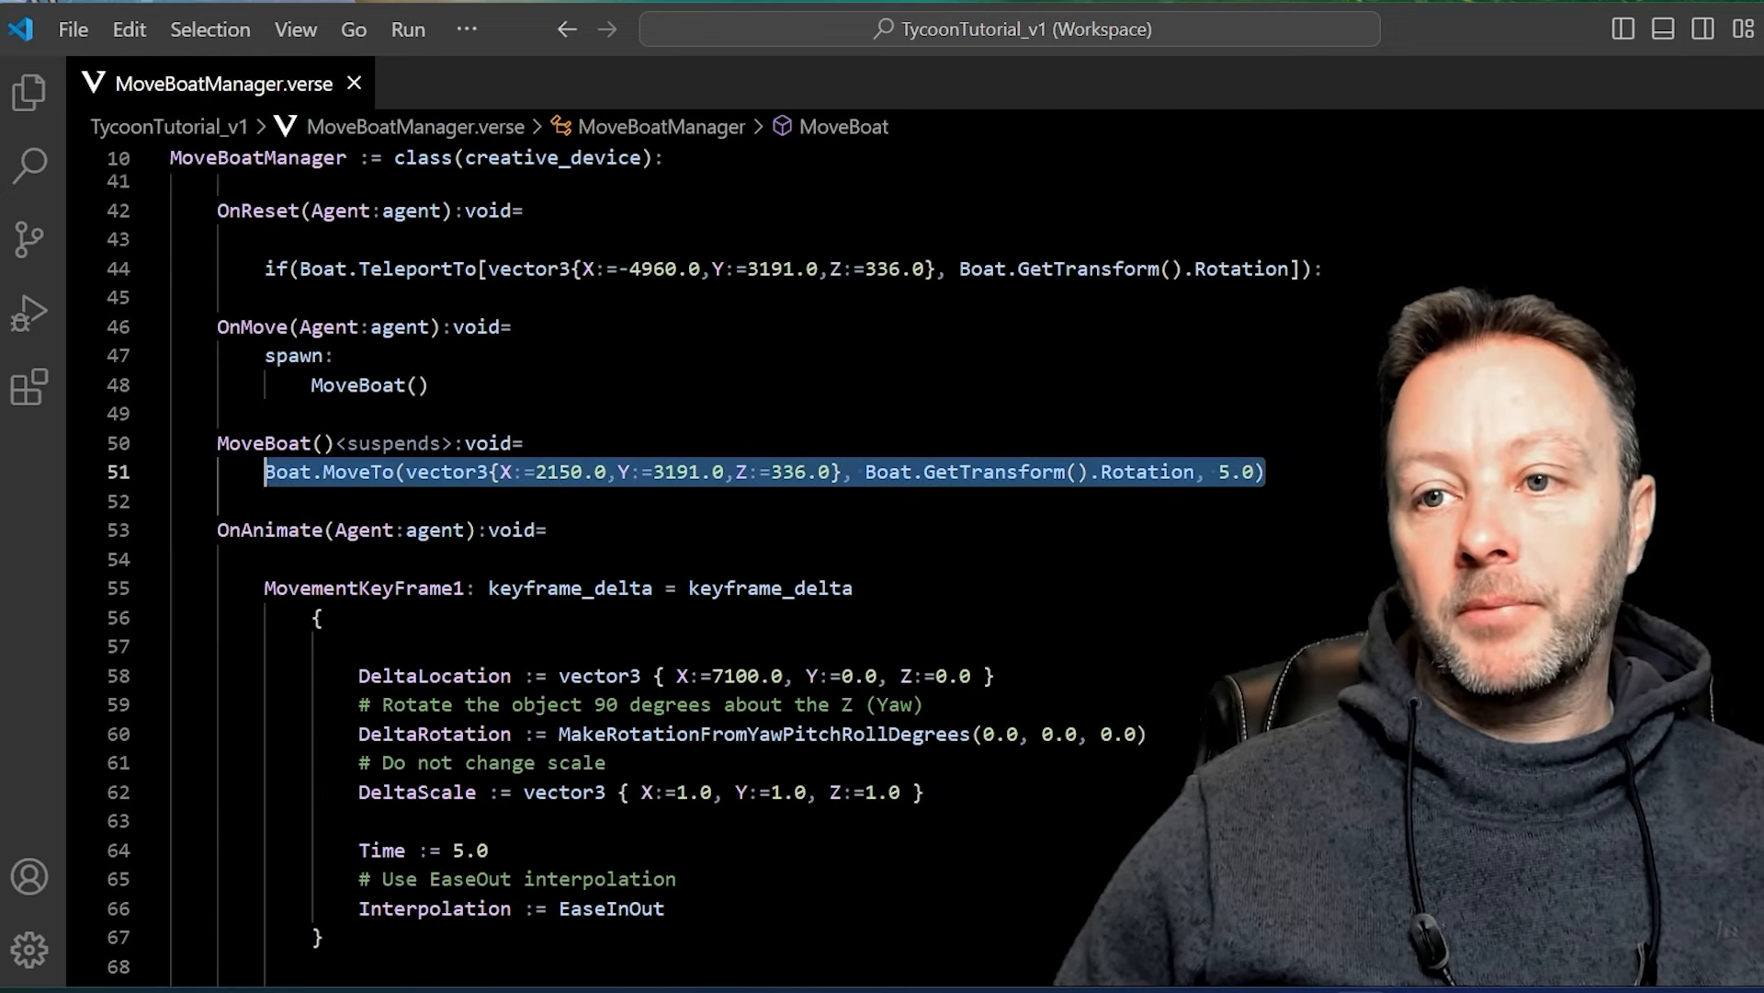
pyautogui.moveTo(572, 448)
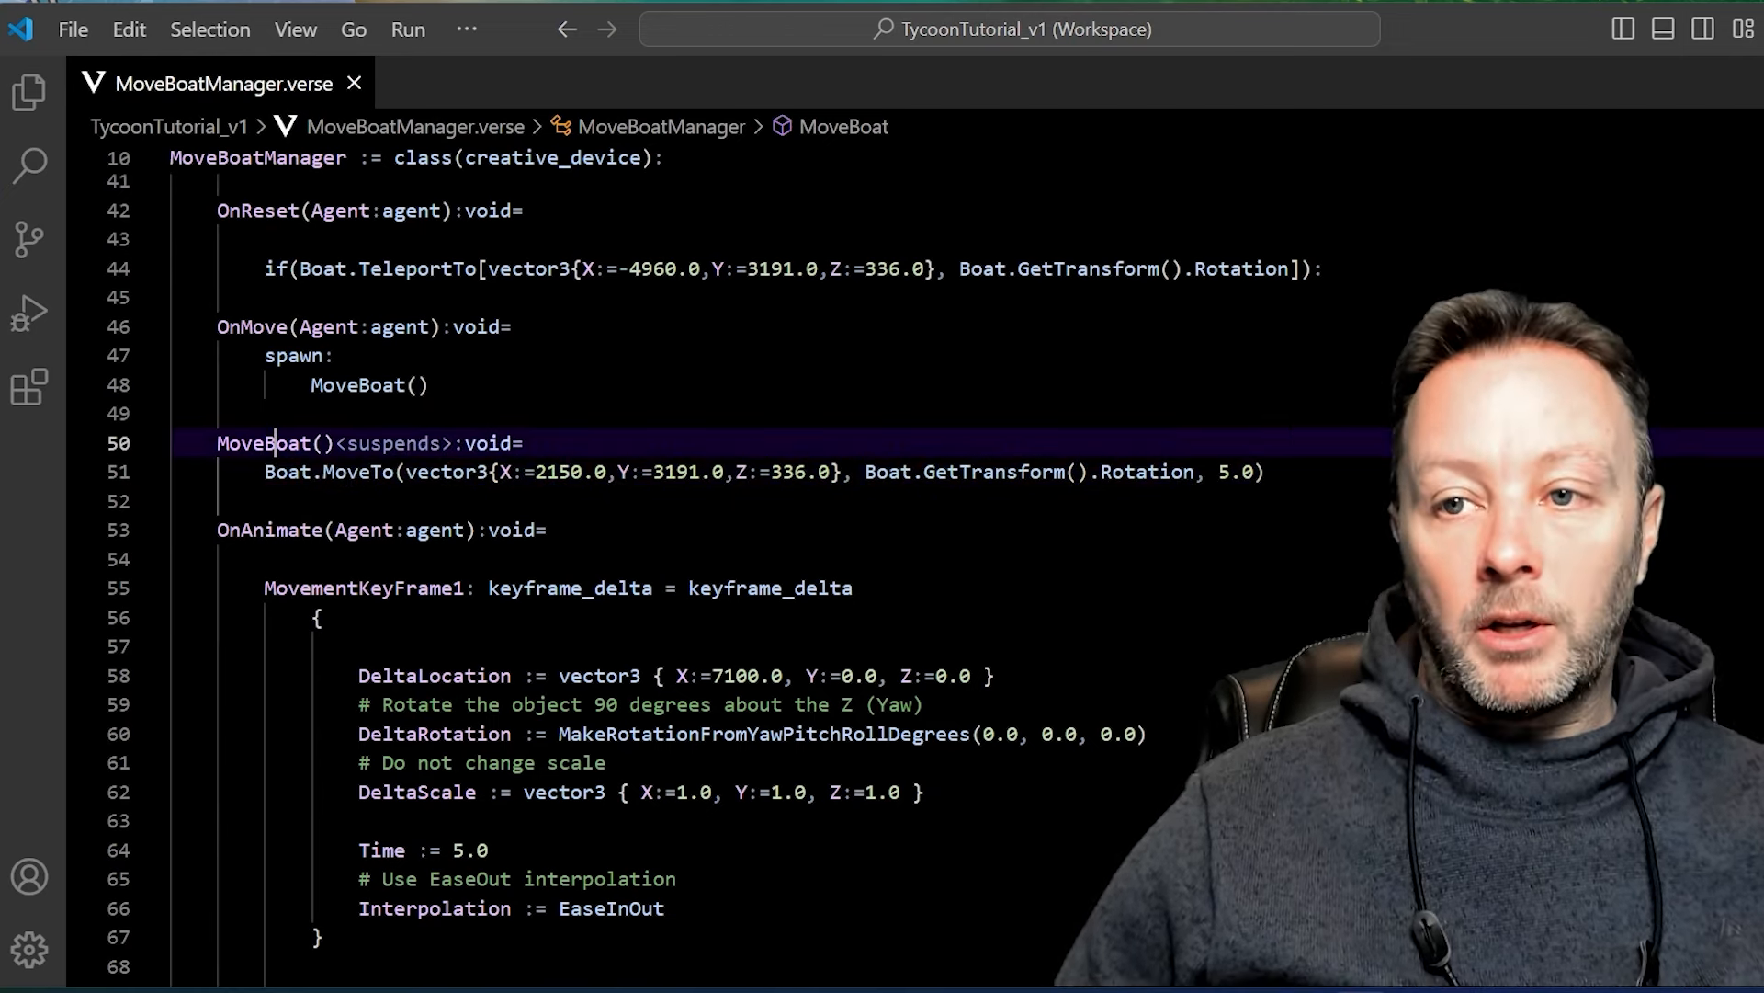
pyautogui.doubleClick(264, 442)
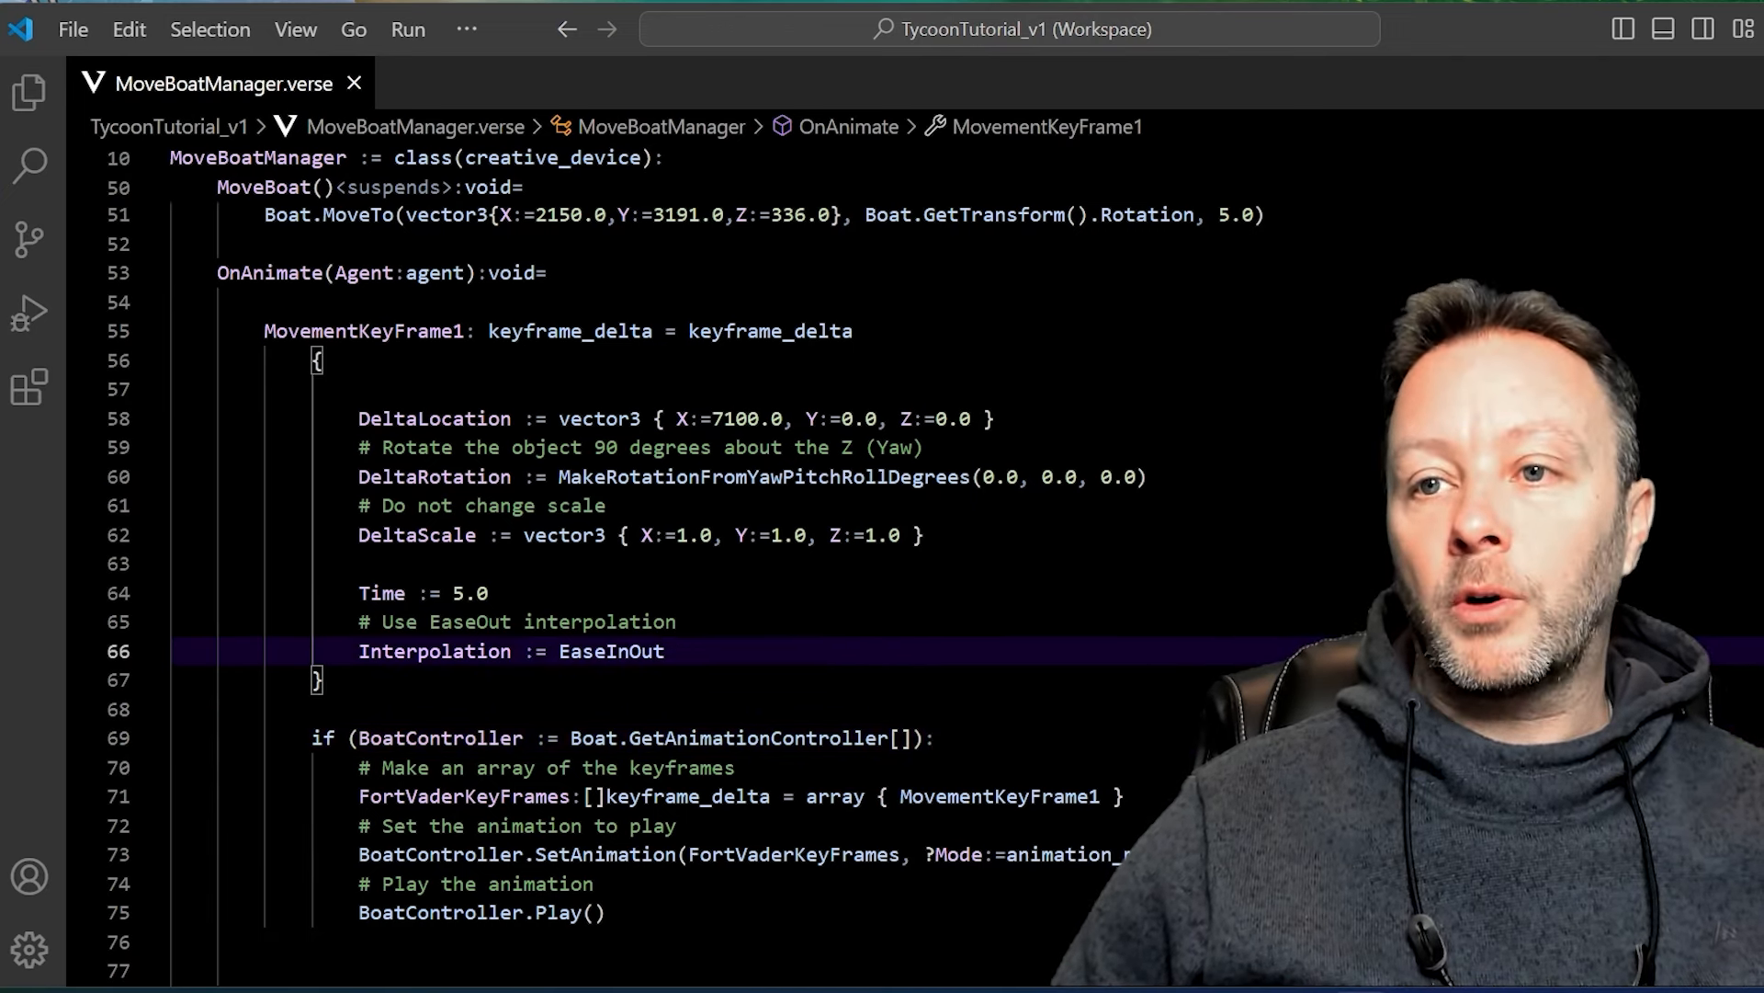
pyautogui.doubleClick(362, 331)
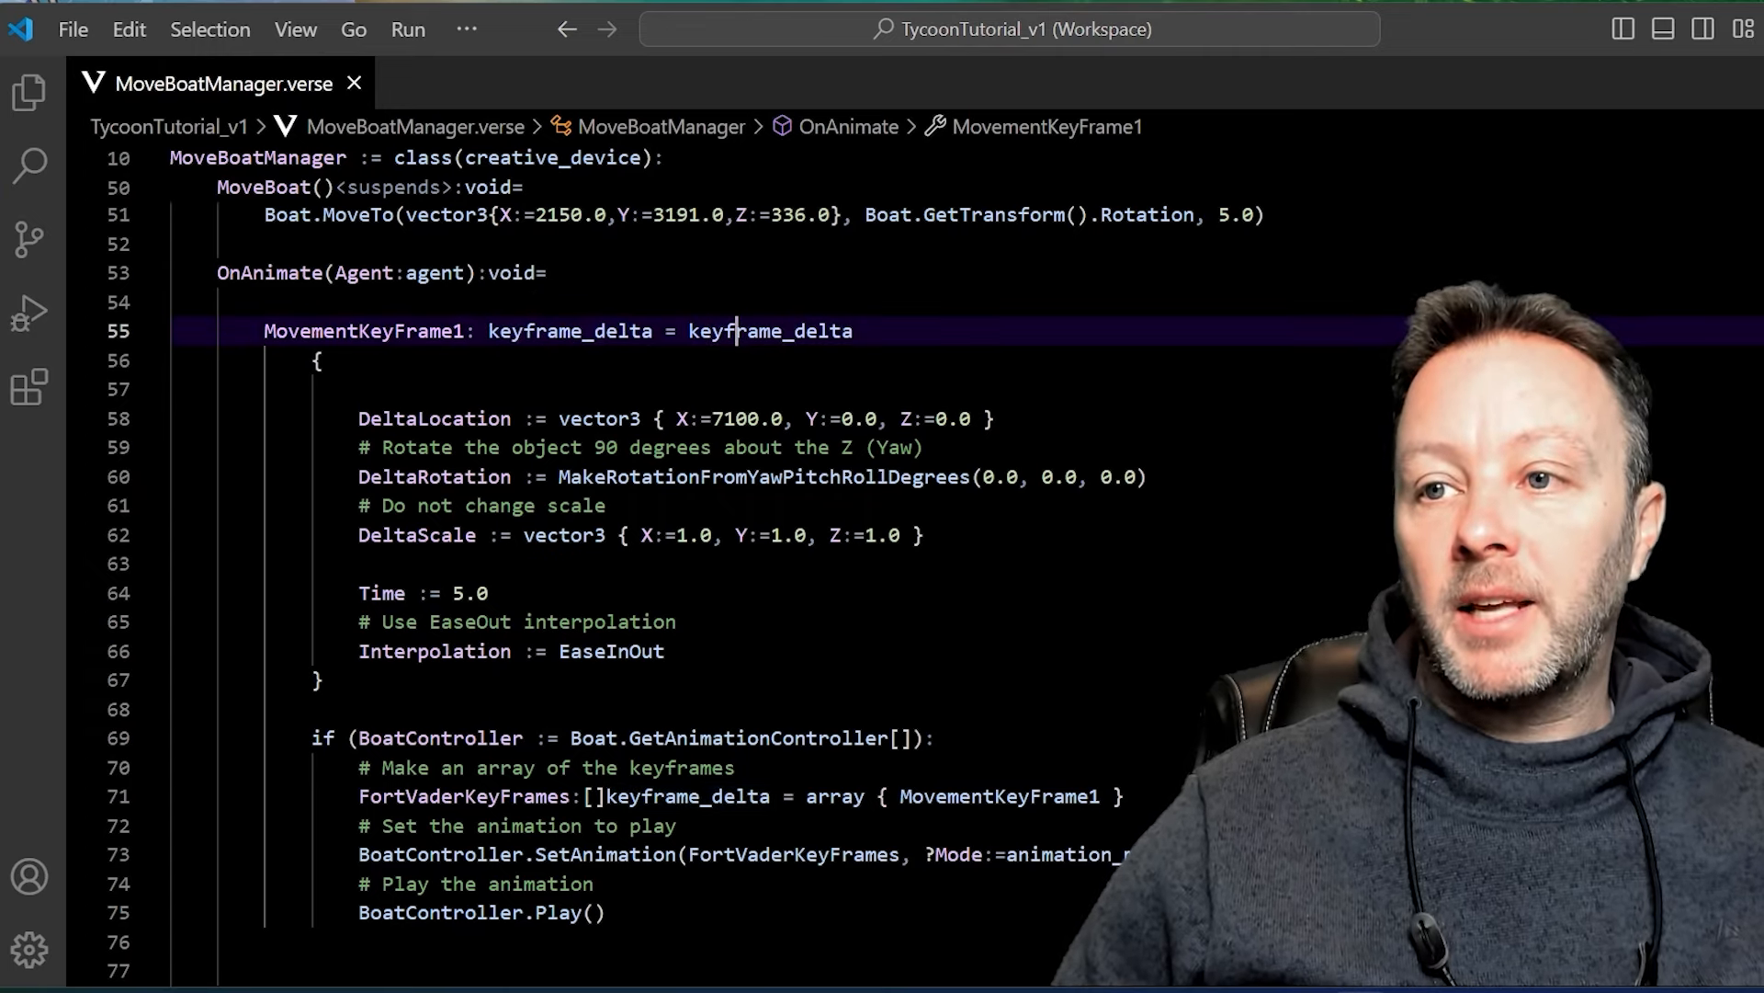
pyautogui.moveTo(322, 360); pyautogui.dragTo(322, 681)
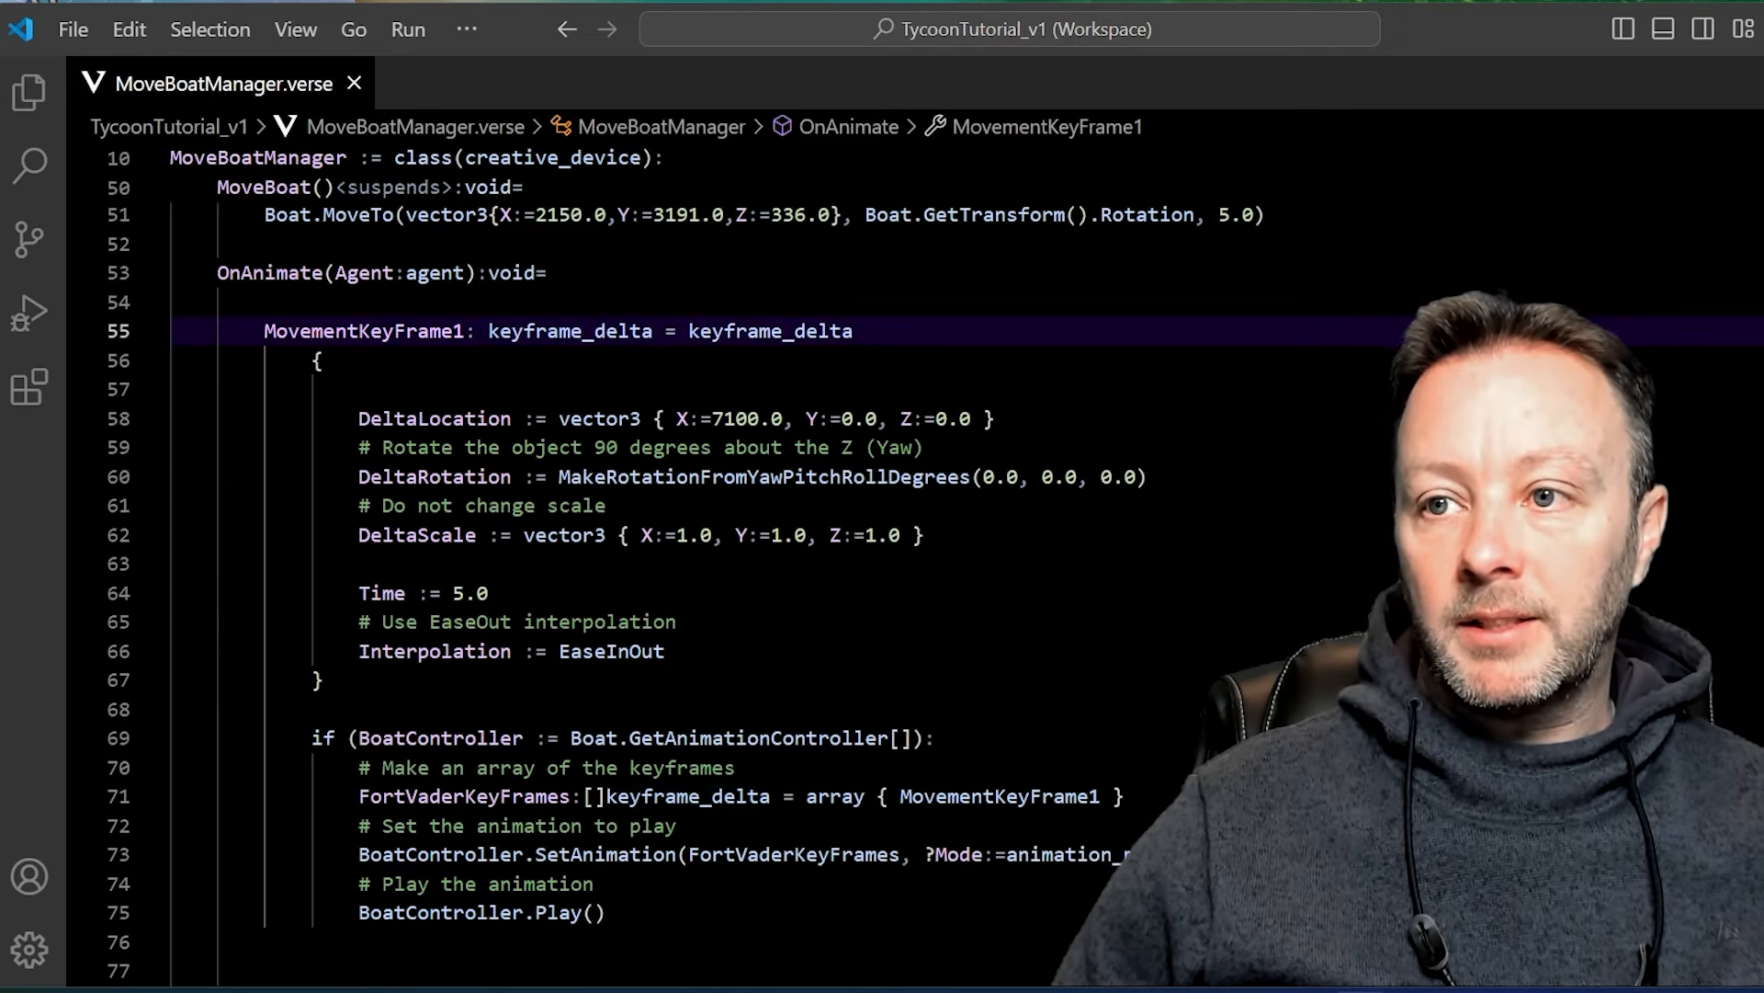
pyautogui.click(443, 215)
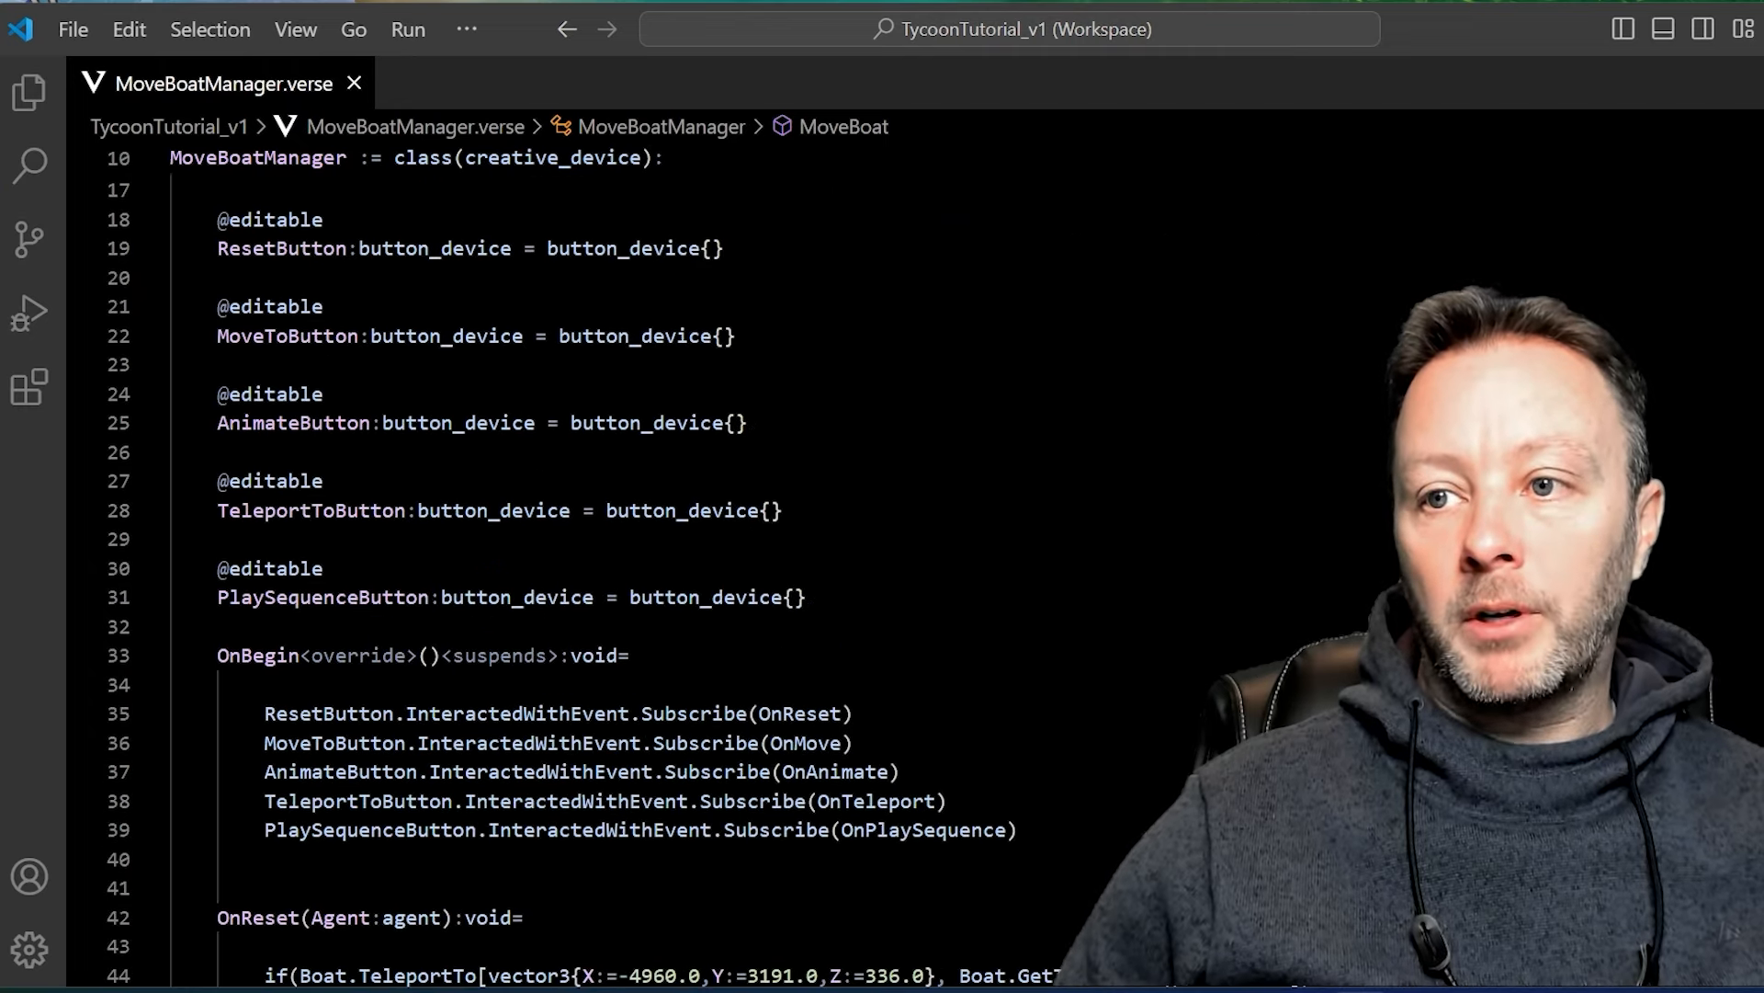
pyautogui.doubleClick(692, 510)
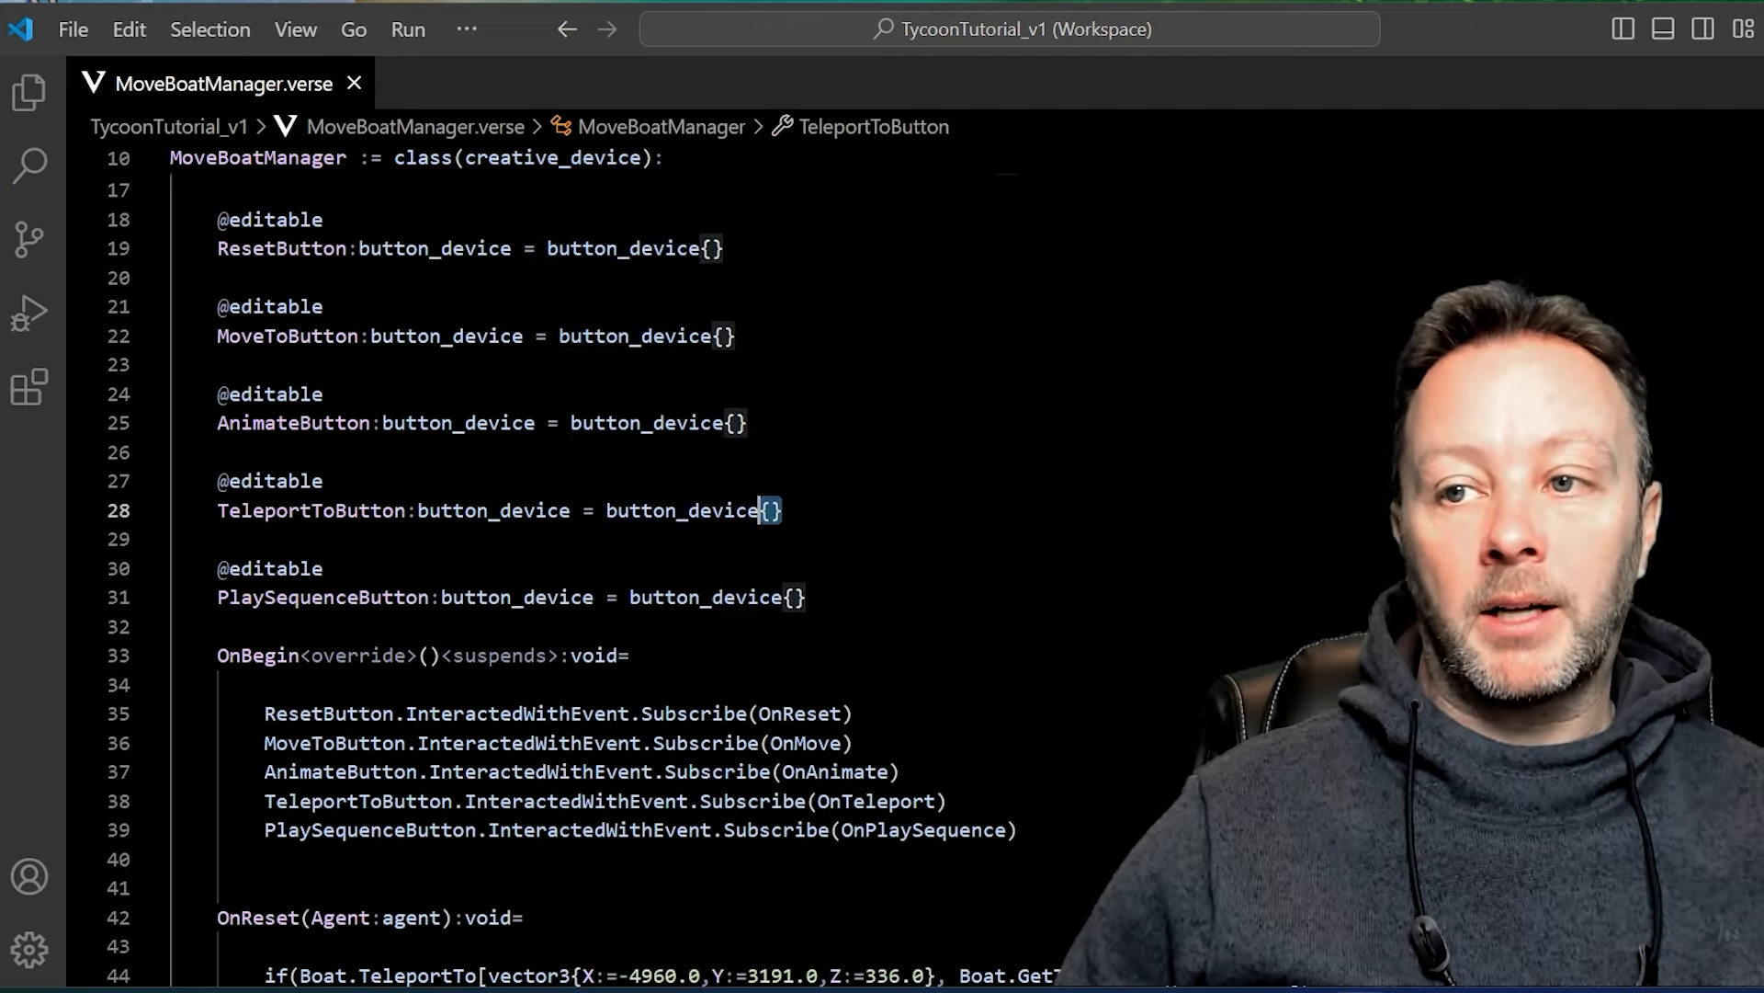
pyautogui.click(316, 510)
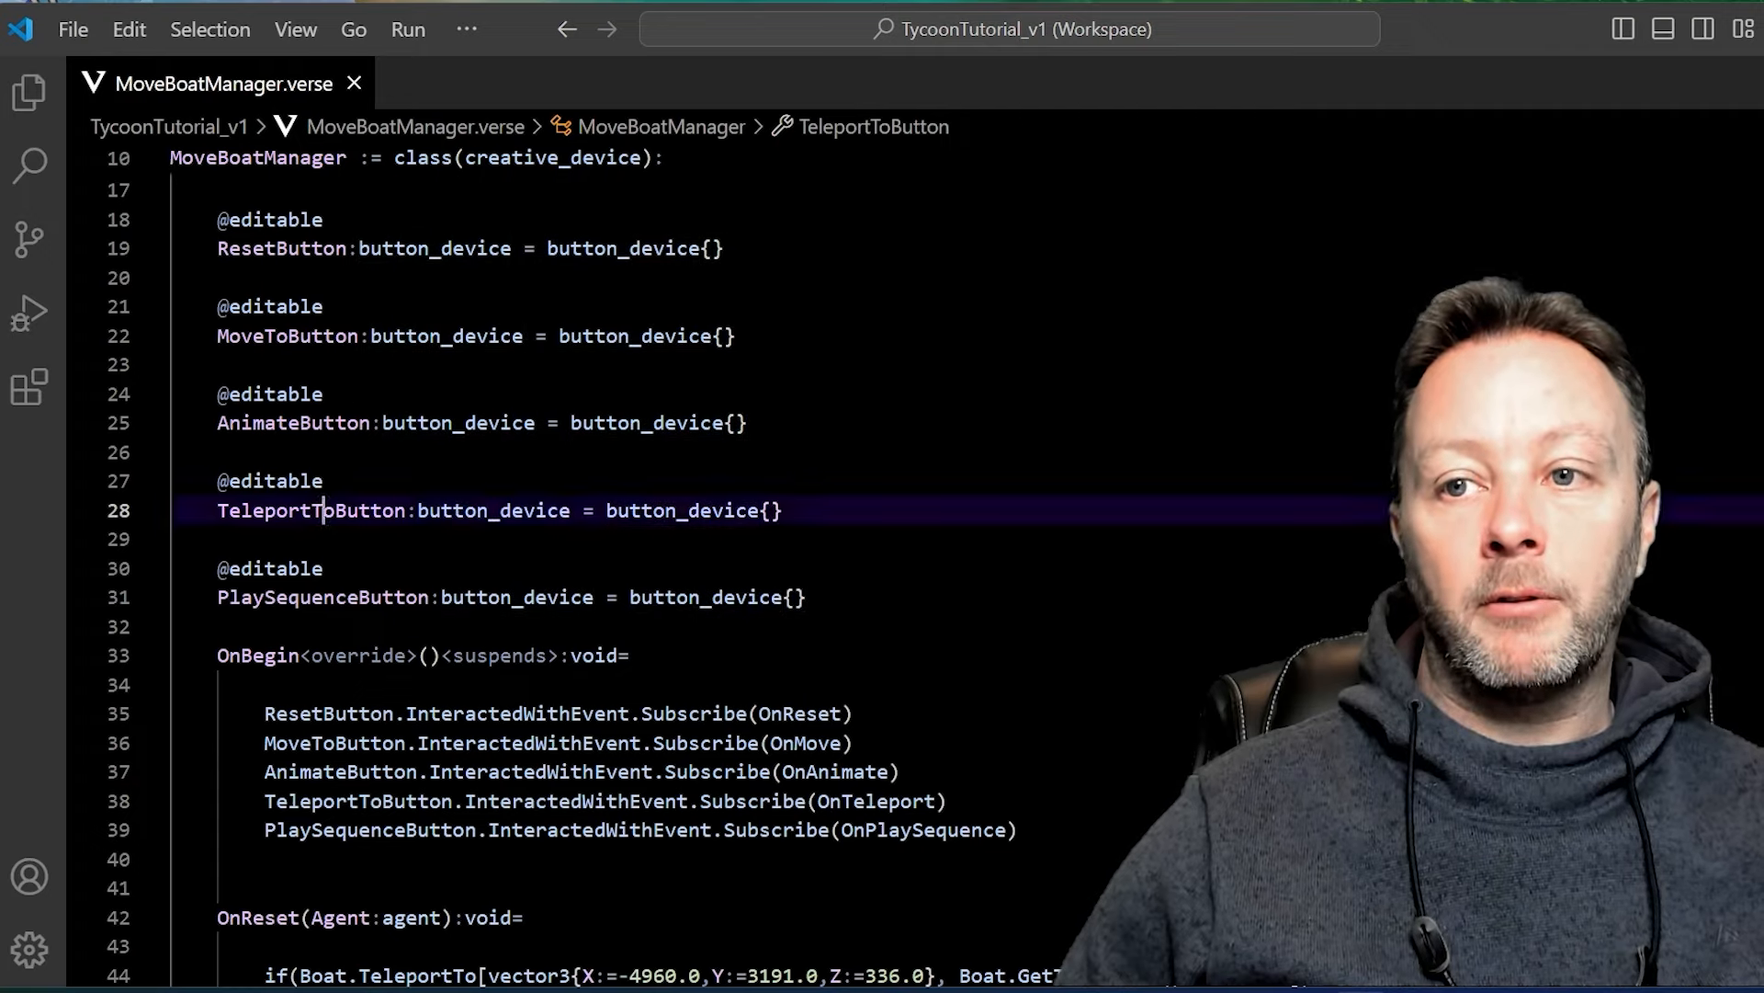
pyautogui.doubleClick(682, 510)
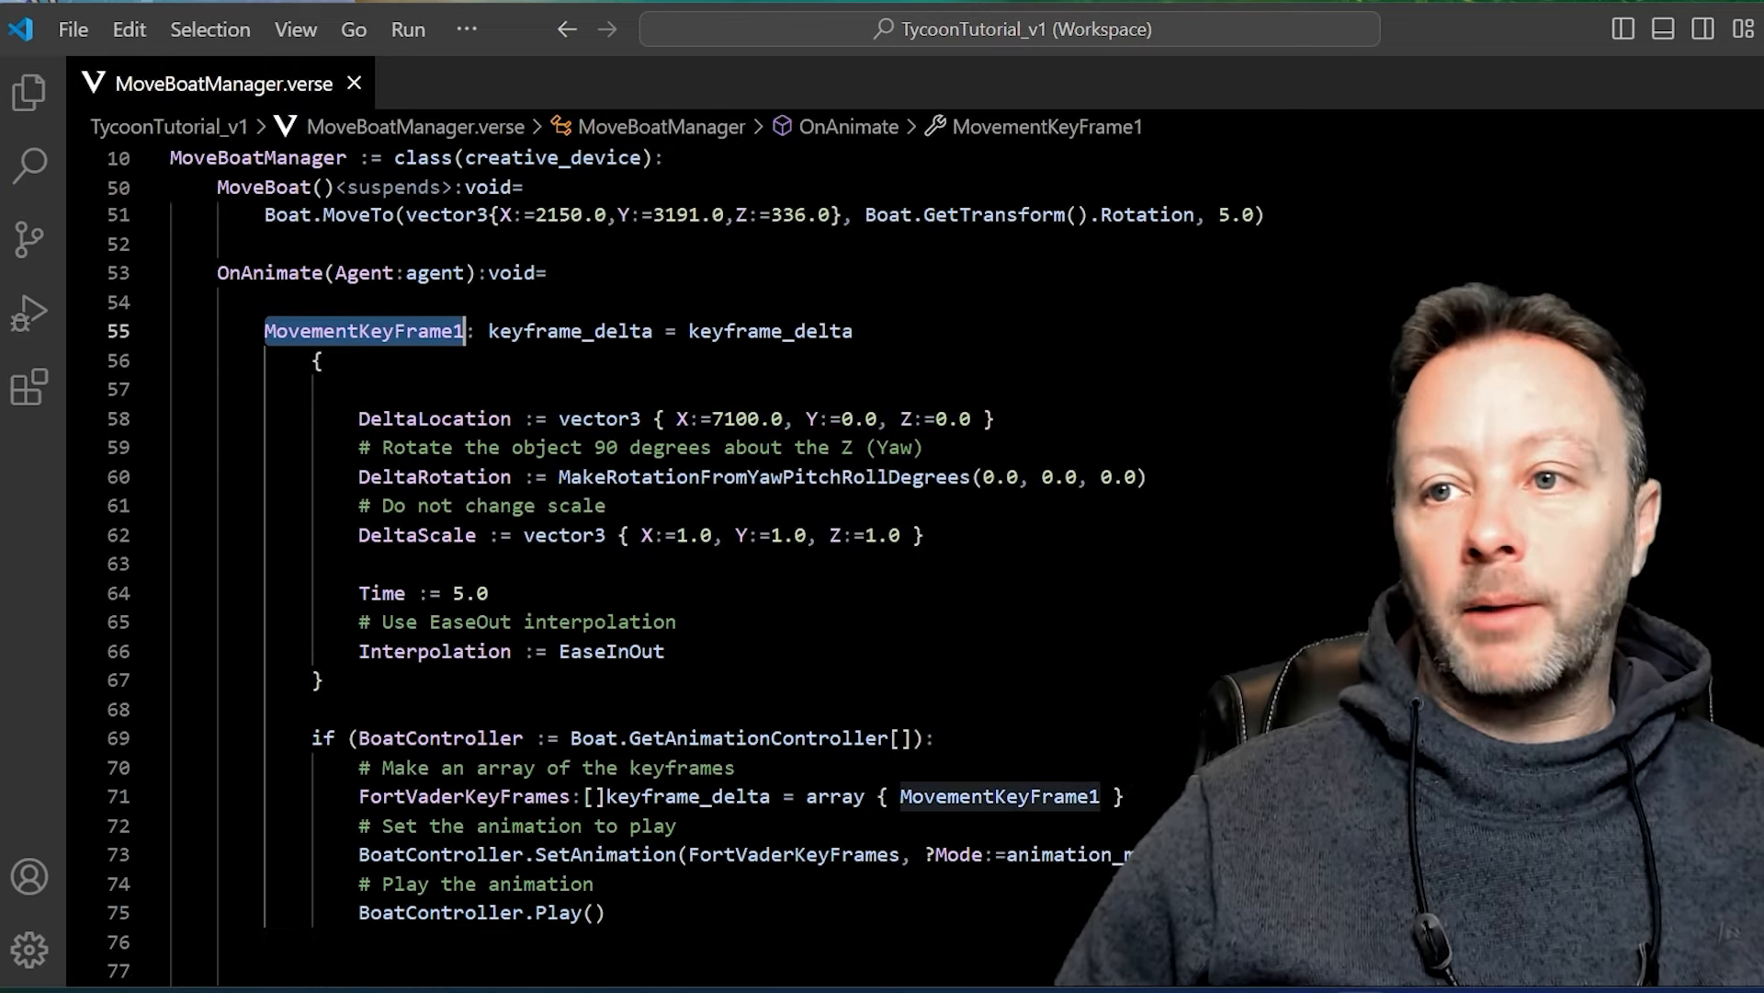
pyautogui.doubleClick(567, 331)
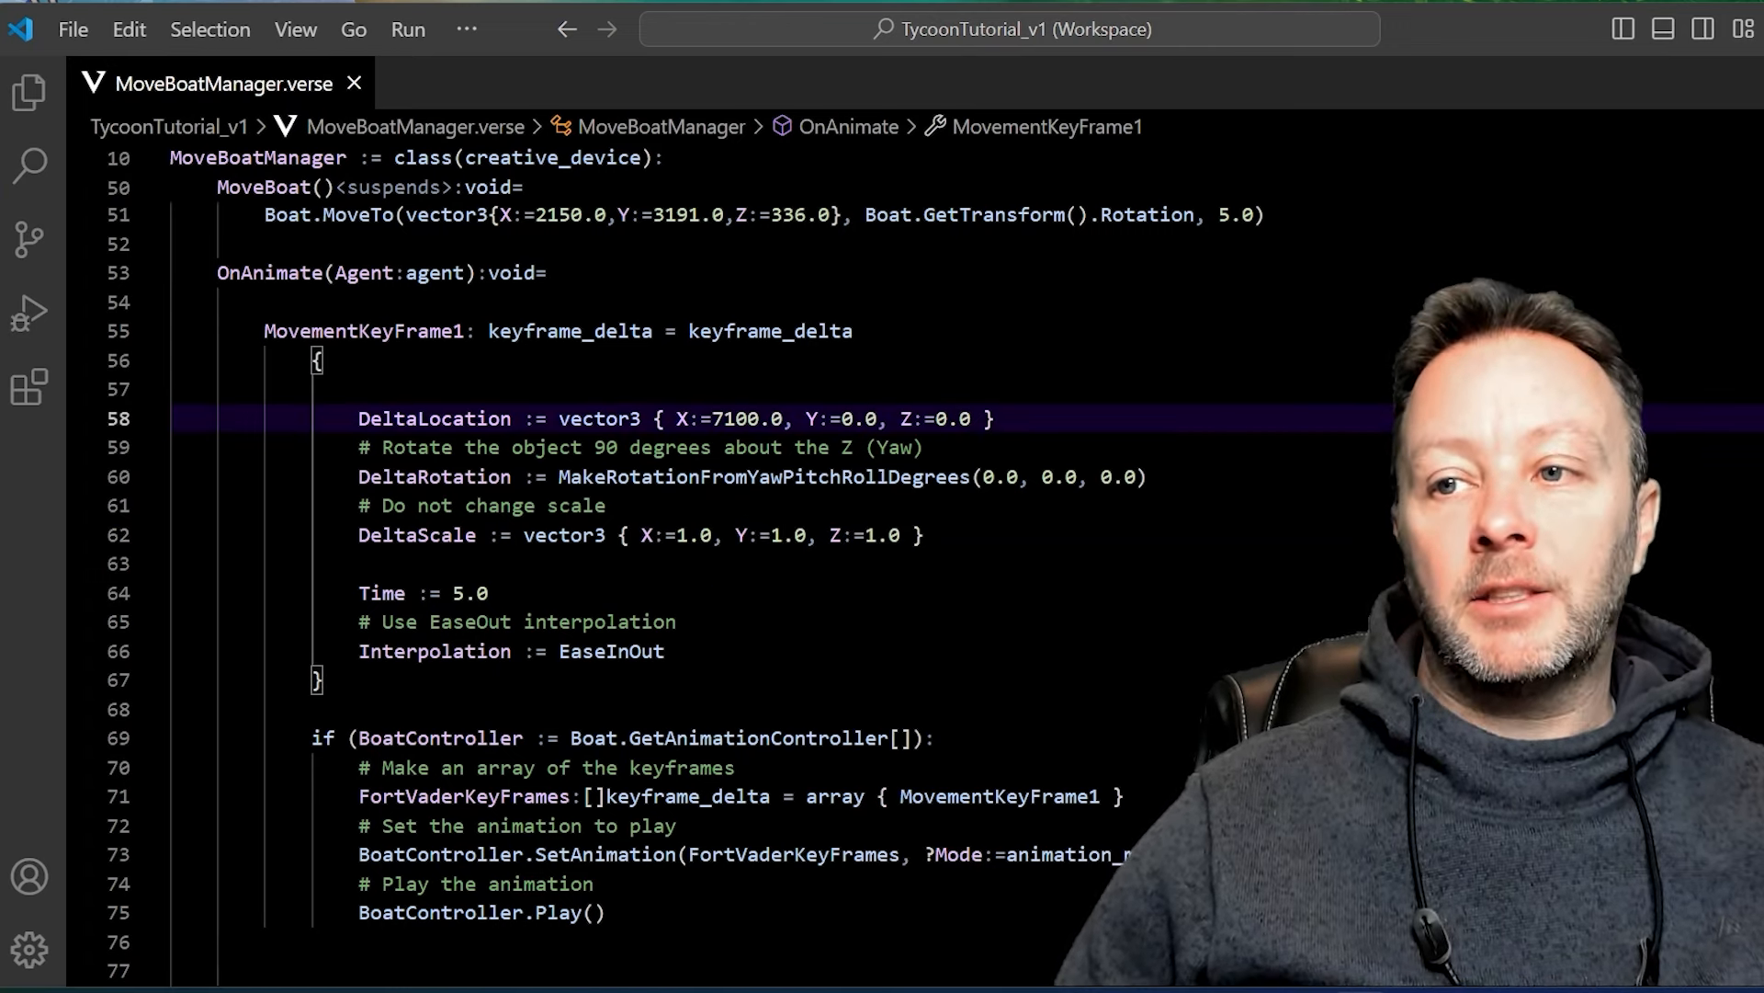
pyautogui.moveTo(357, 417); pyautogui.dragTo(925, 534)
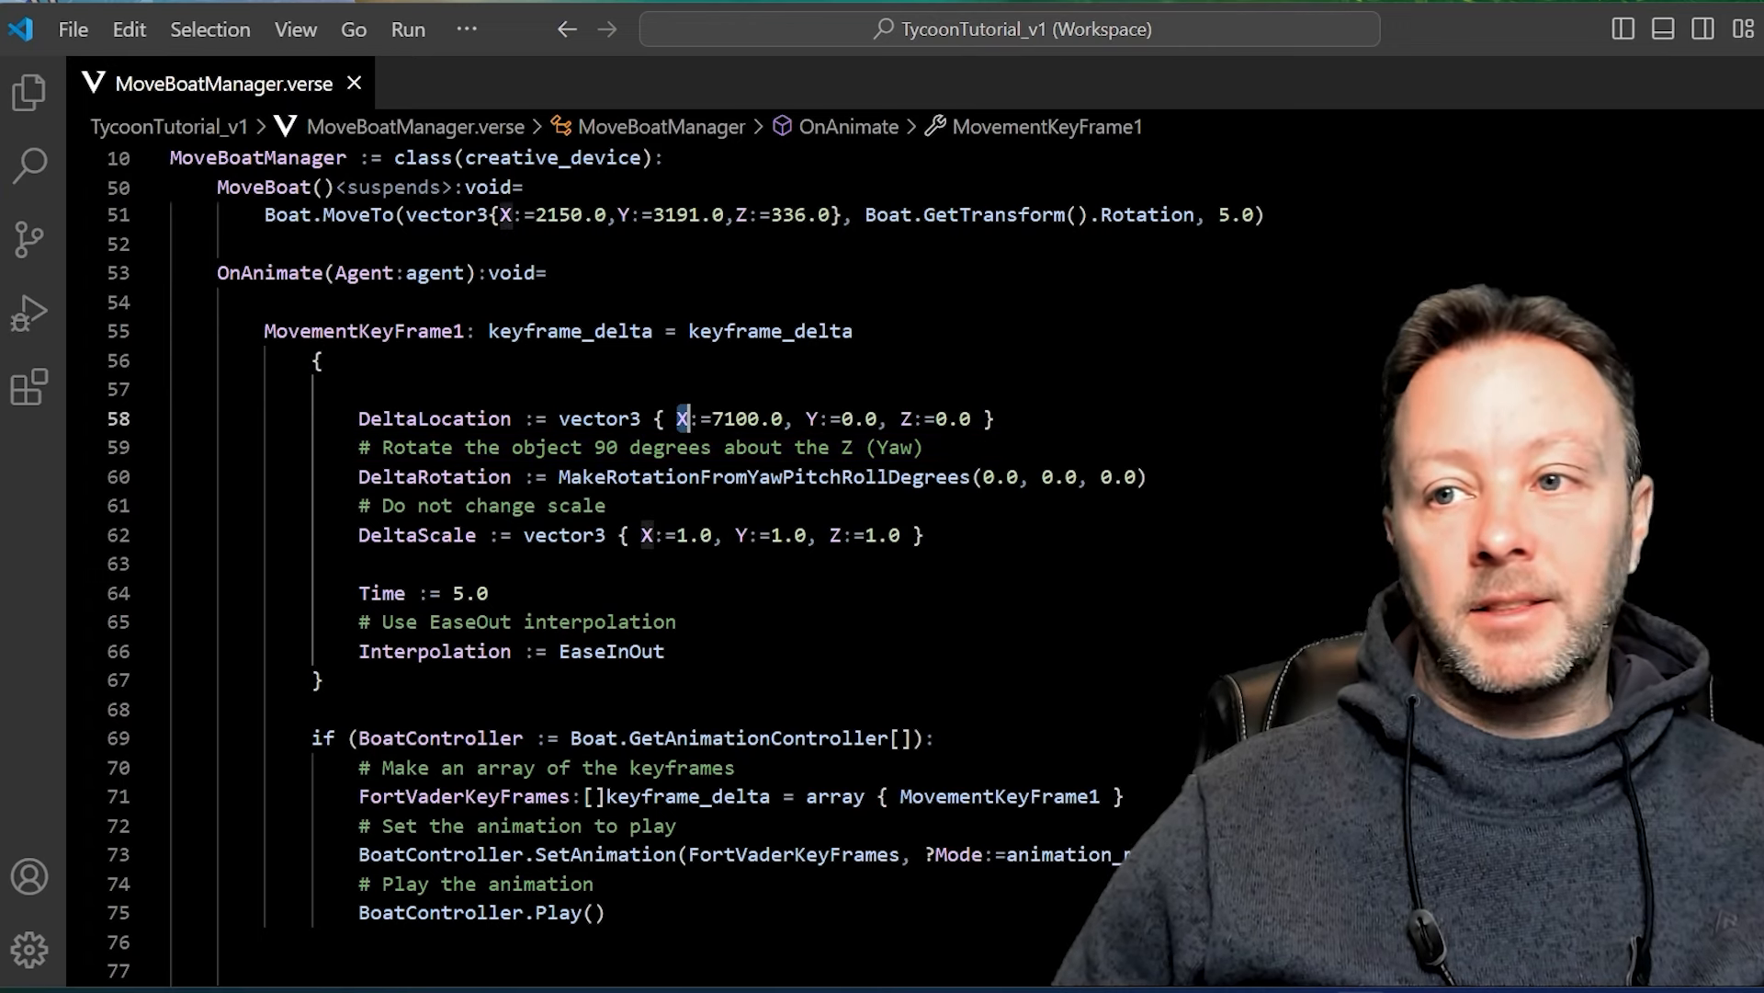
pyautogui.doubleClick(731, 417)
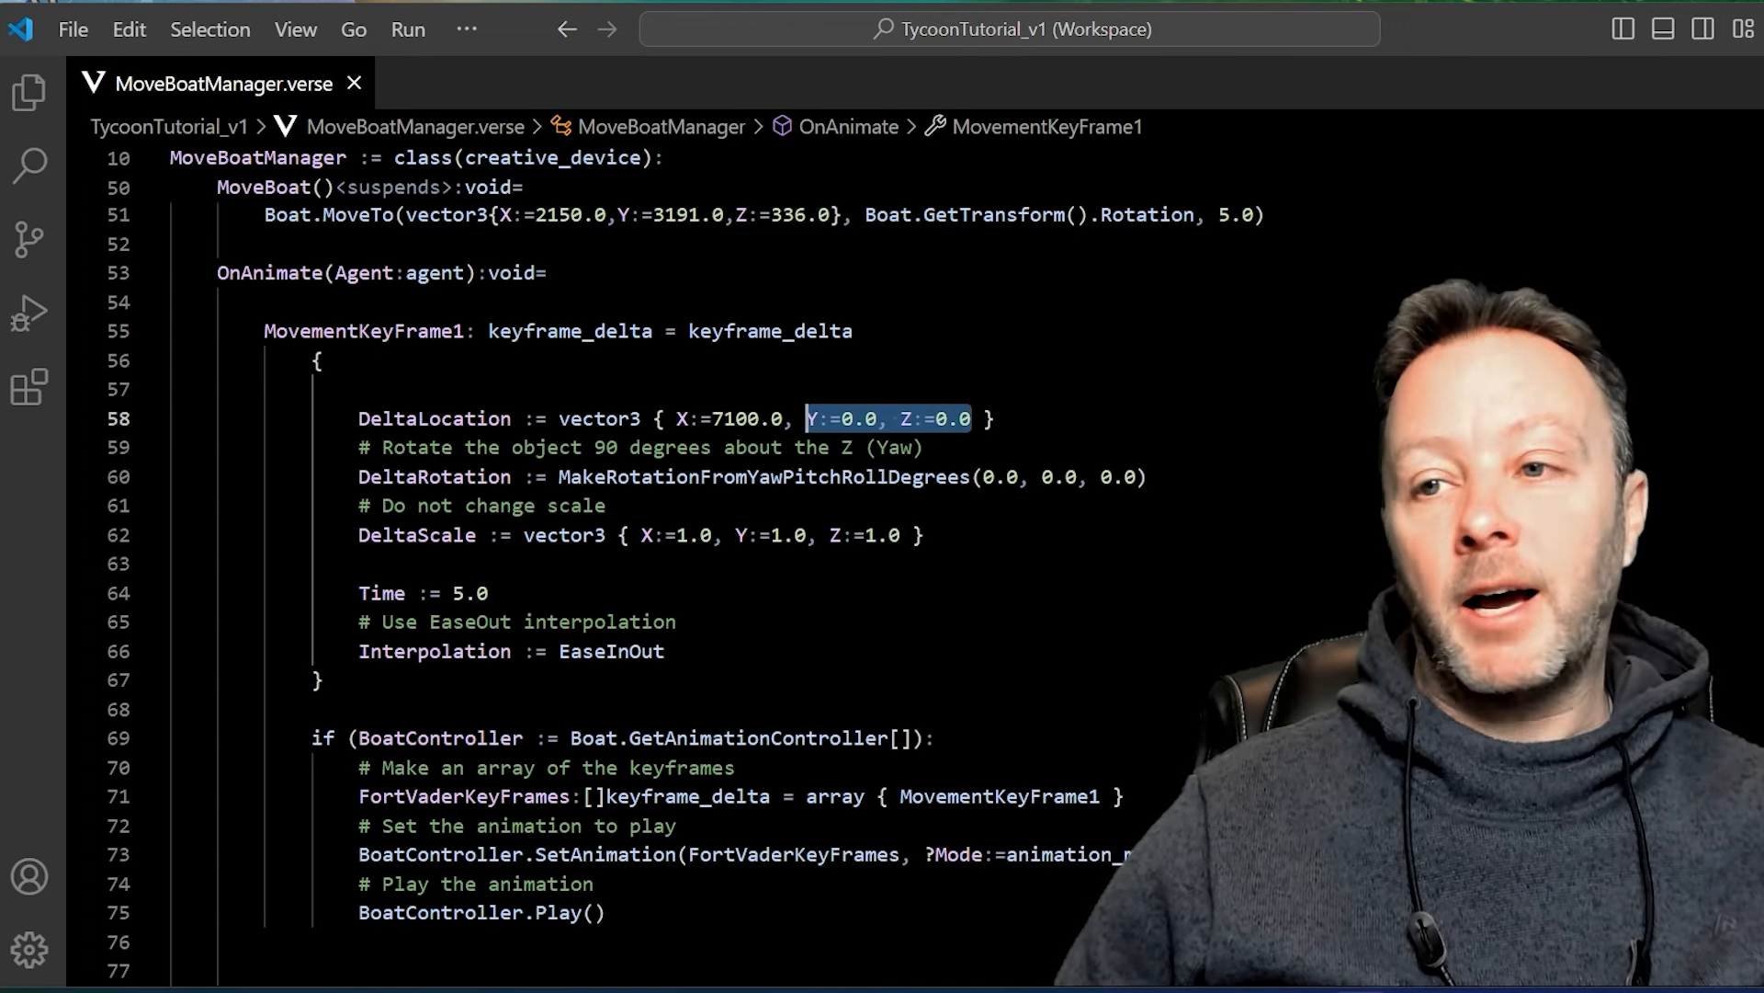
pyautogui.click(771, 417)
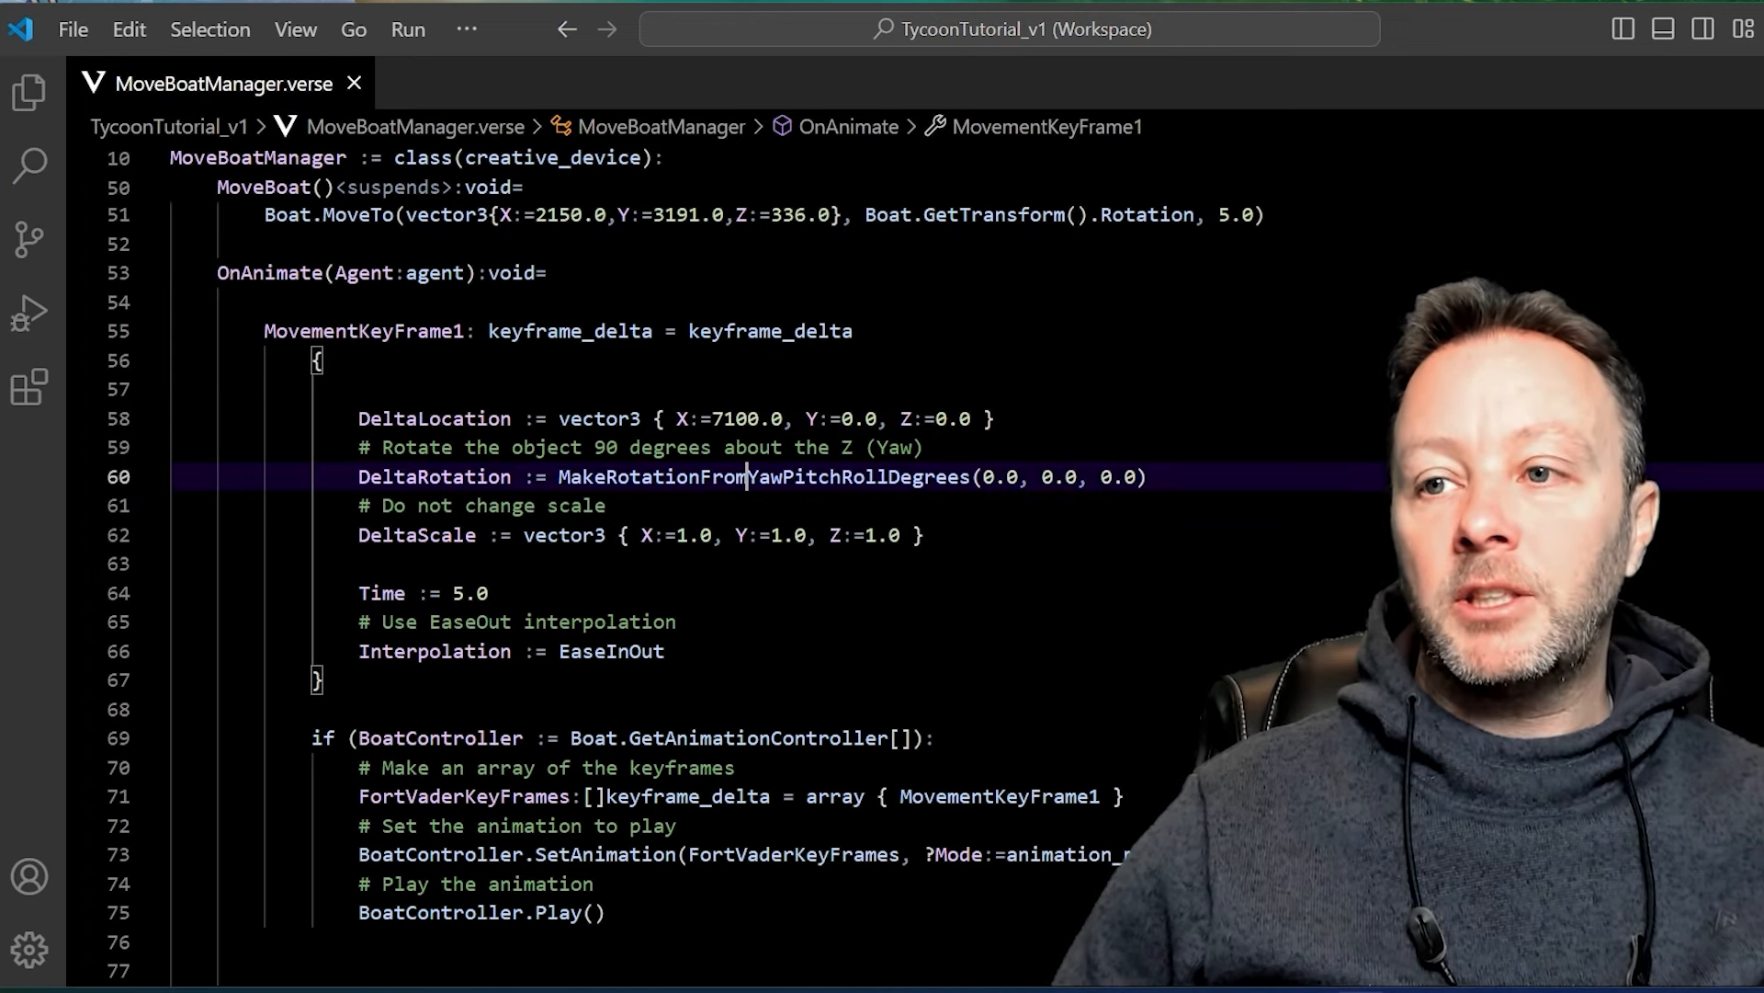
pyautogui.moveTo(560, 476); pyautogui.dragTo(1146, 477)
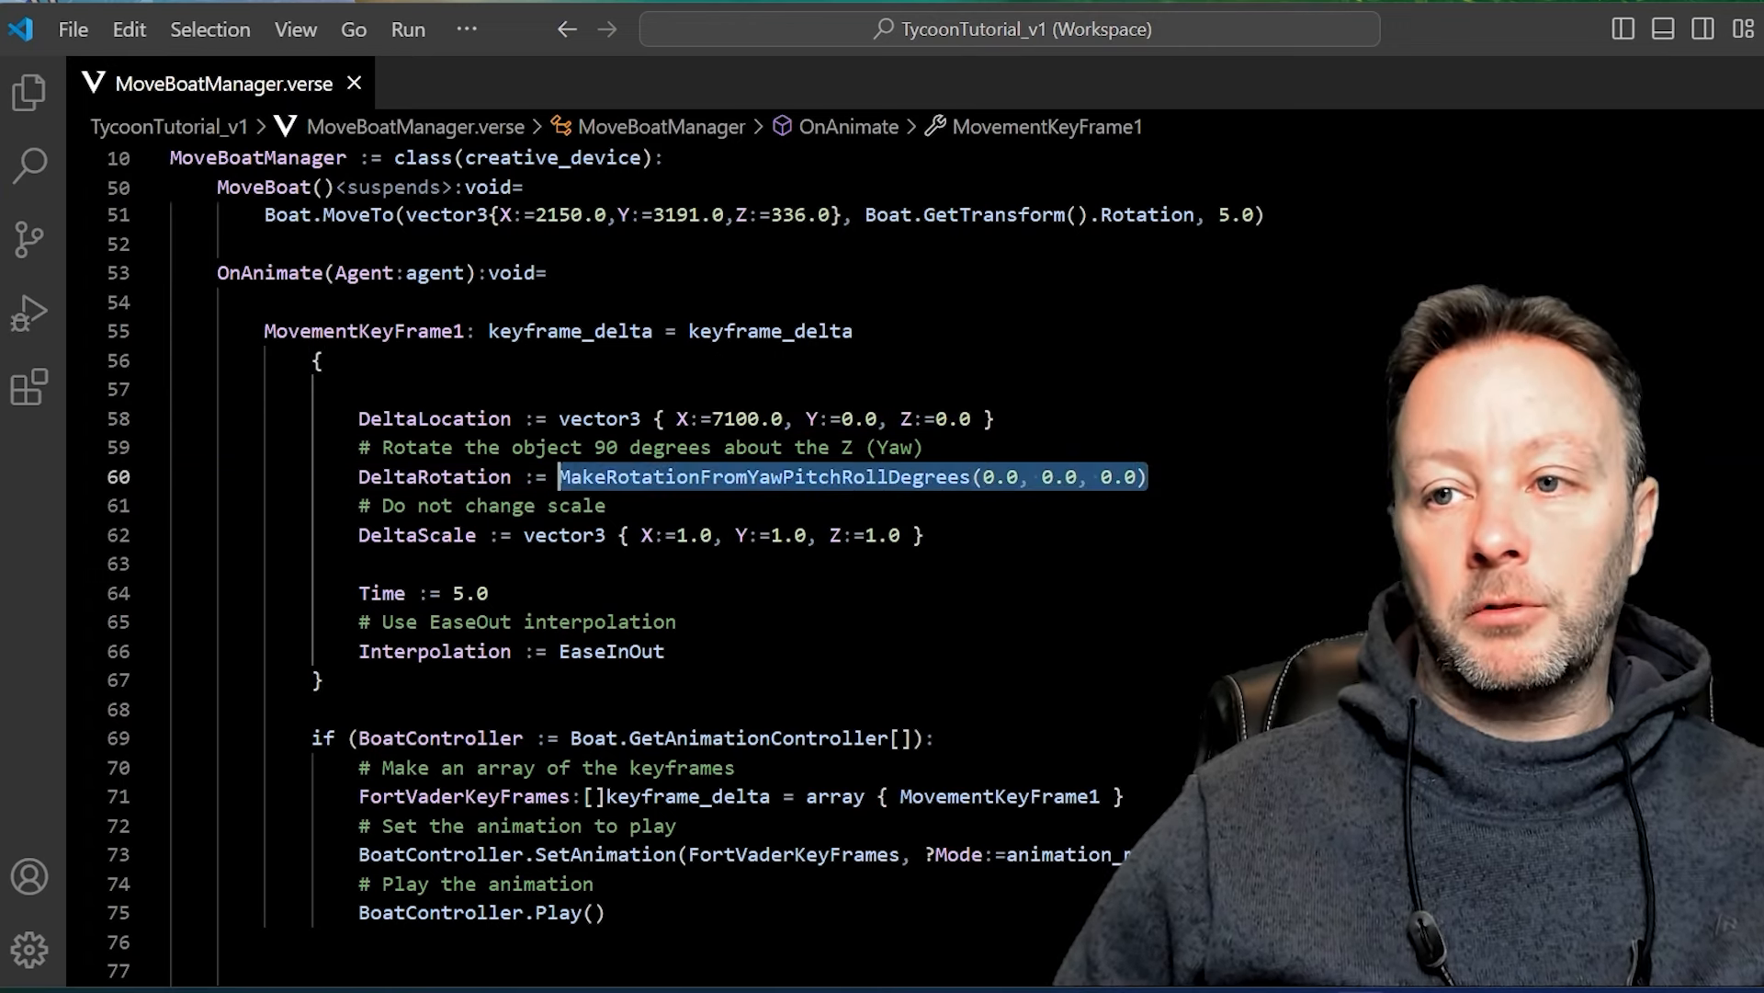
pyautogui.moveTo(766, 476)
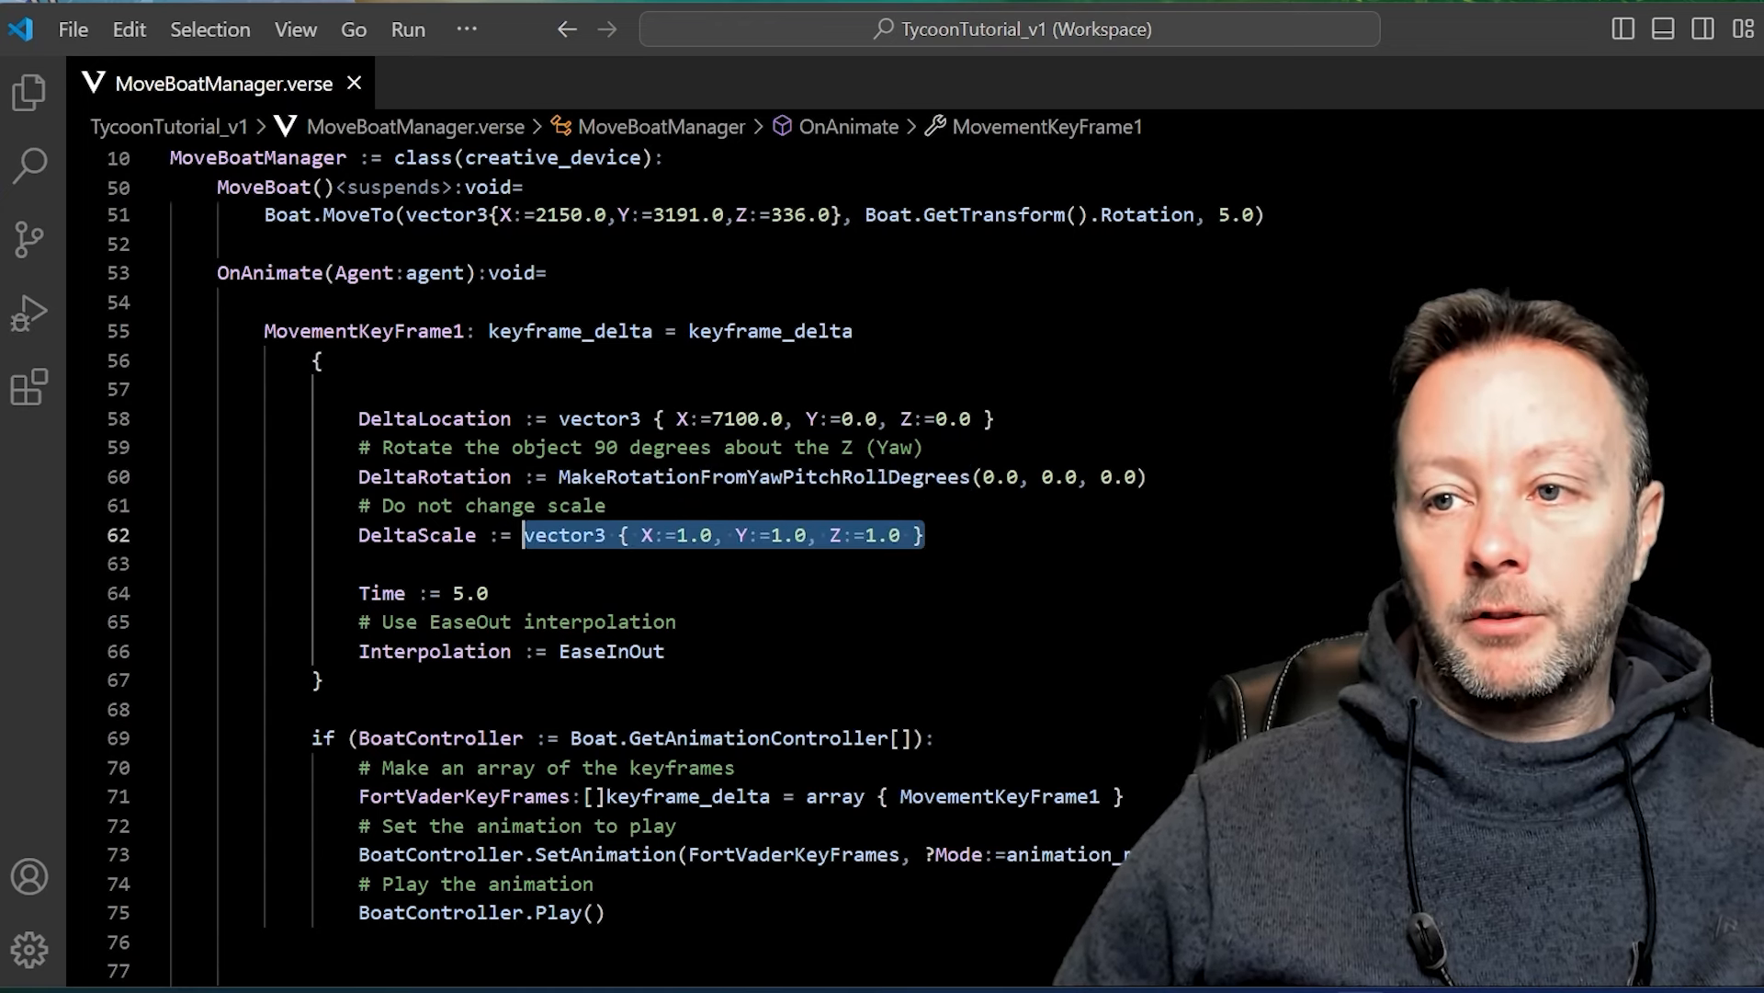
pyautogui.click(832, 535)
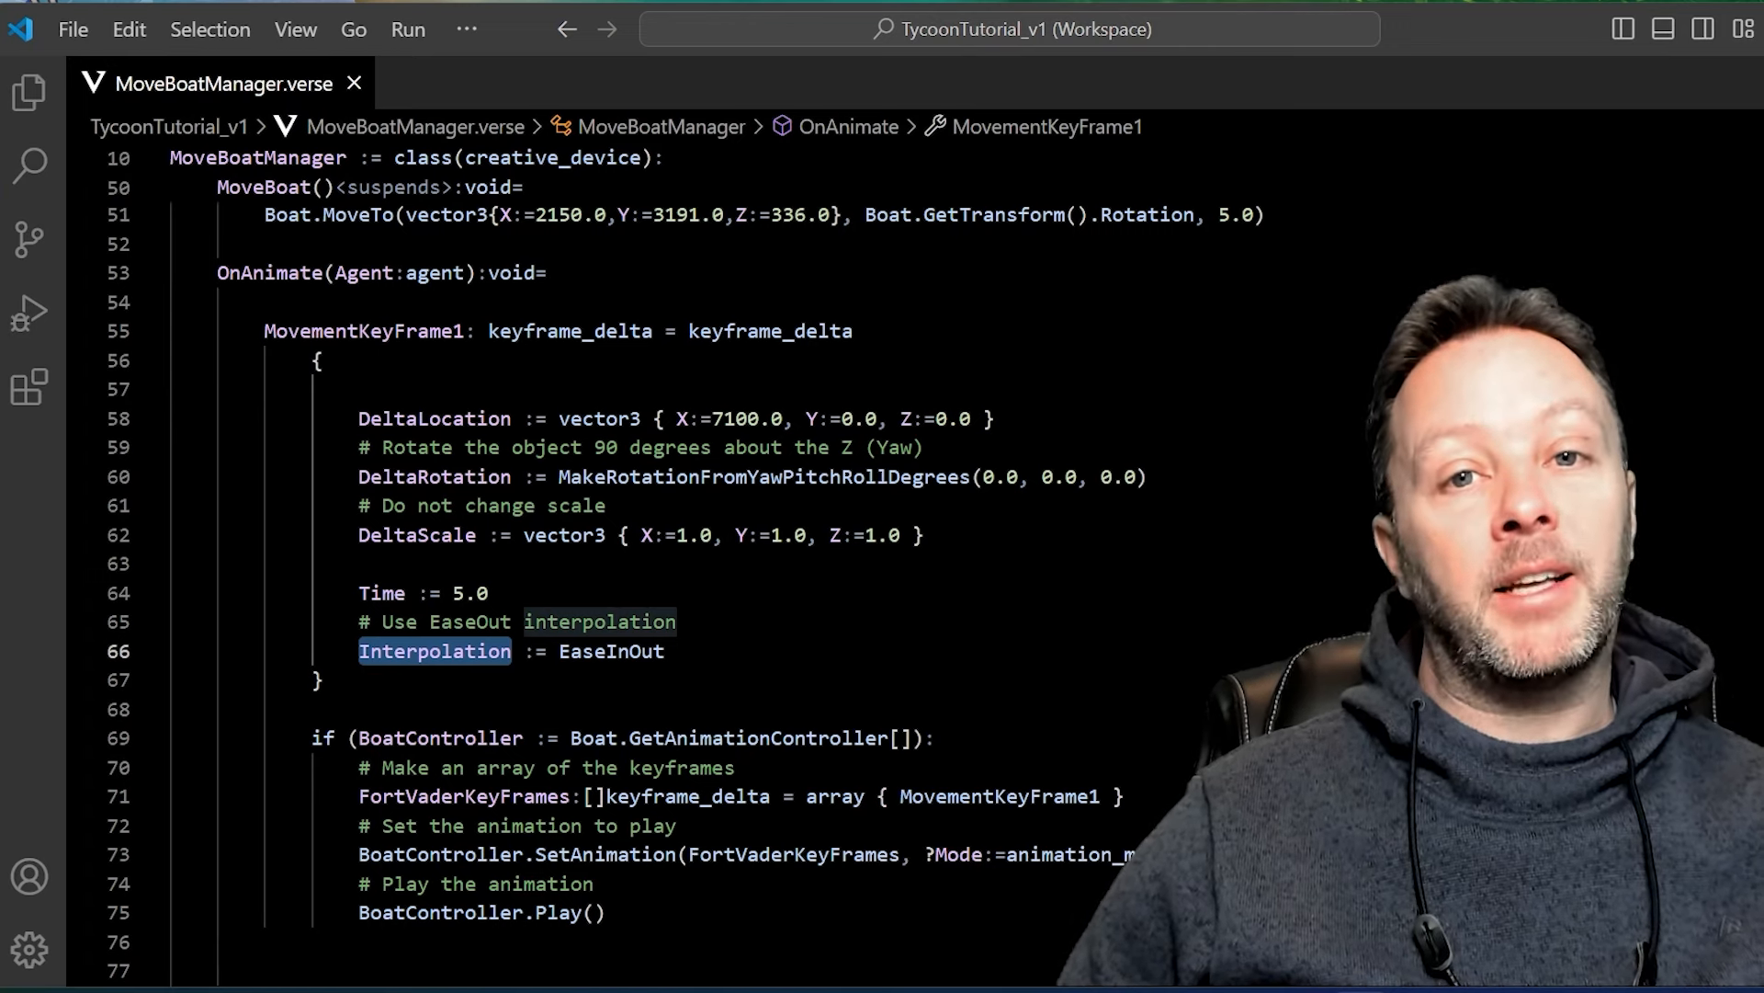
pyautogui.click(616, 650)
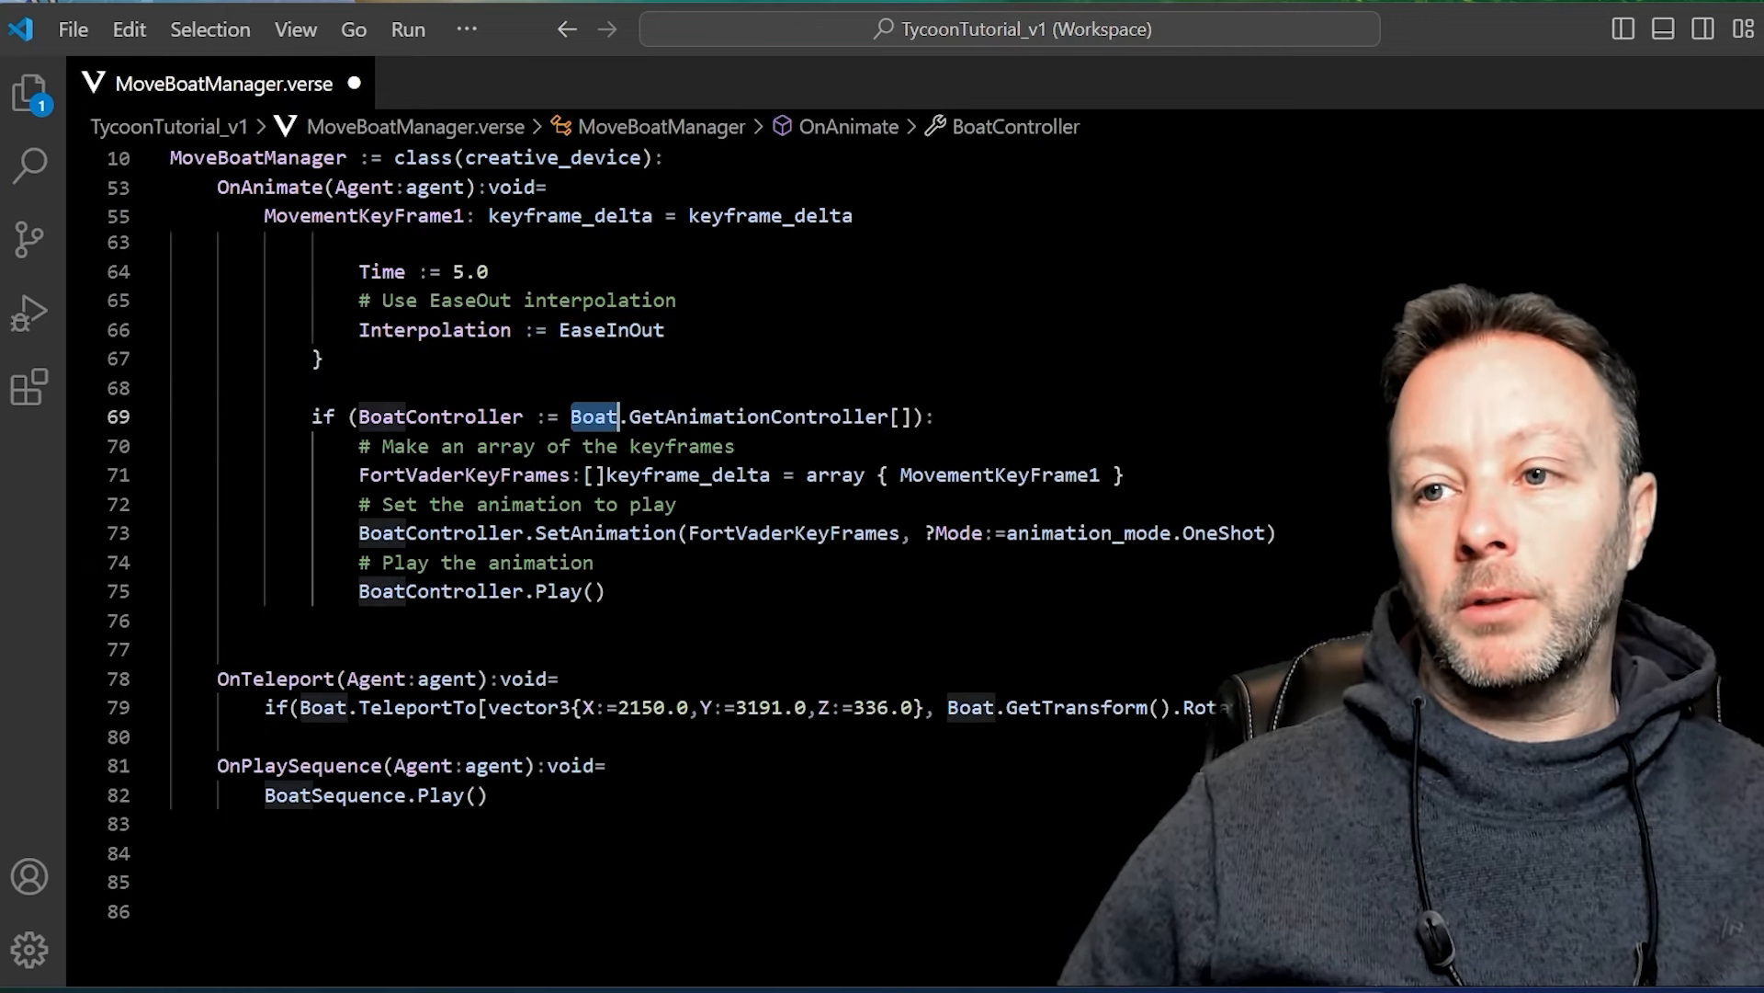
pyautogui.doubleClick(440, 416)
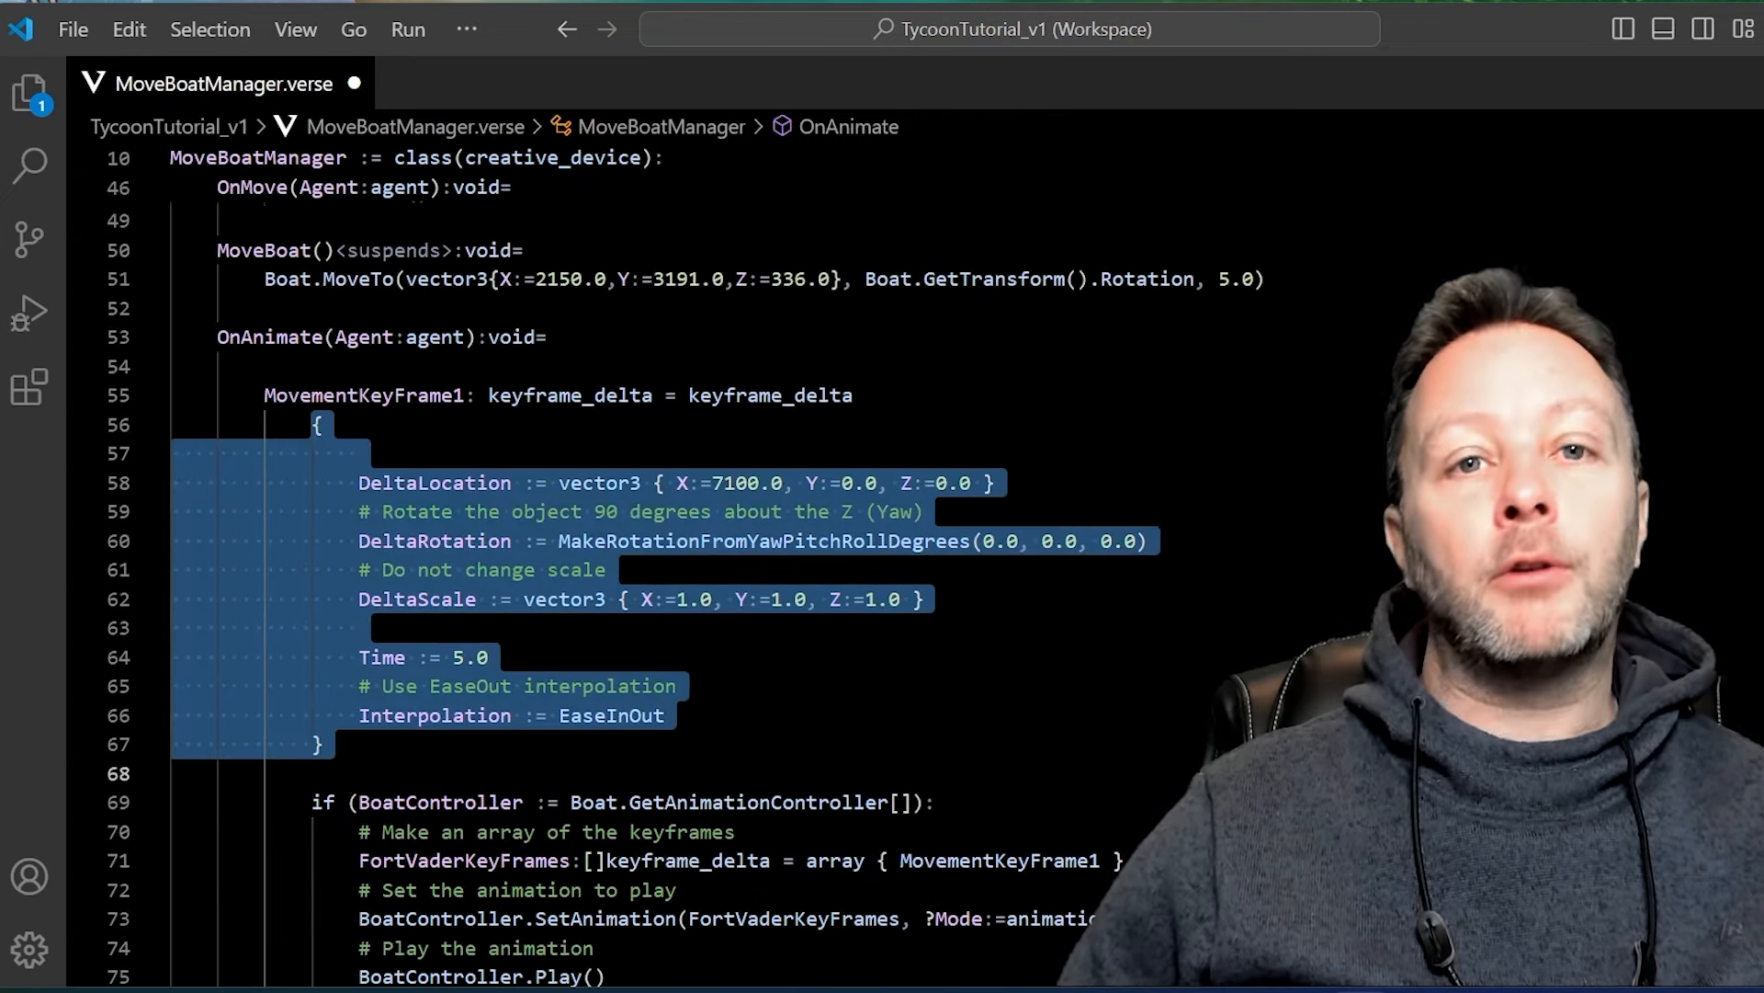
pyautogui.click(665, 715)
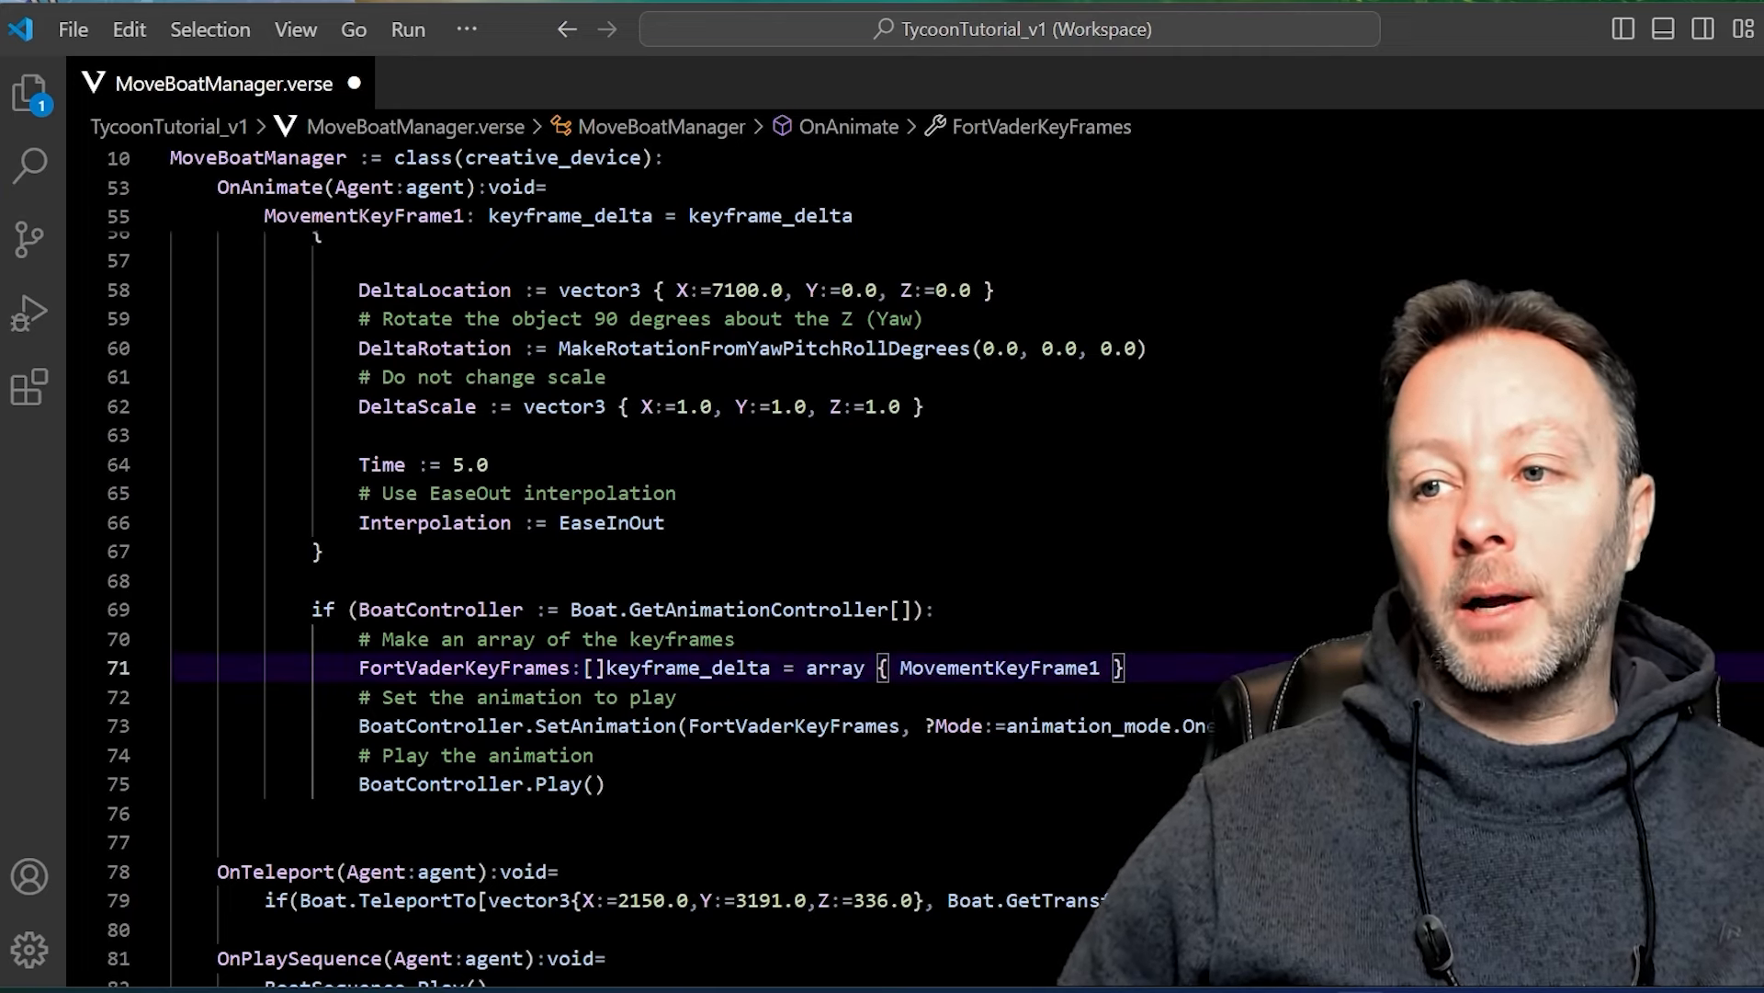
pyautogui.doubleClick(994, 666)
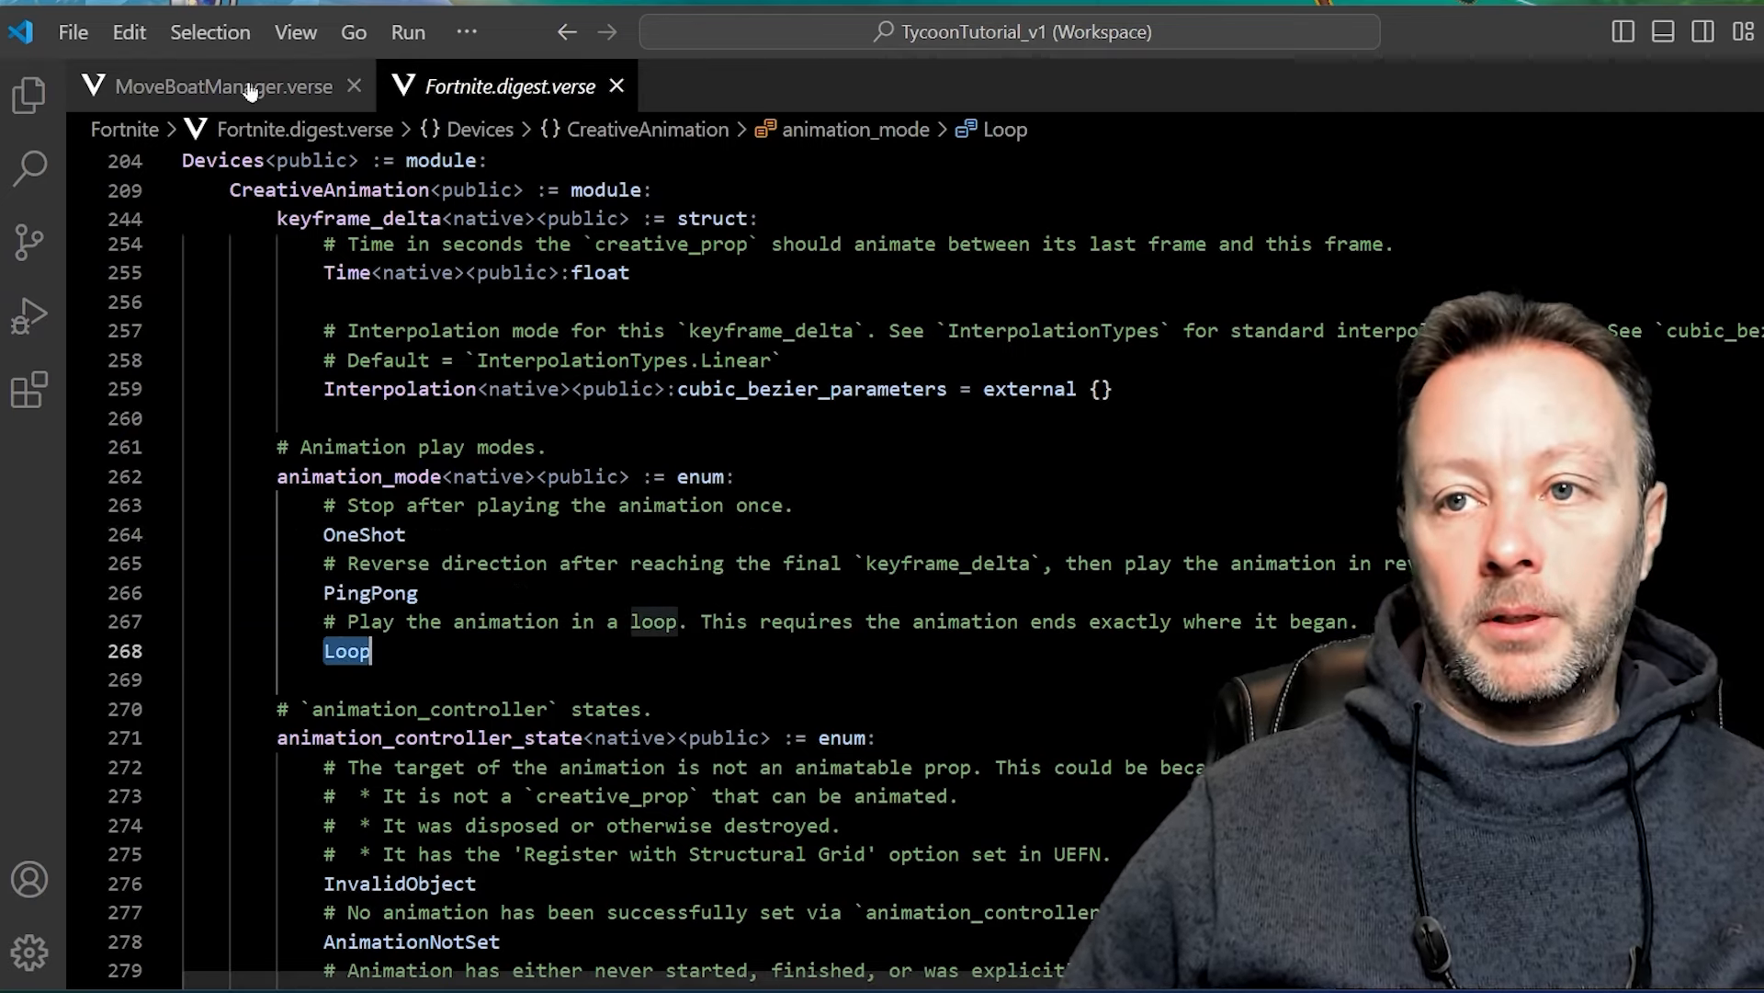
# Switch back to the MoveBoatManager.verse tab after reading the animation_mode enum.
pyautogui.click(202, 86)
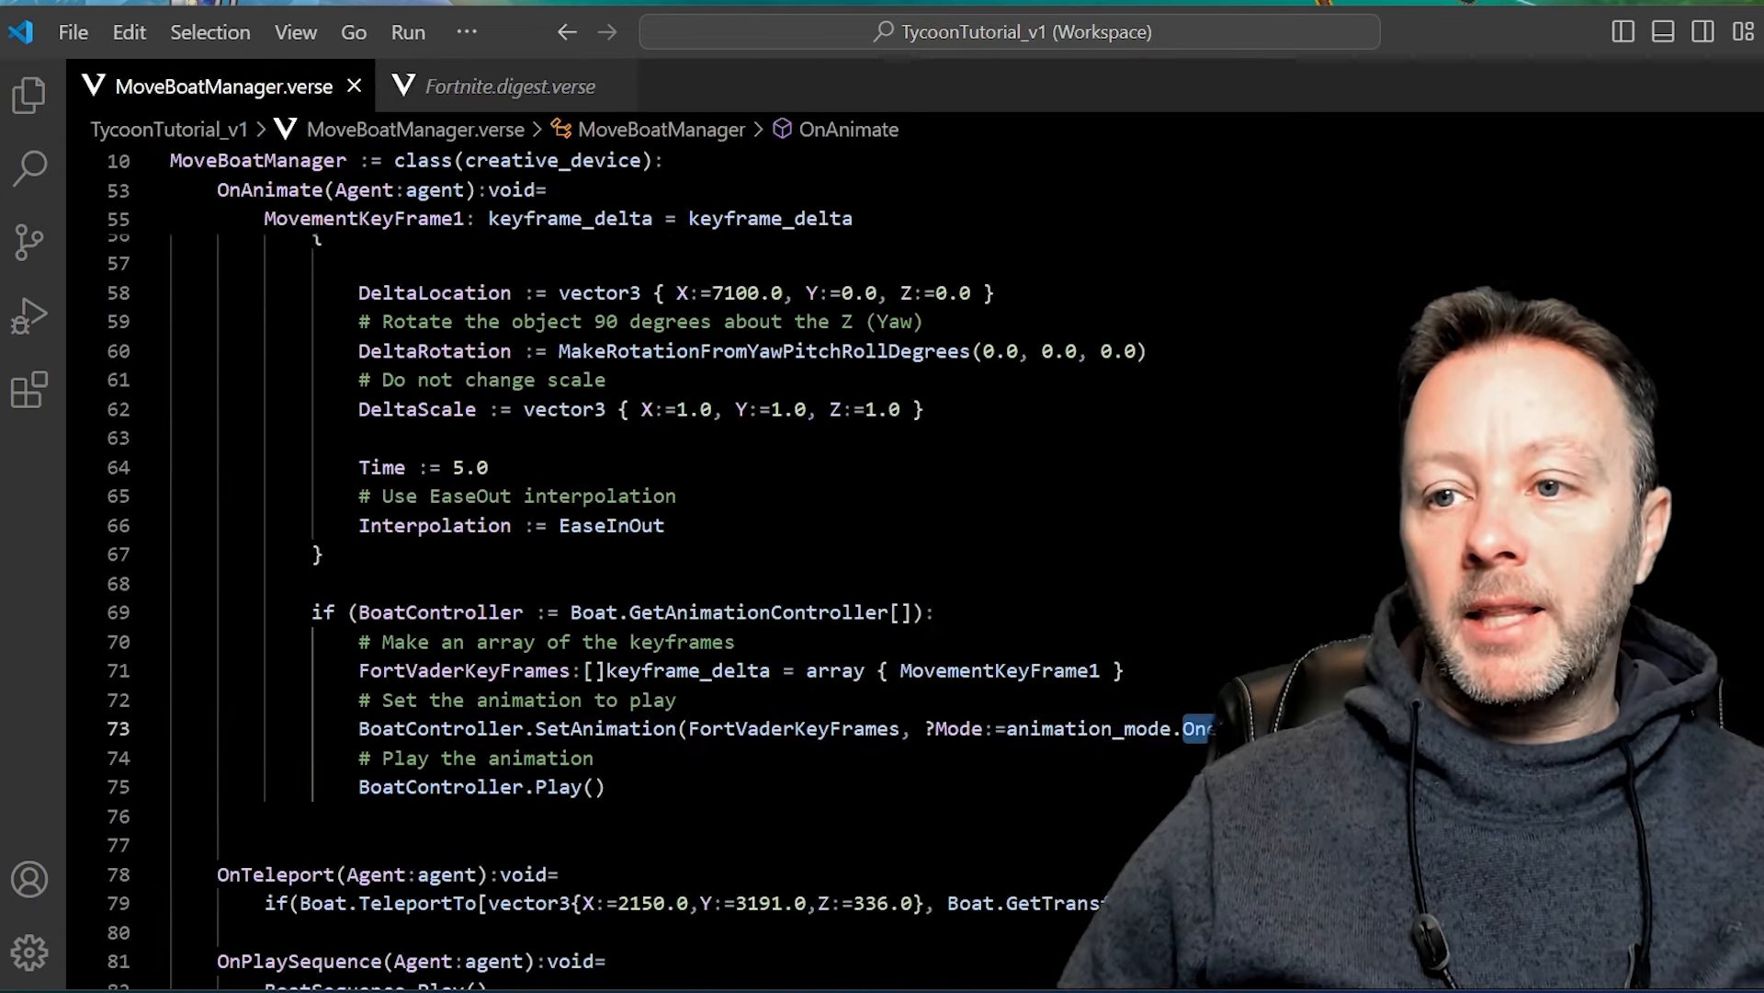
pyautogui.moveTo(312, 611); pyautogui.dragTo(606, 786)
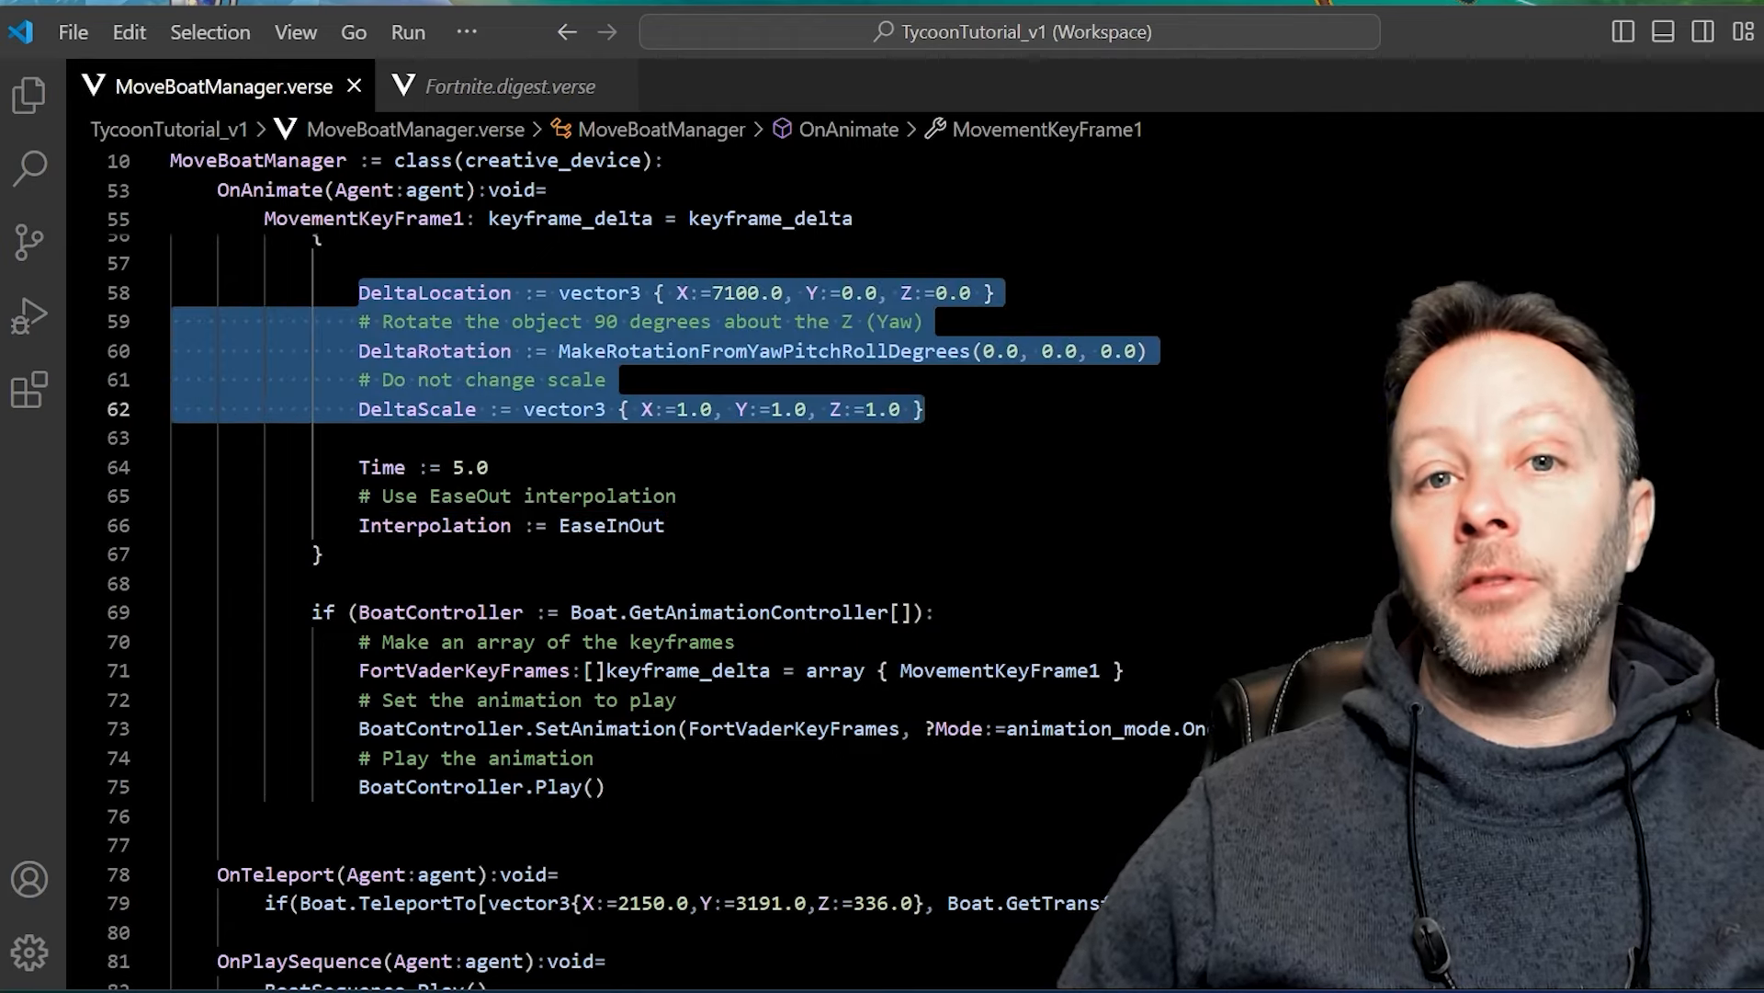
pyautogui.click(631, 408)
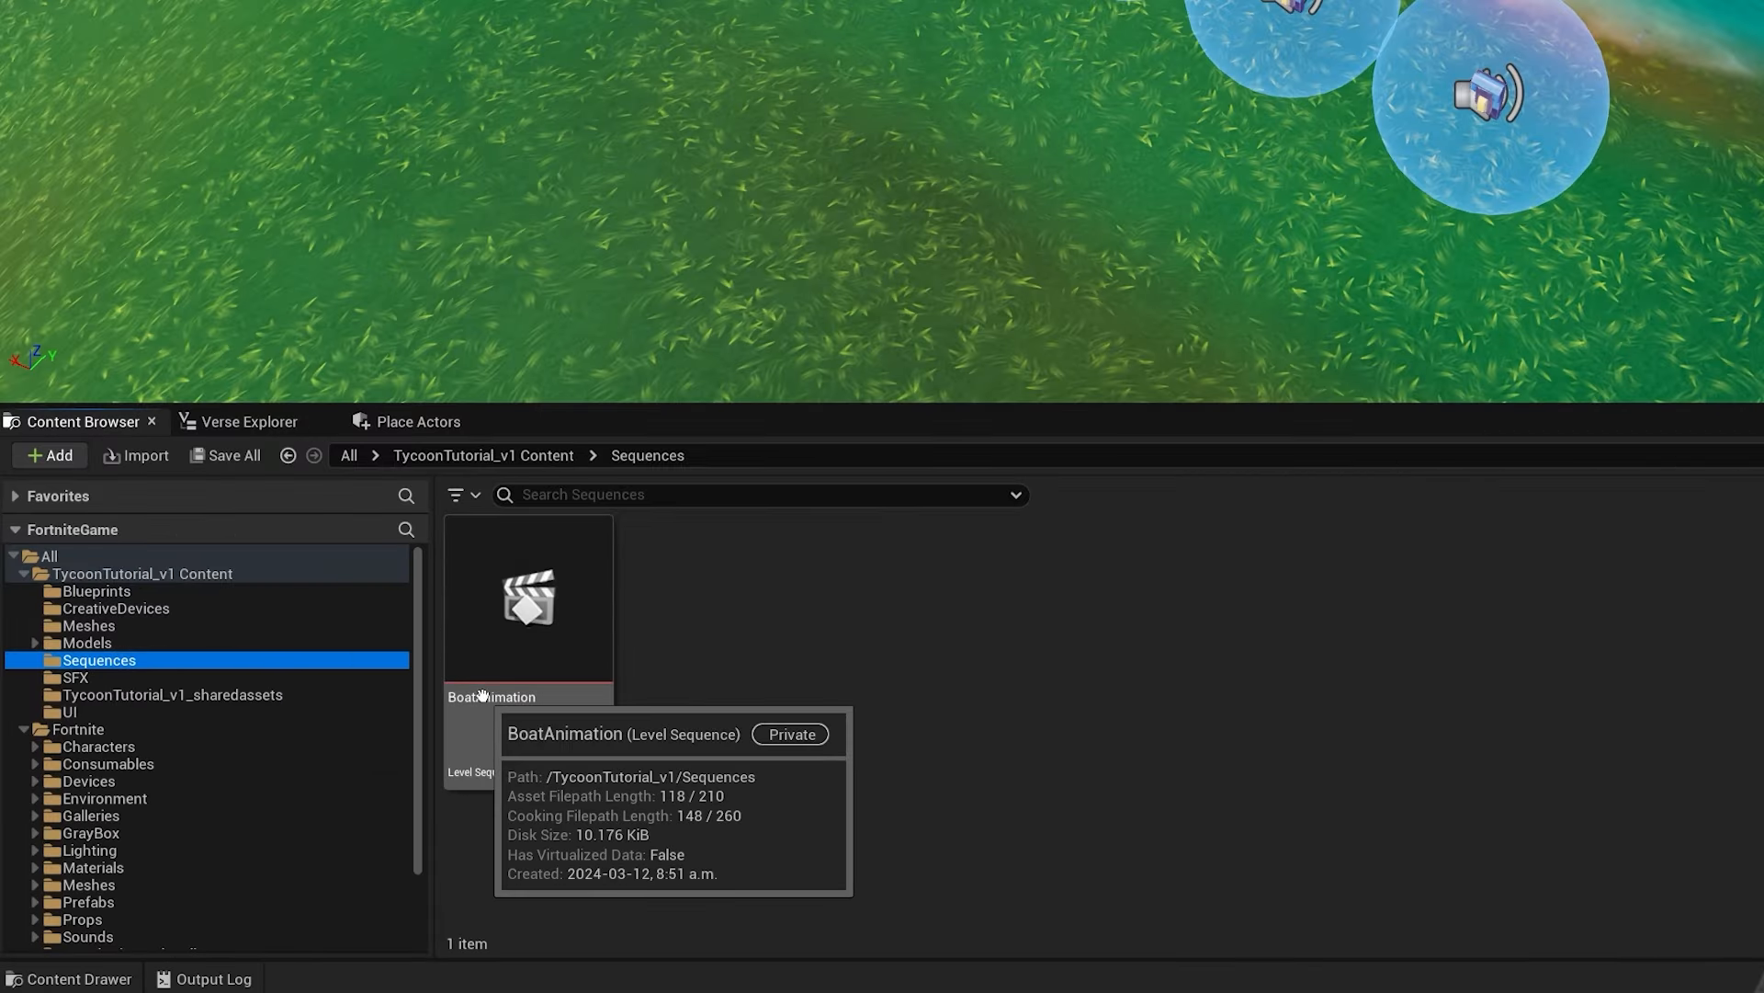
# Open the BoatAnimation level sequence from the Sequences folder.
pyautogui.doubleClick(528, 600)
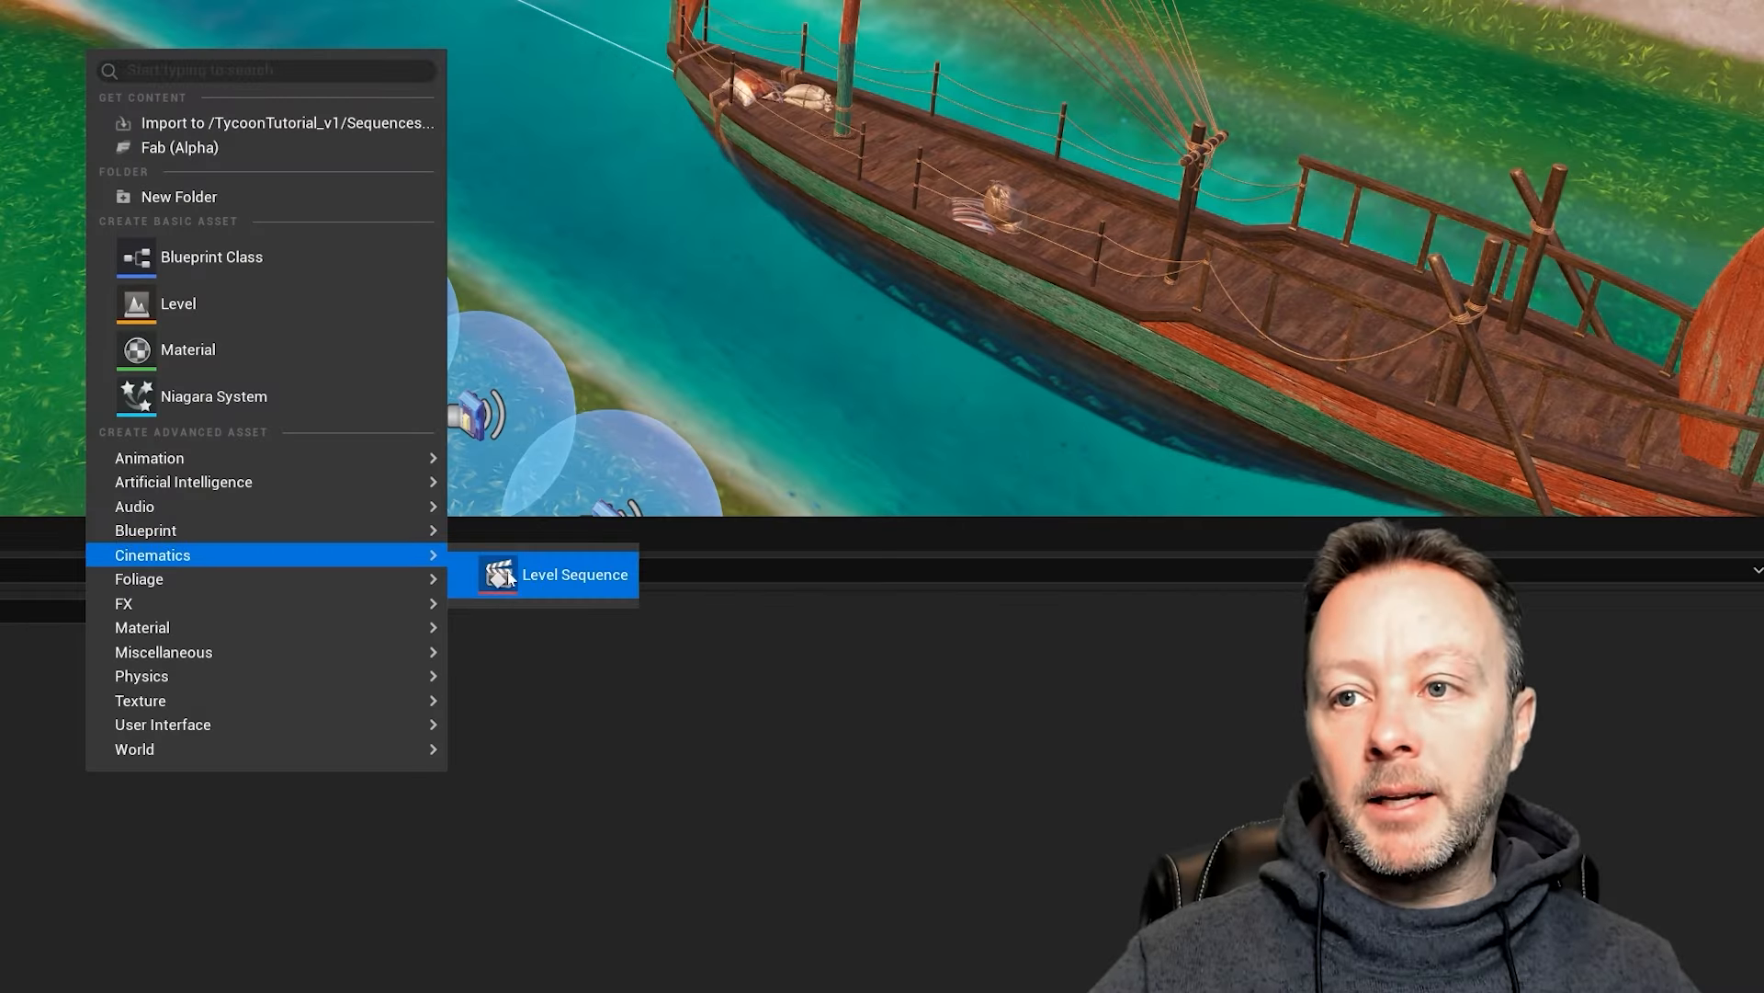
pyautogui.click(585, 573)
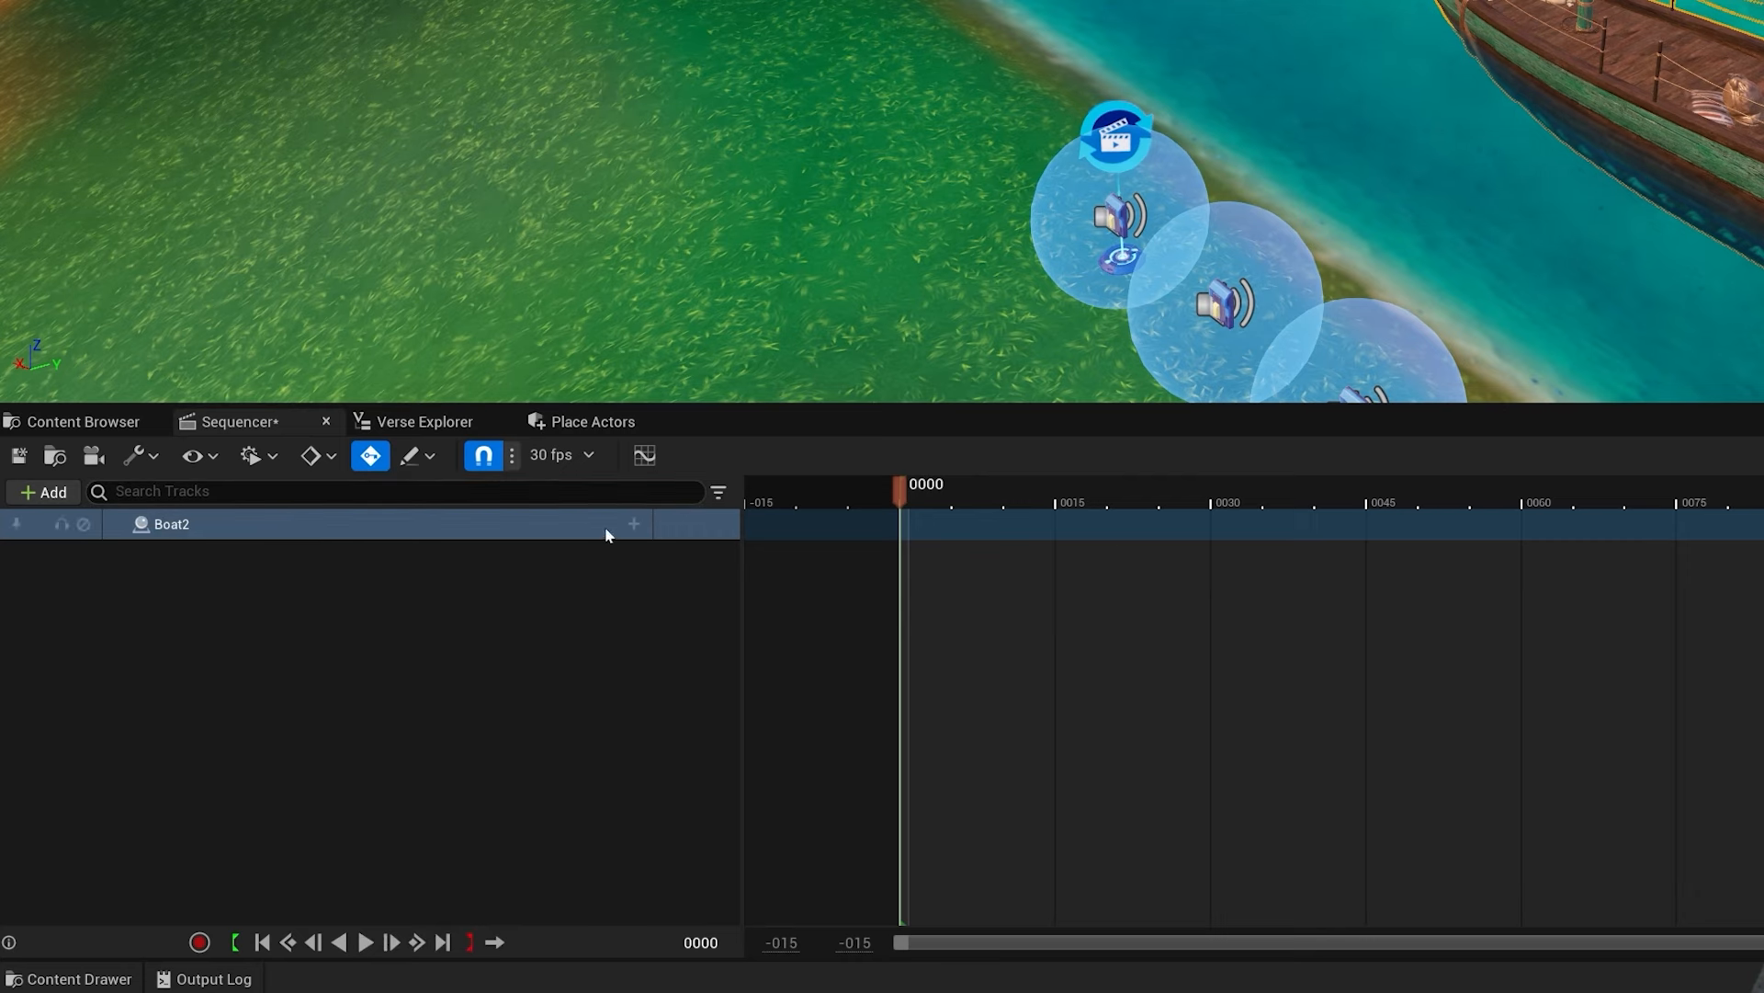
pyautogui.moveTo(633, 522)
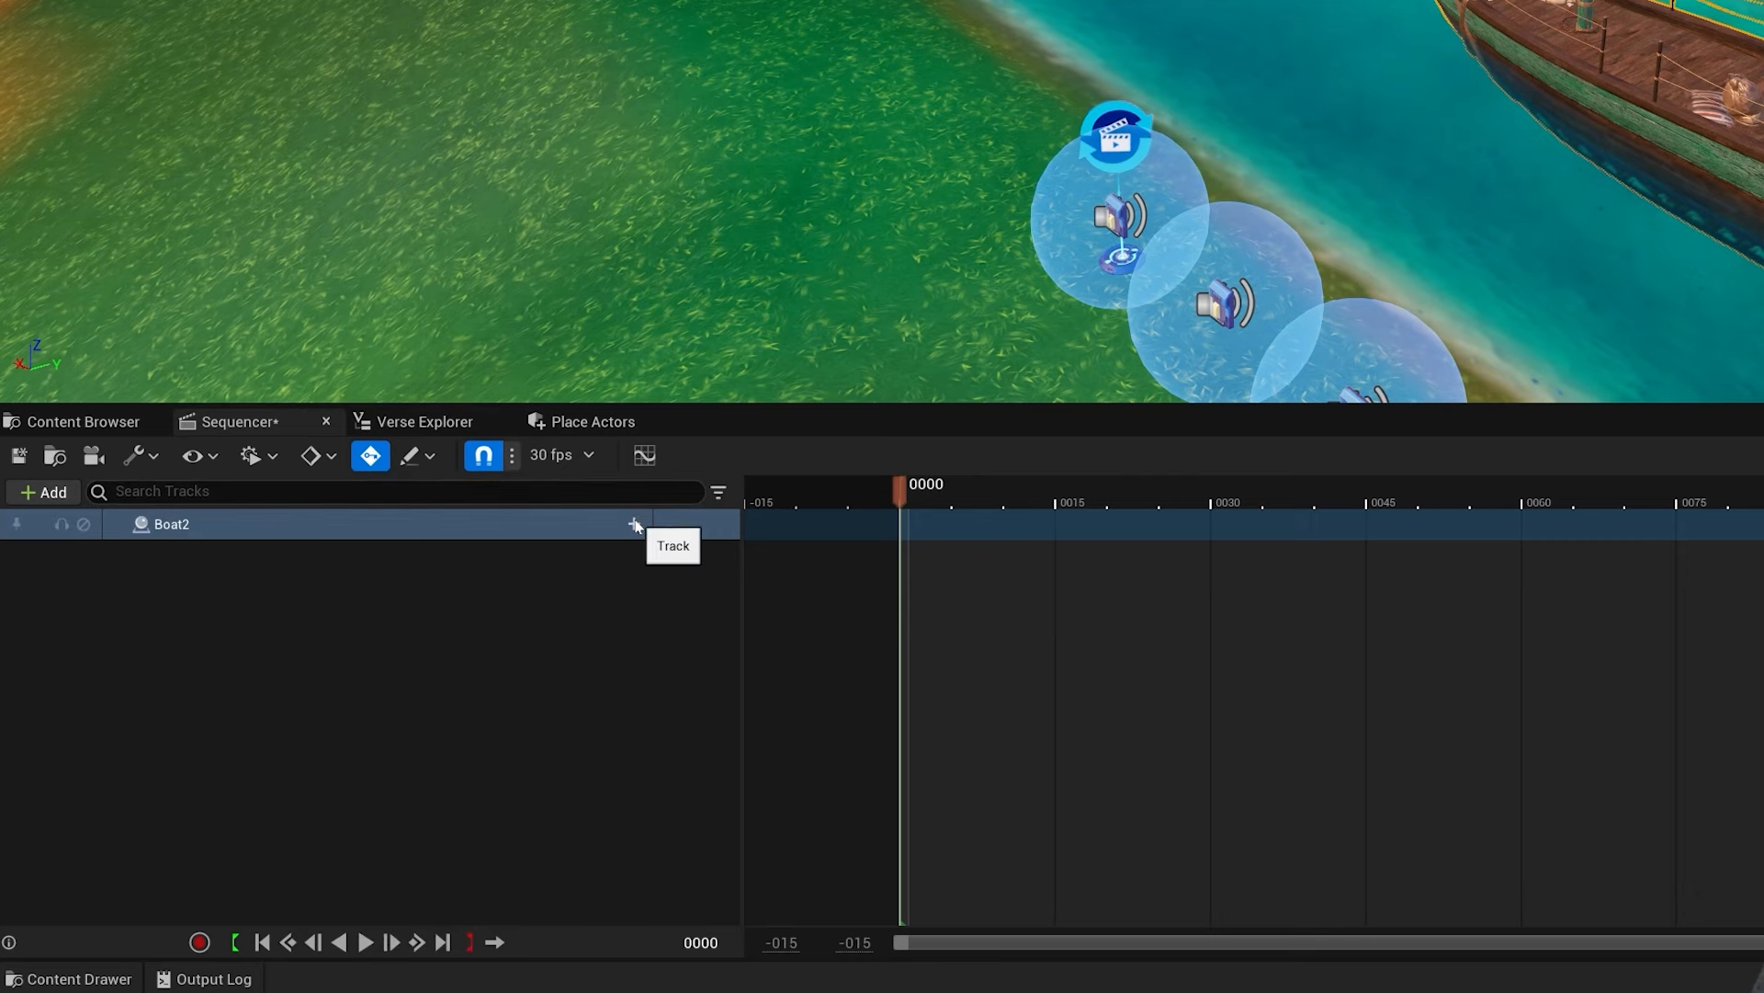
# Add a Transform track to Boat2 and key its Location at frame 0.
pyautogui.click(633, 523)
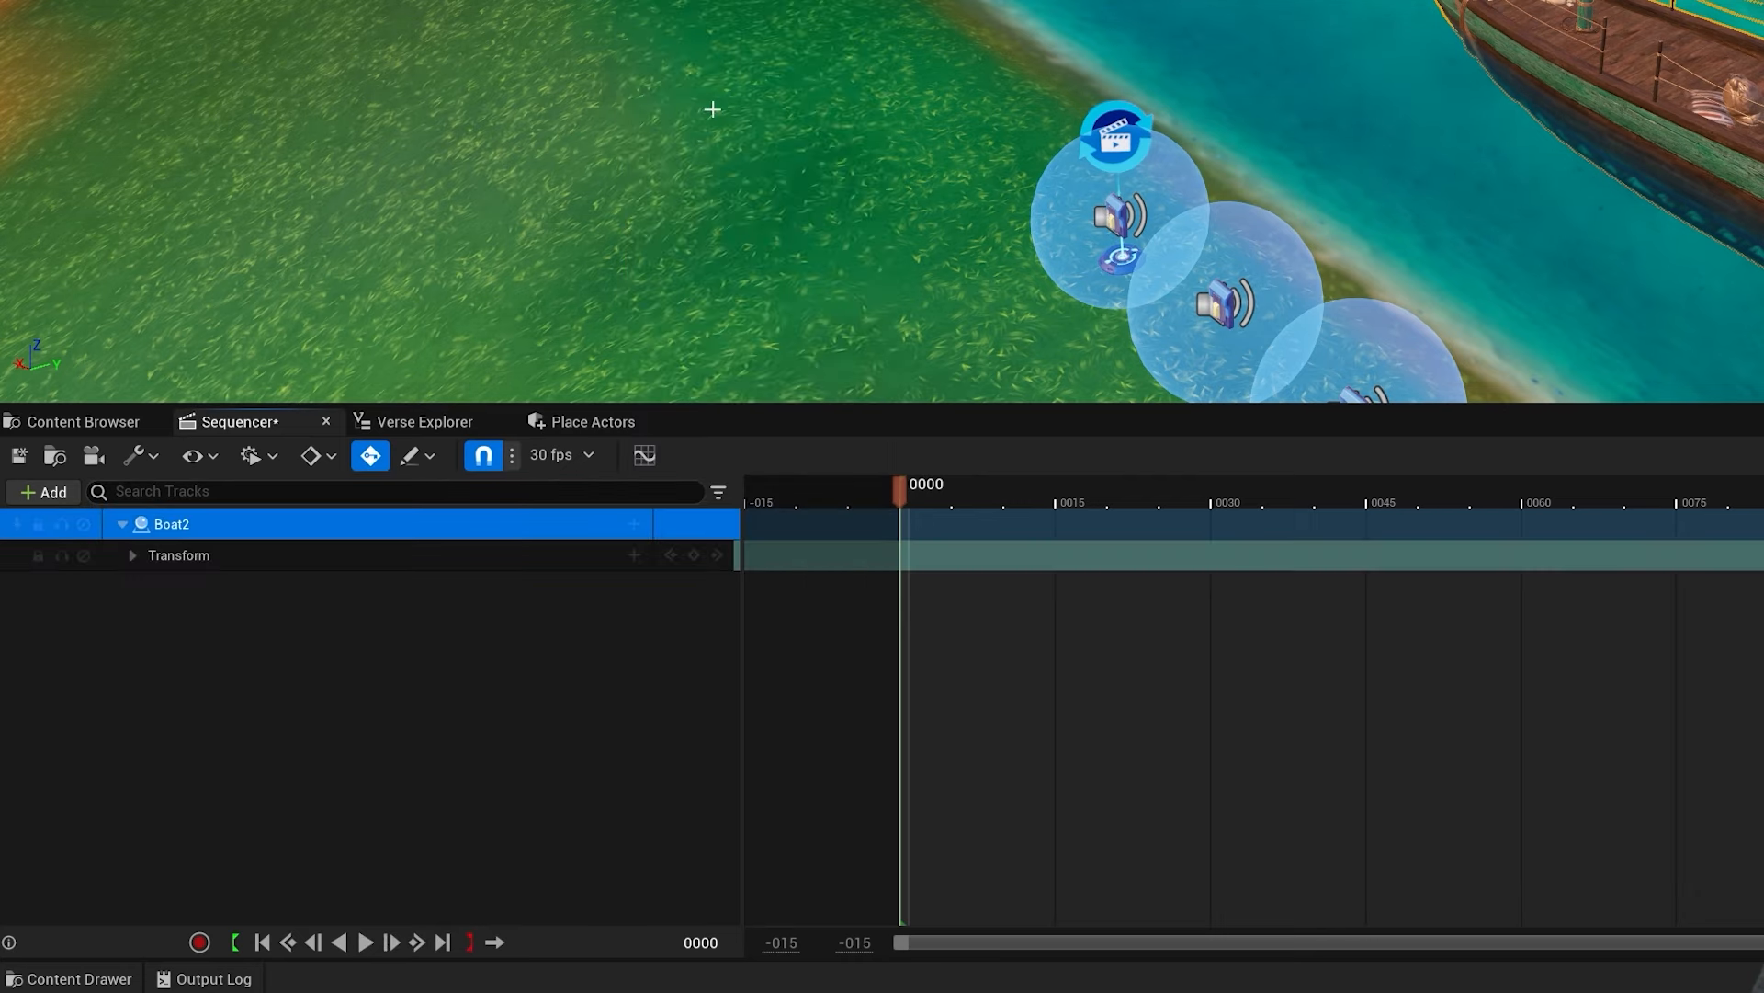
pyautogui.click(131, 555)
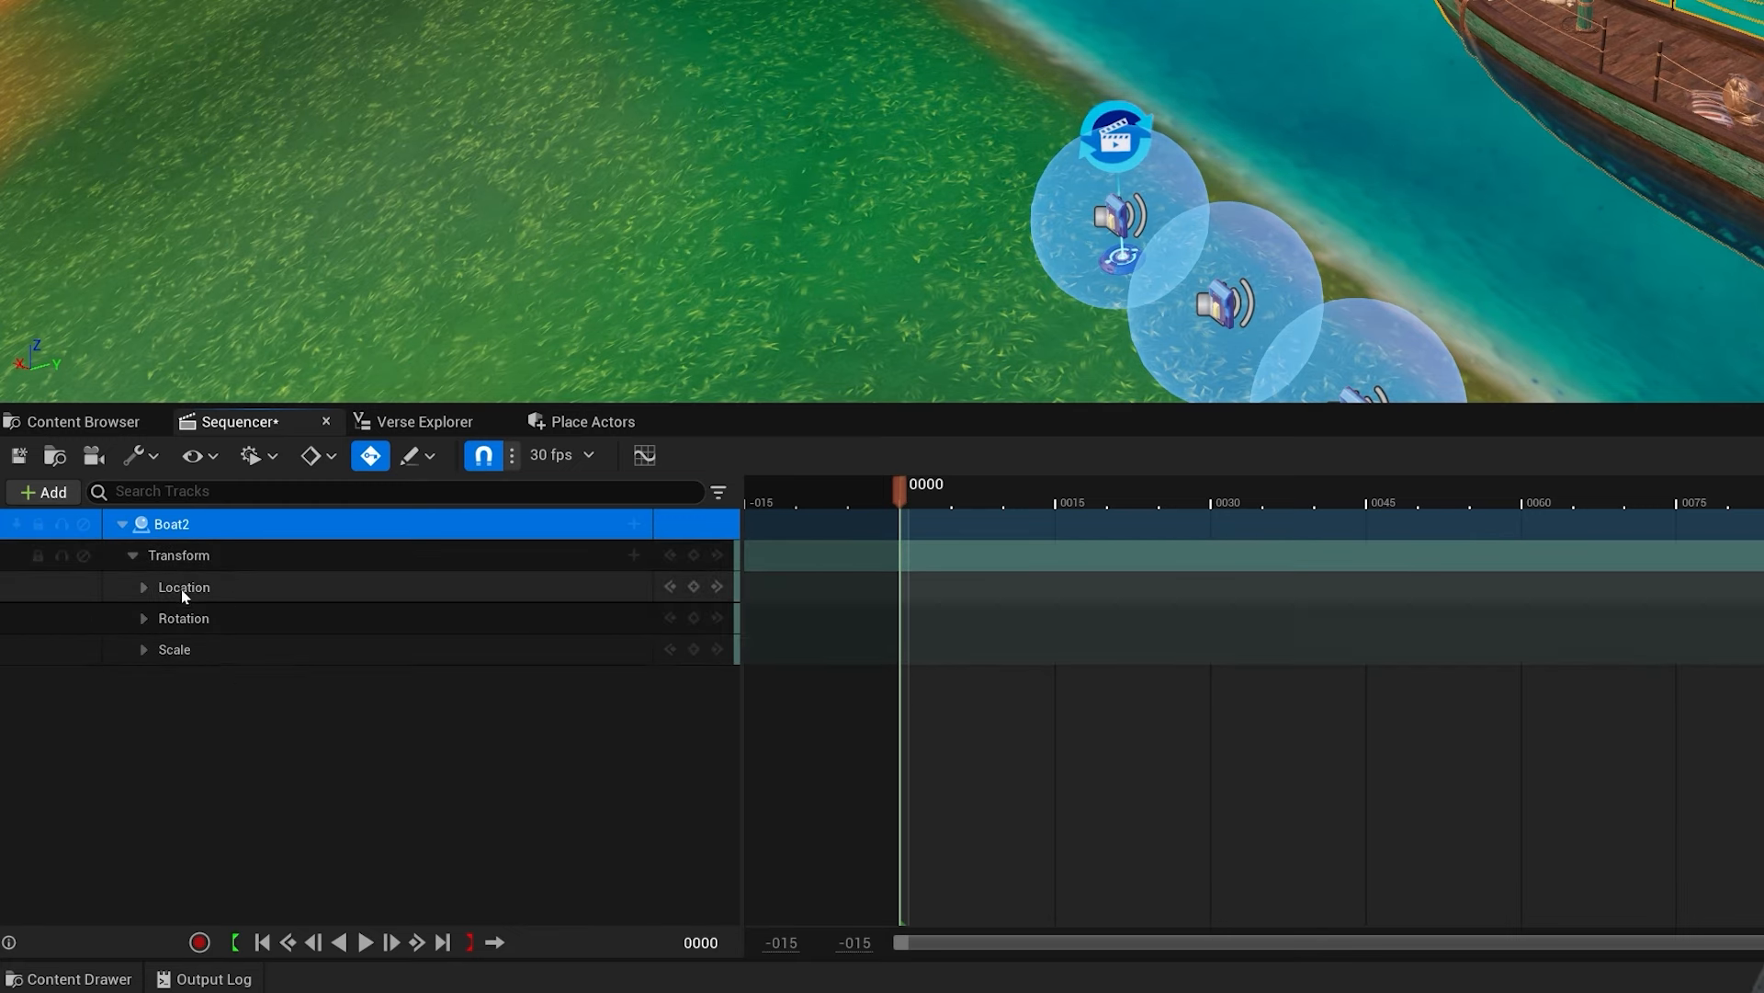
pyautogui.click(144, 586)
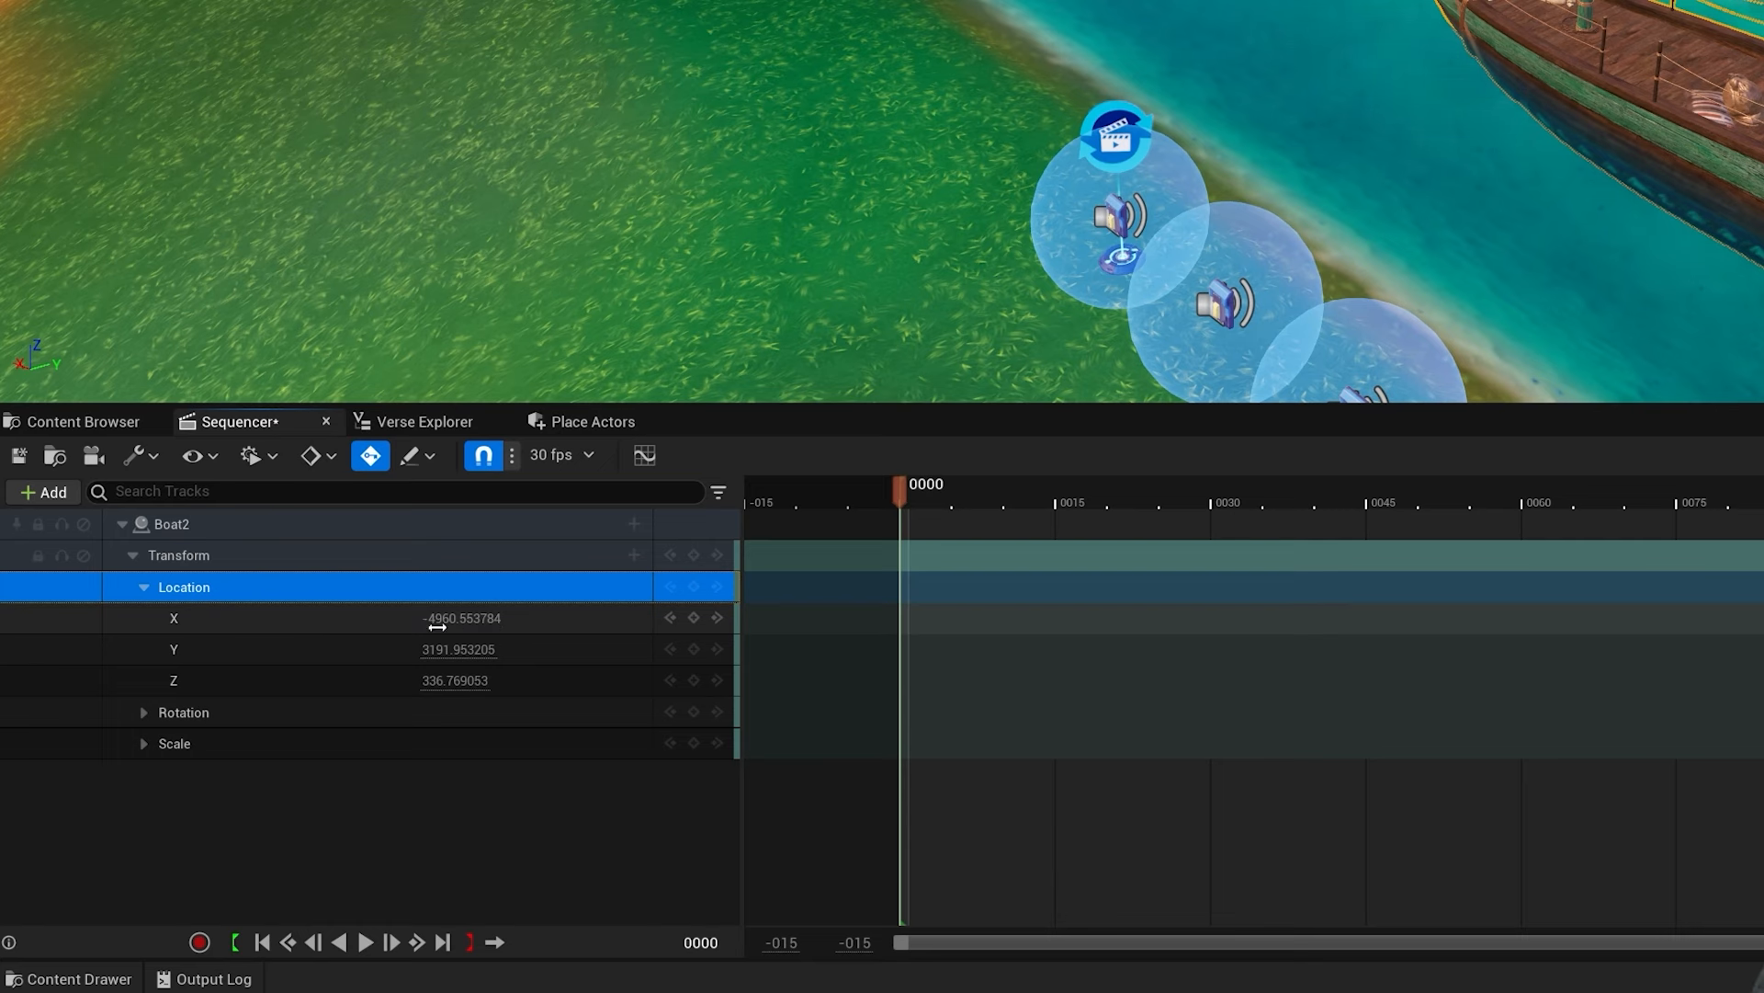
pyautogui.moveTo(695, 617)
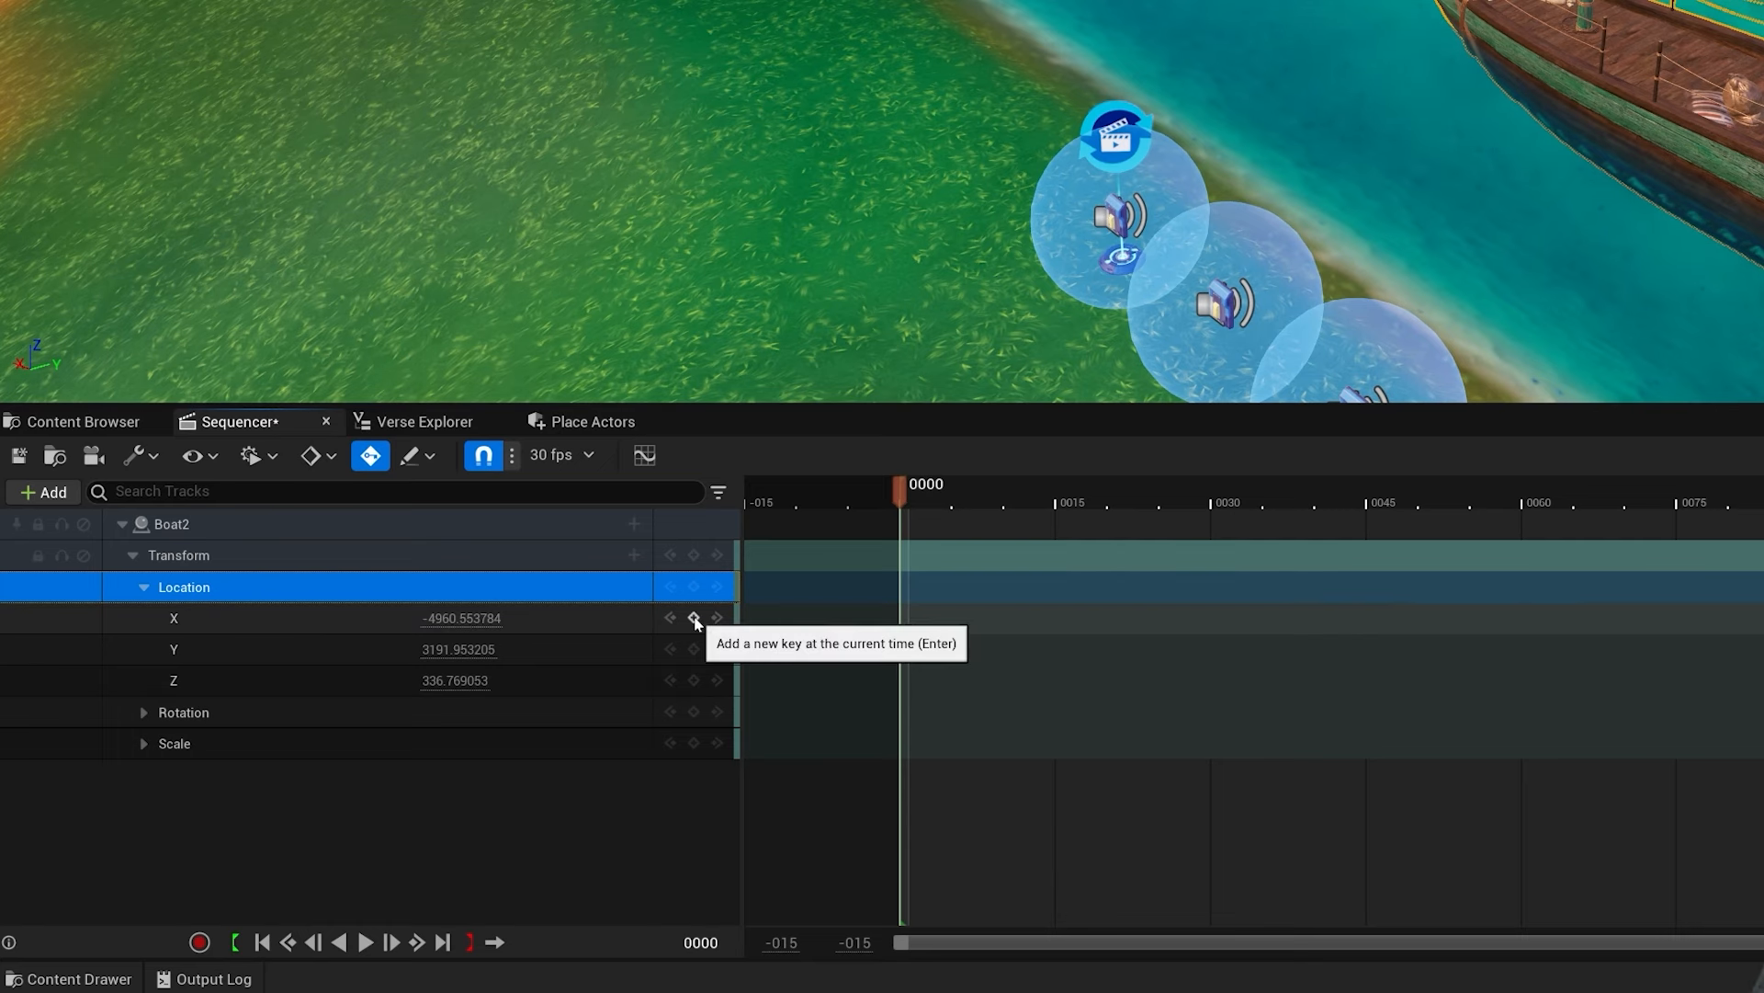
pyautogui.click(695, 617)
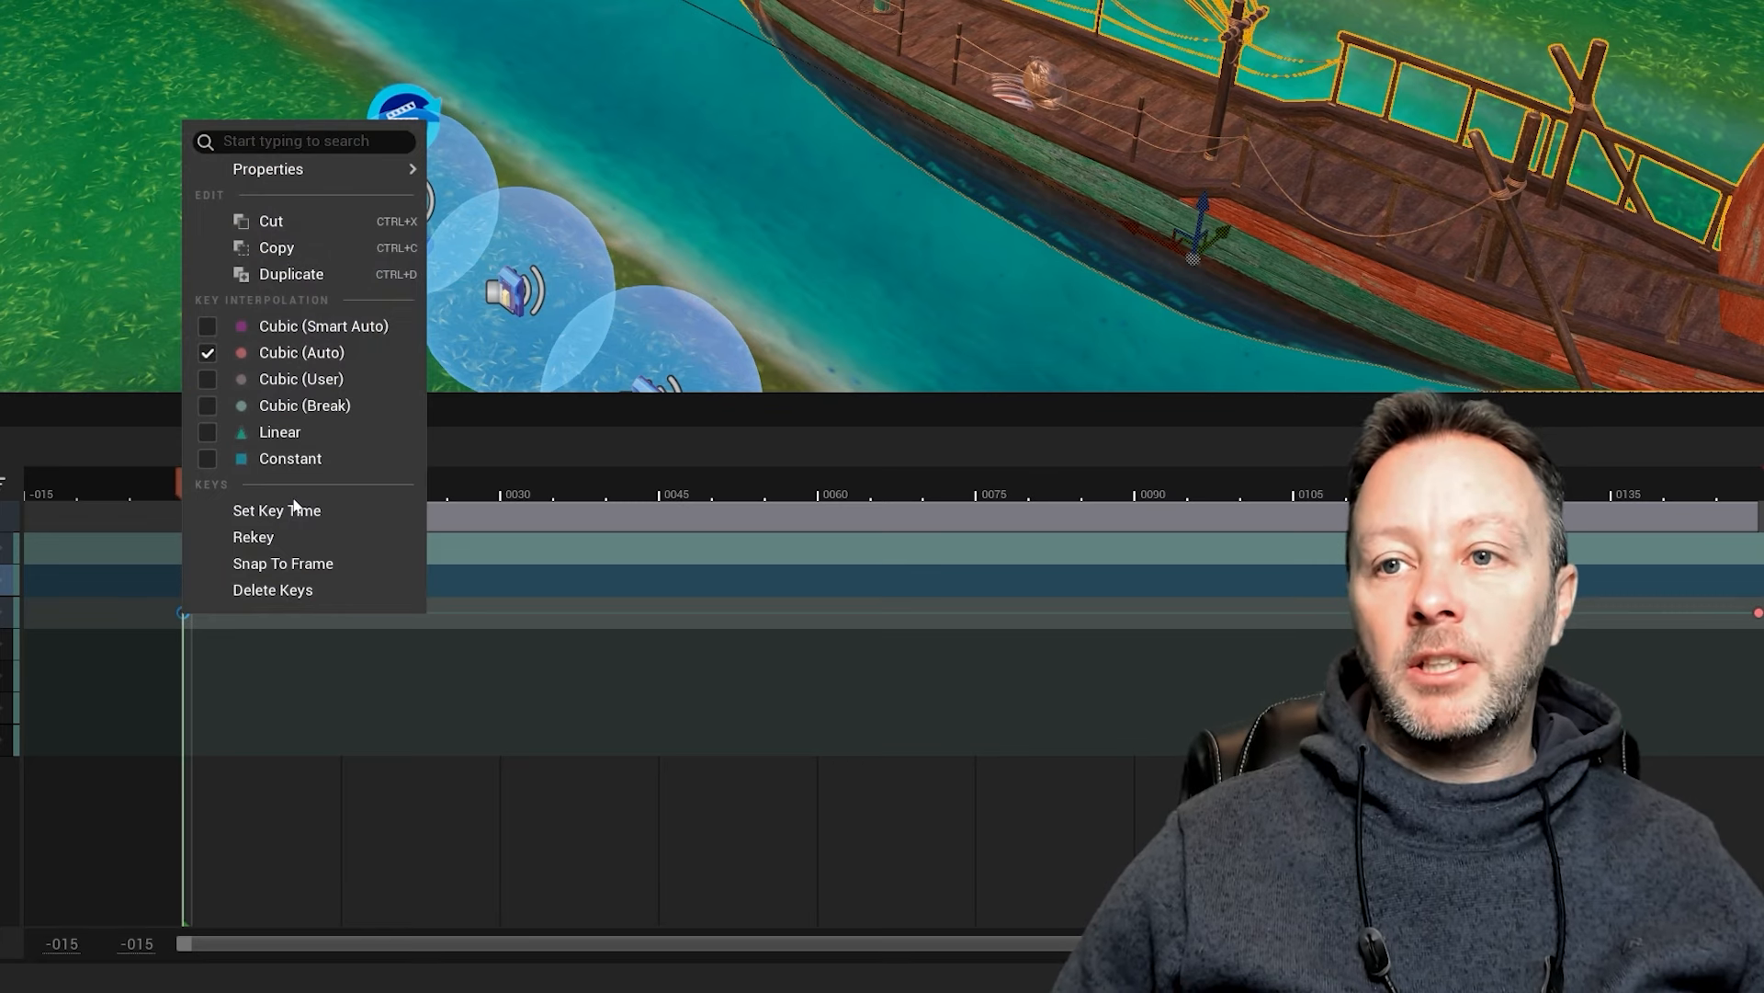
pyautogui.moveTo(305, 405)
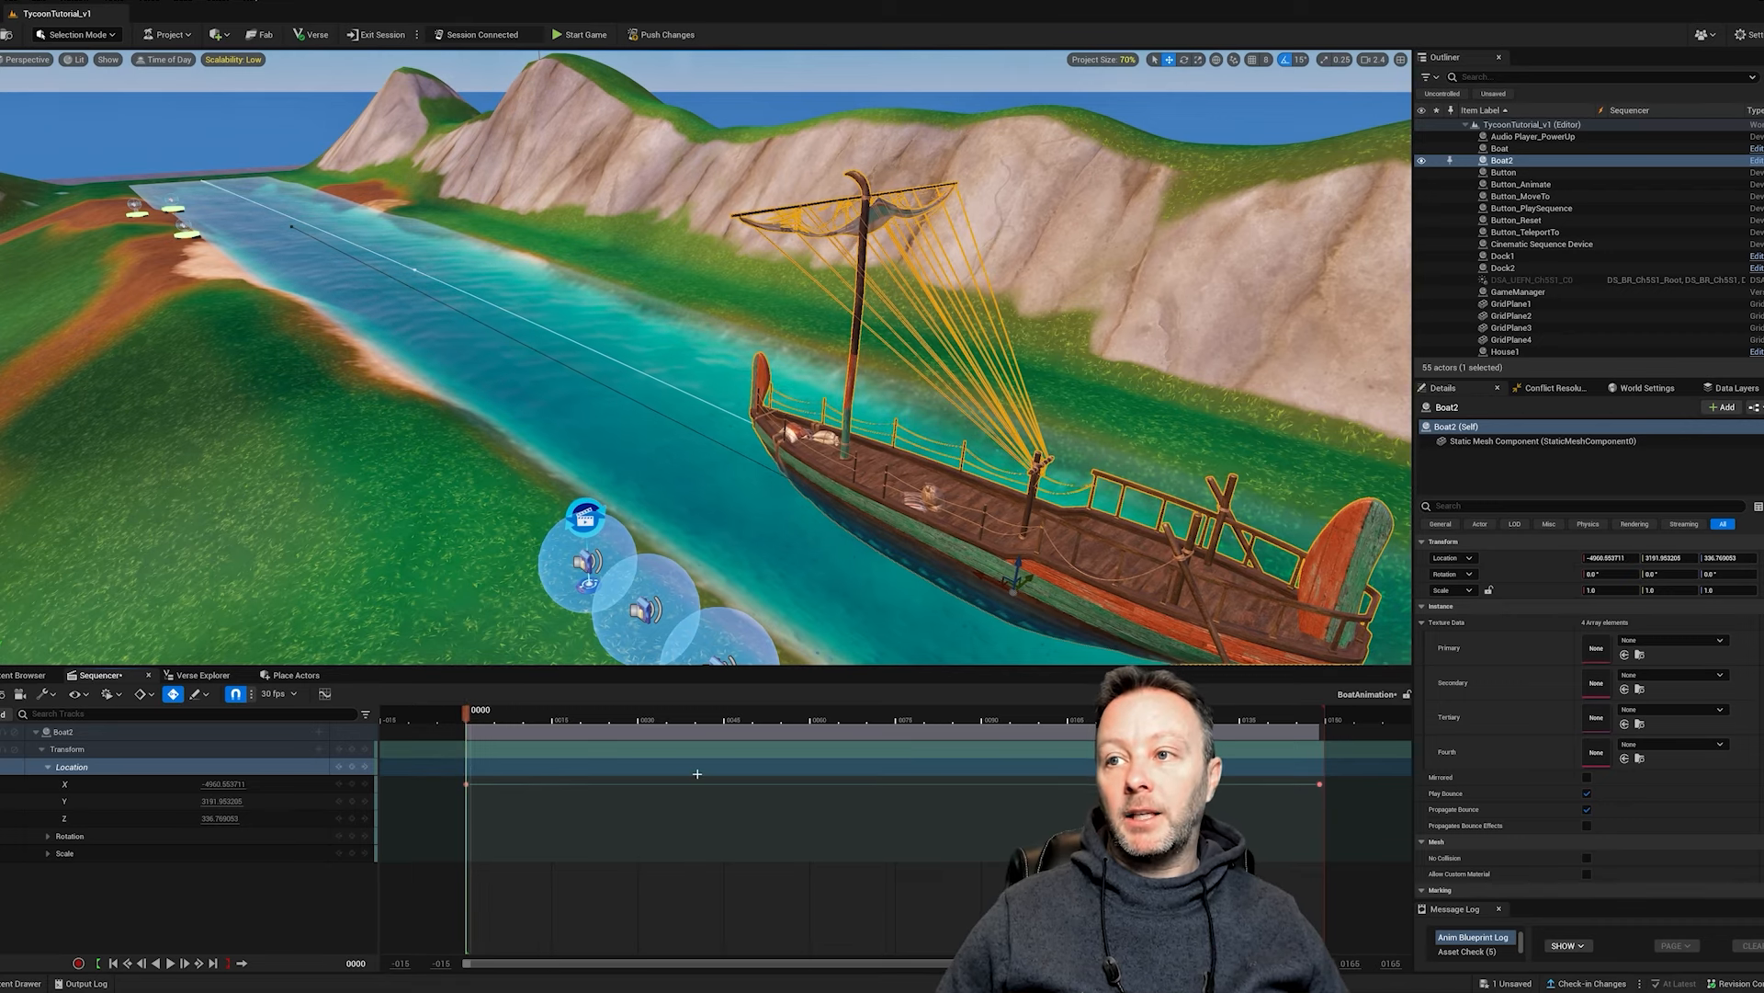
# Set the Cinematic Sequence Device's Finish Completion State Override to Force Keep State.
pyautogui.click(1543, 242)
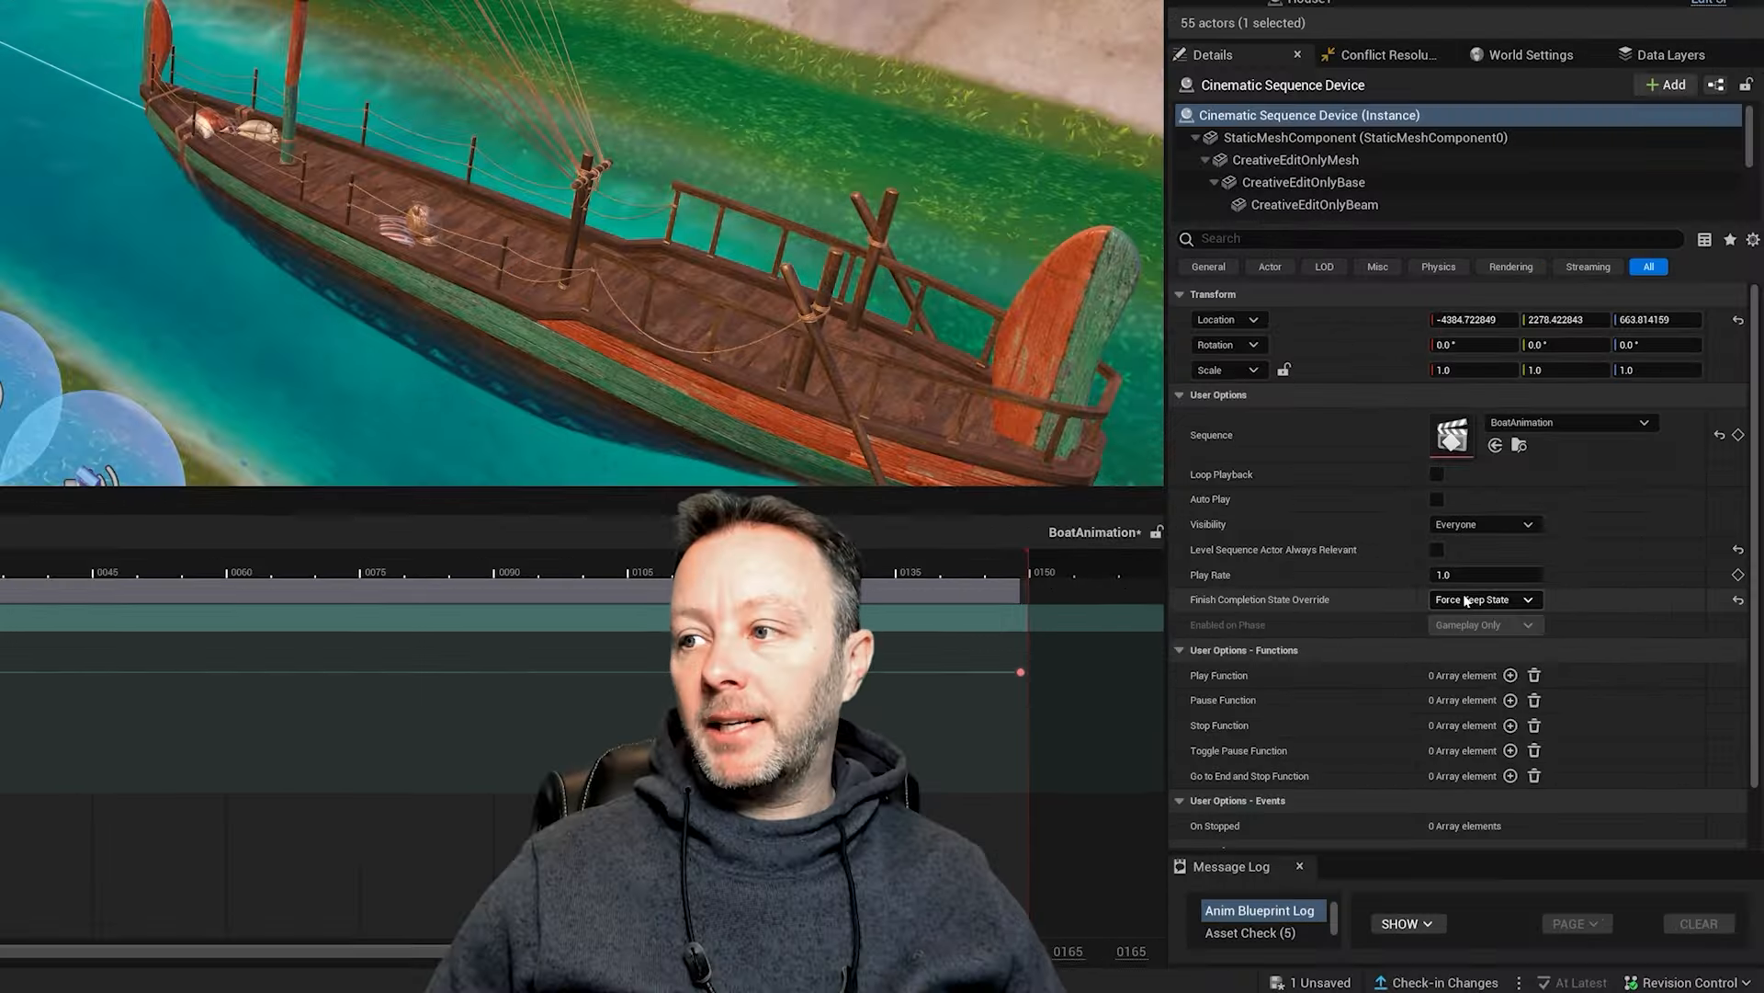
pyautogui.click(1483, 598)
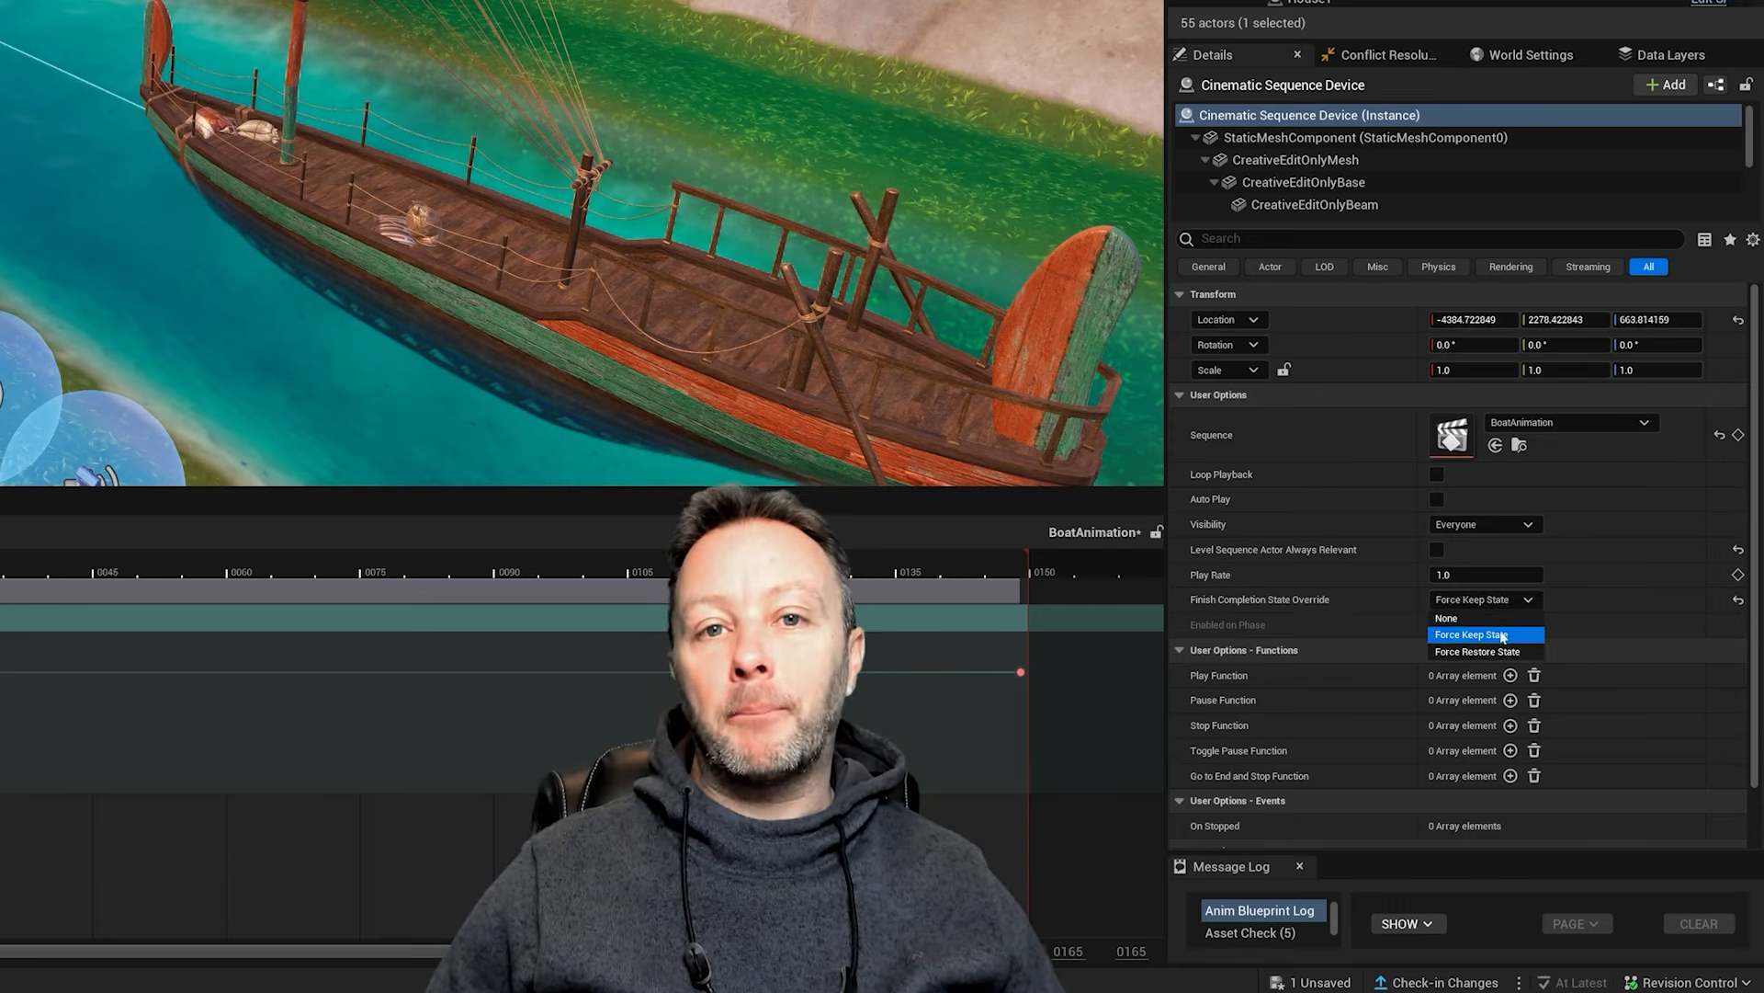
pyautogui.moveTo(1475, 651)
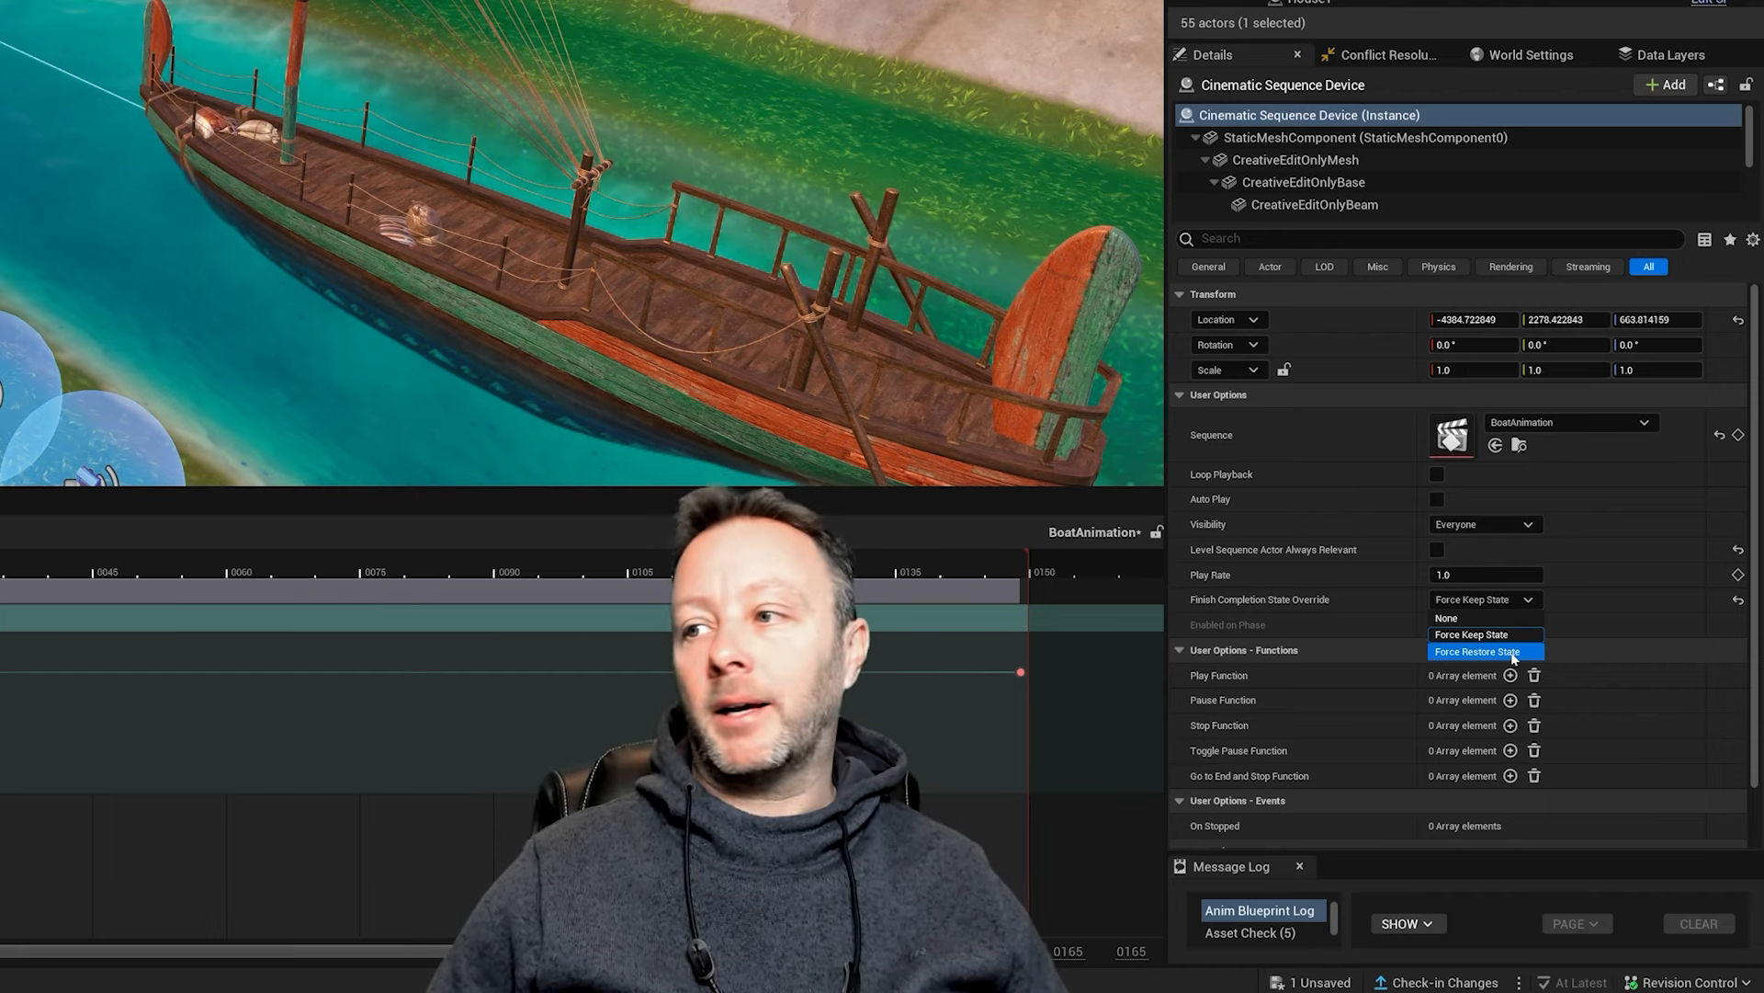
pyautogui.moveTo(1483, 618)
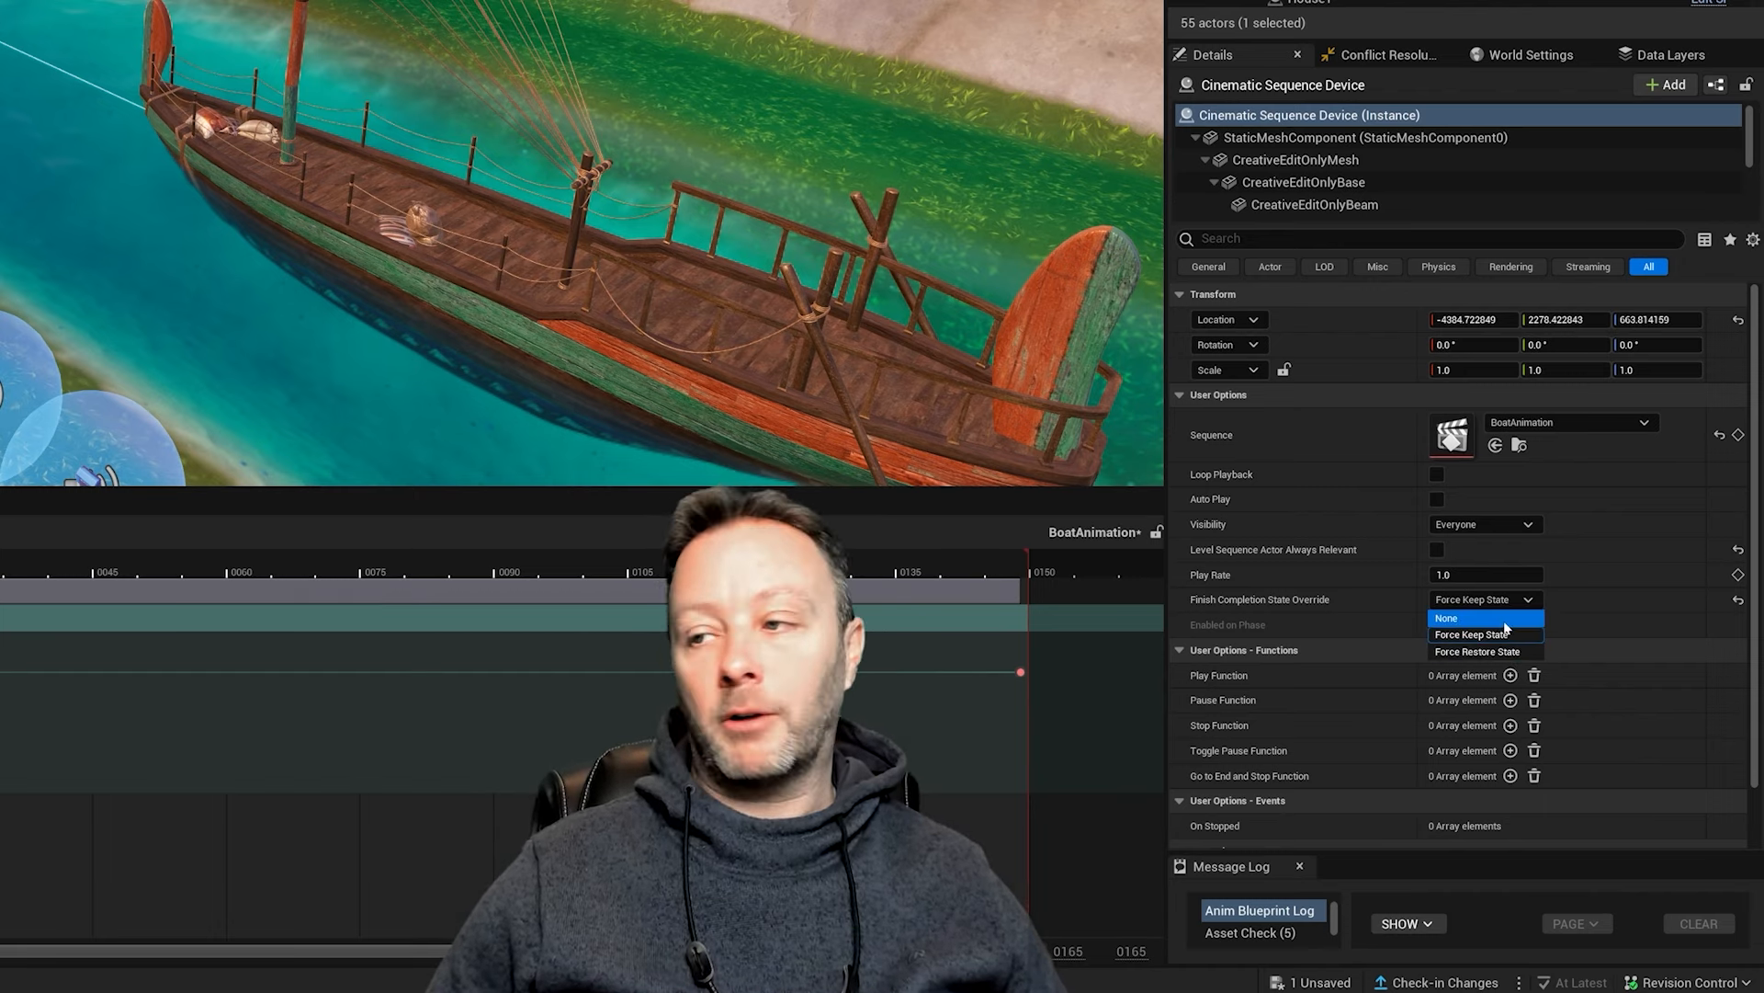
pyautogui.moveTo(1485, 633)
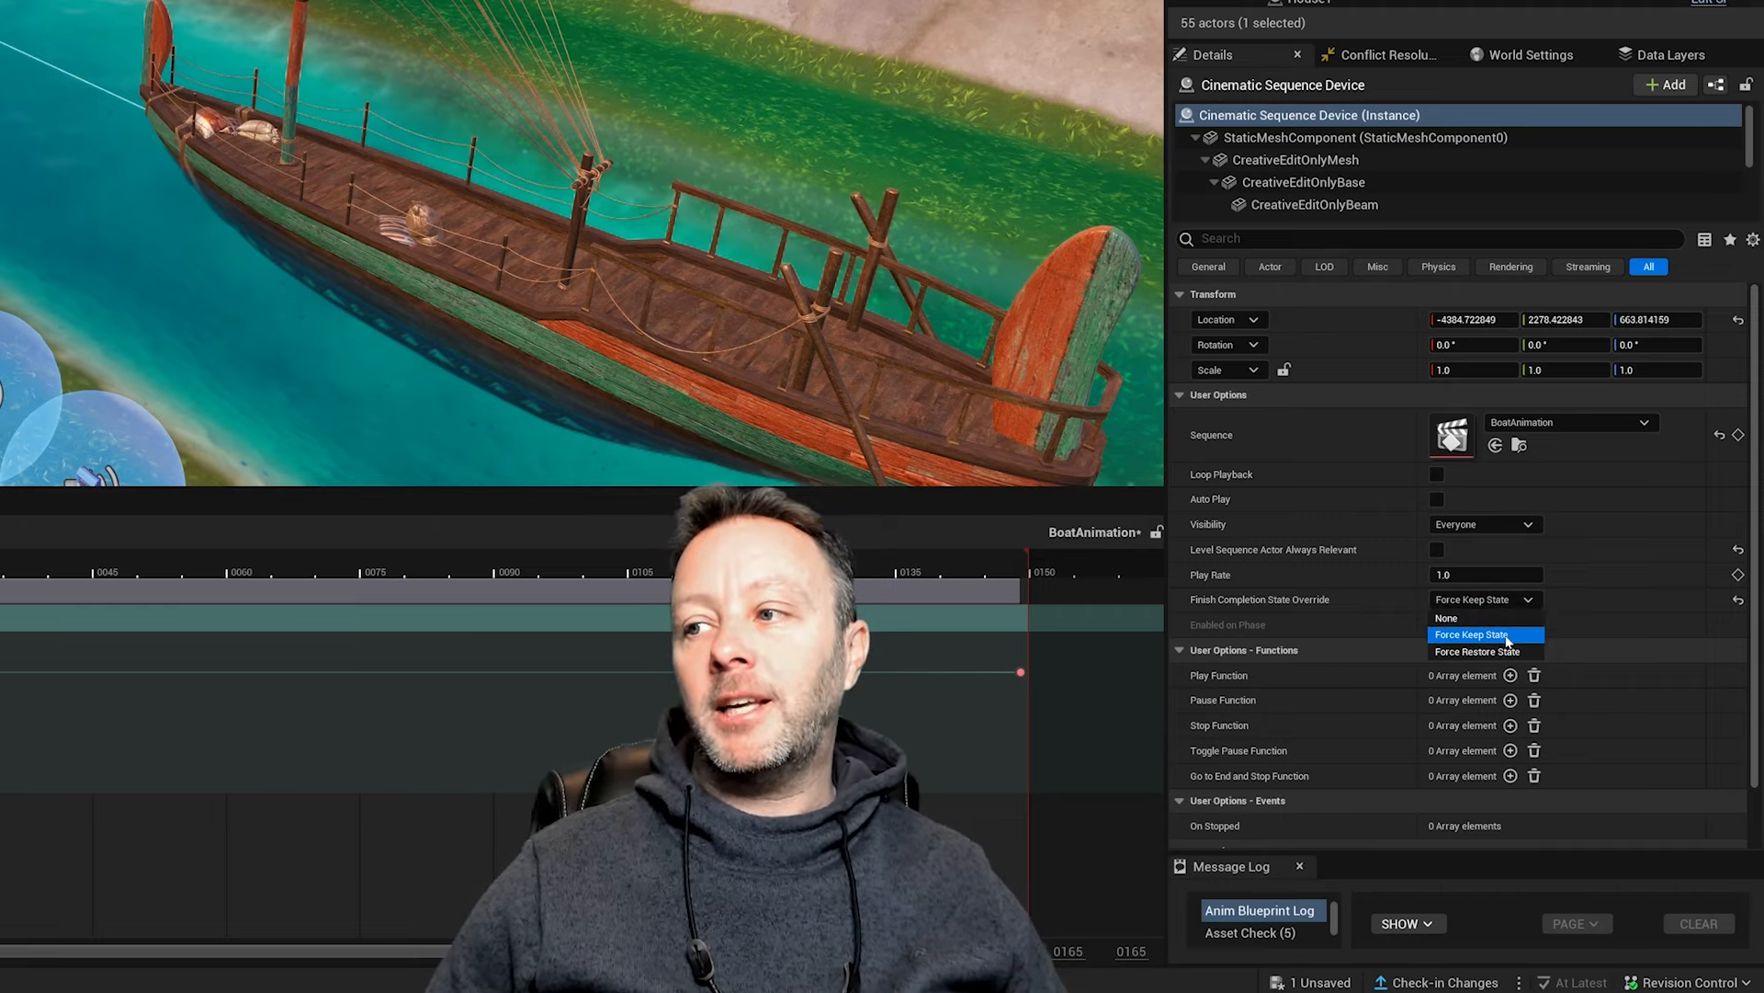